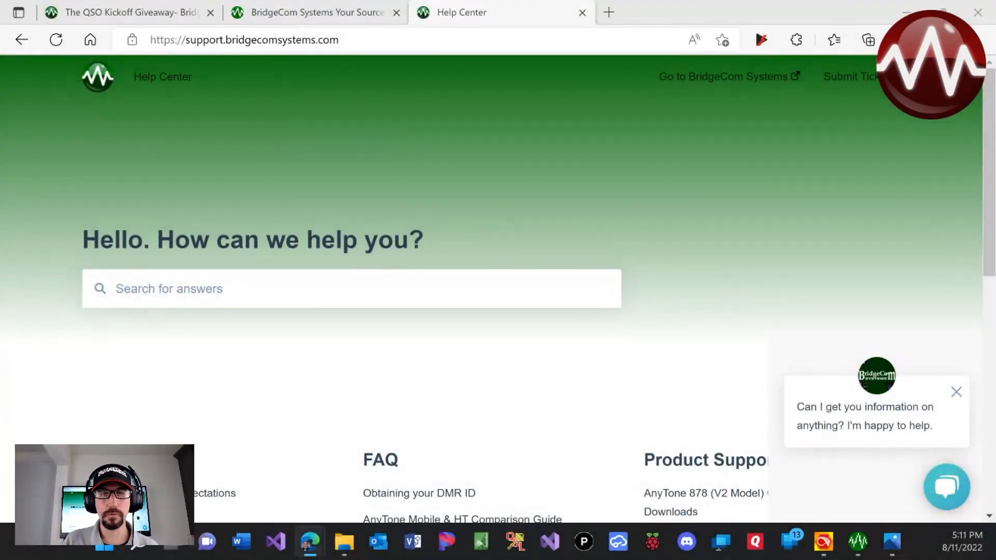
mouse_move(753, 200)
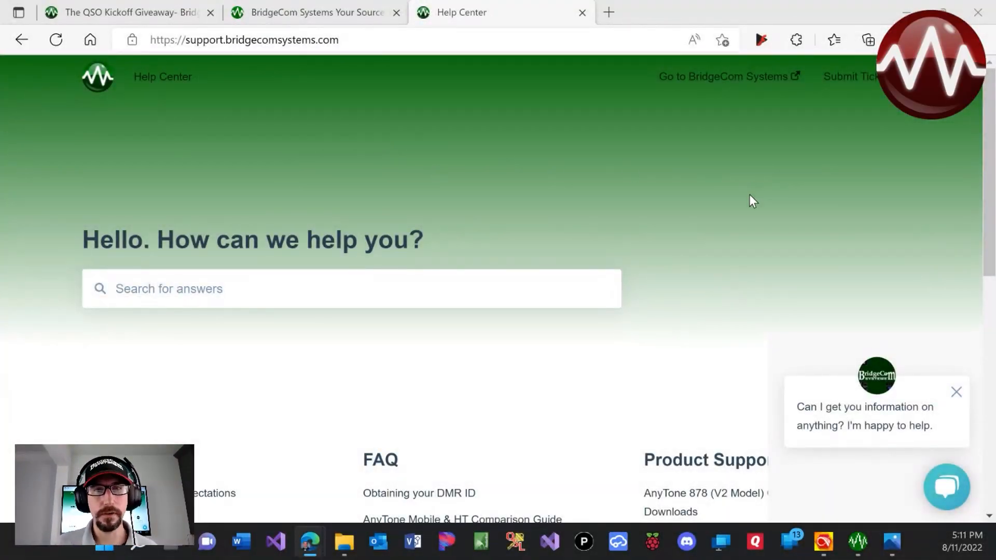
Download the CPS V2.05 & Firmware V2.05 package from the AnyTone 878 (V2 Model) Downloads page
scroll("down", 3)
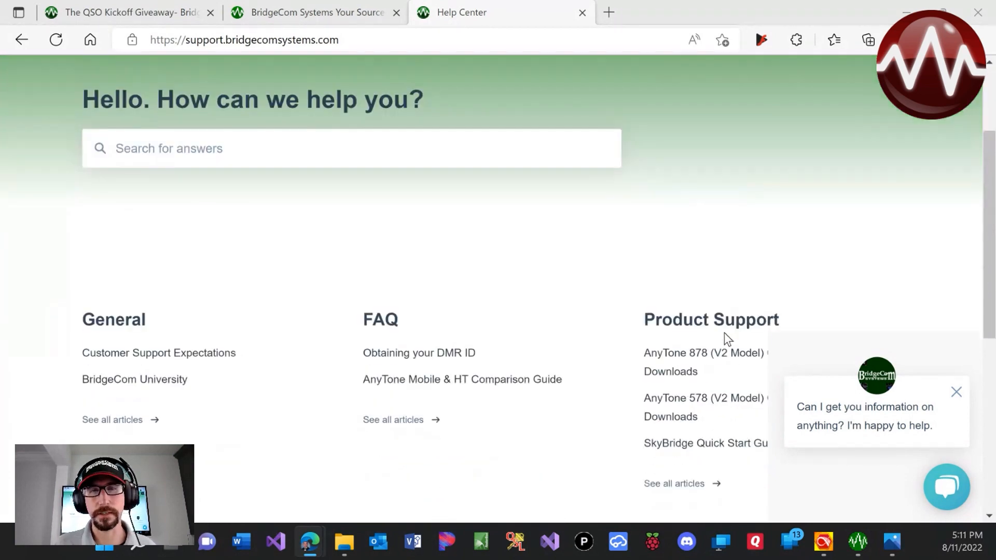
left_click(670, 371)
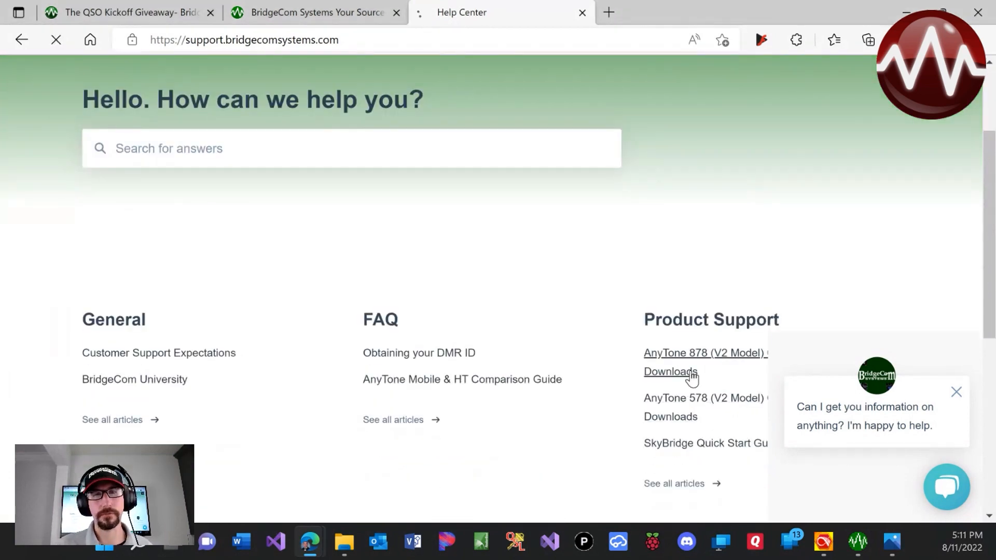
left_click(705, 362)
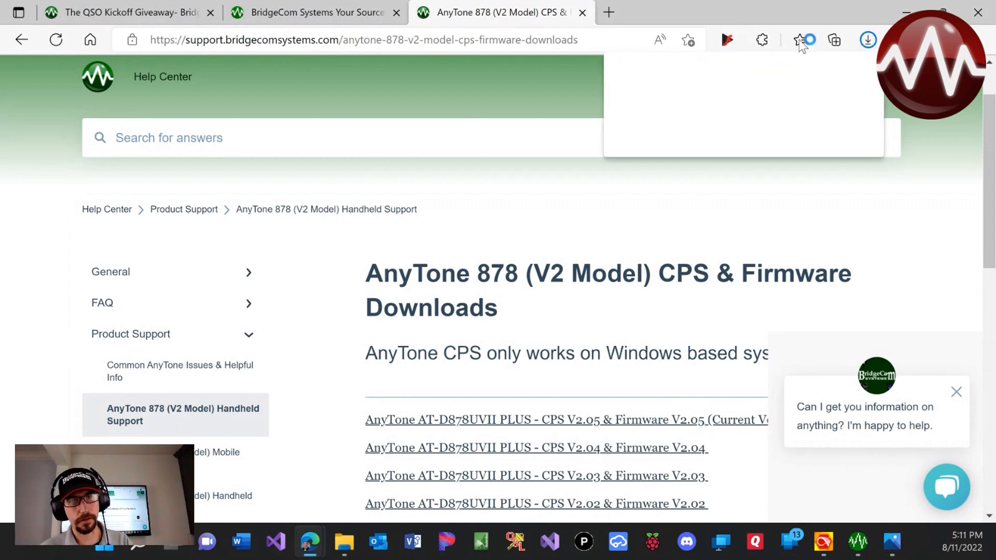
left_click(800, 40)
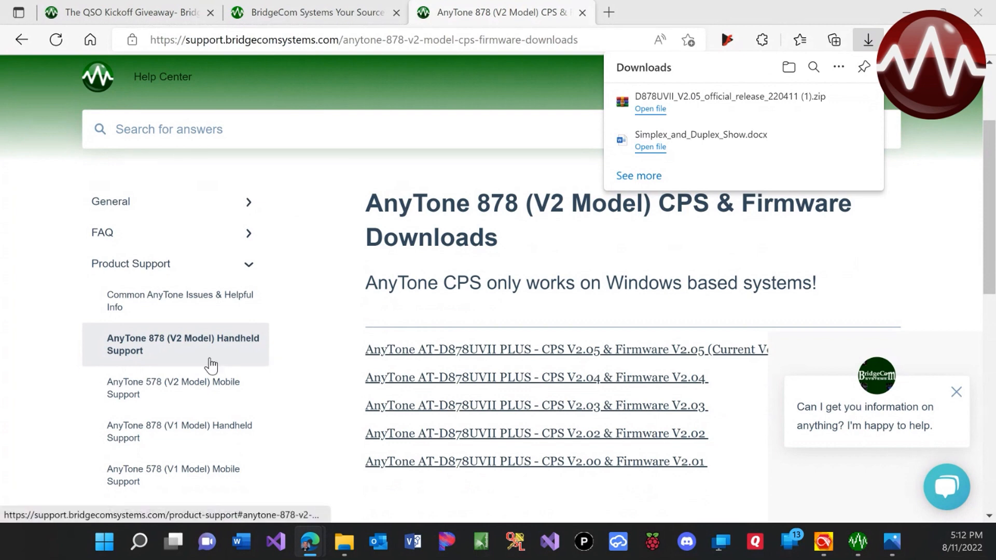
mouse_move(201, 341)
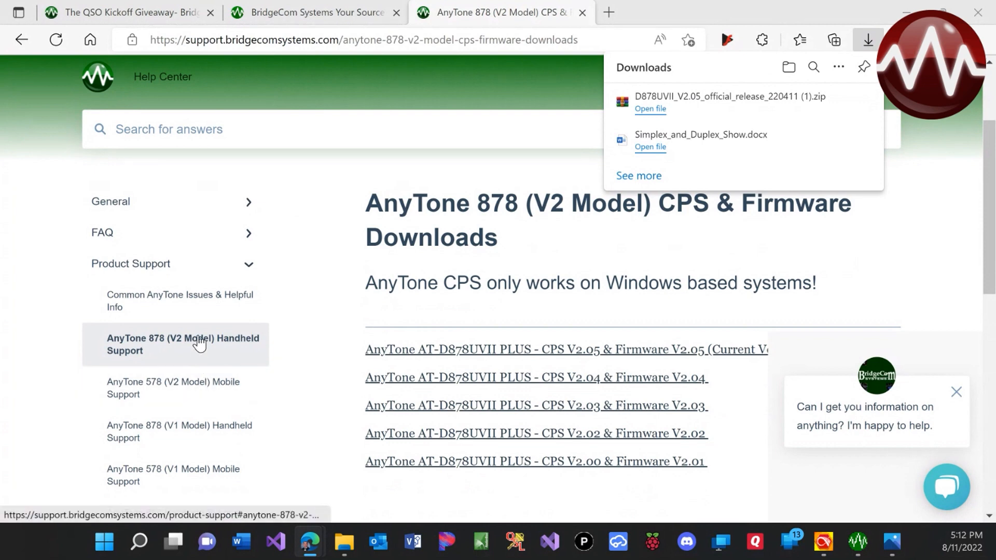
mouse_move(210, 432)
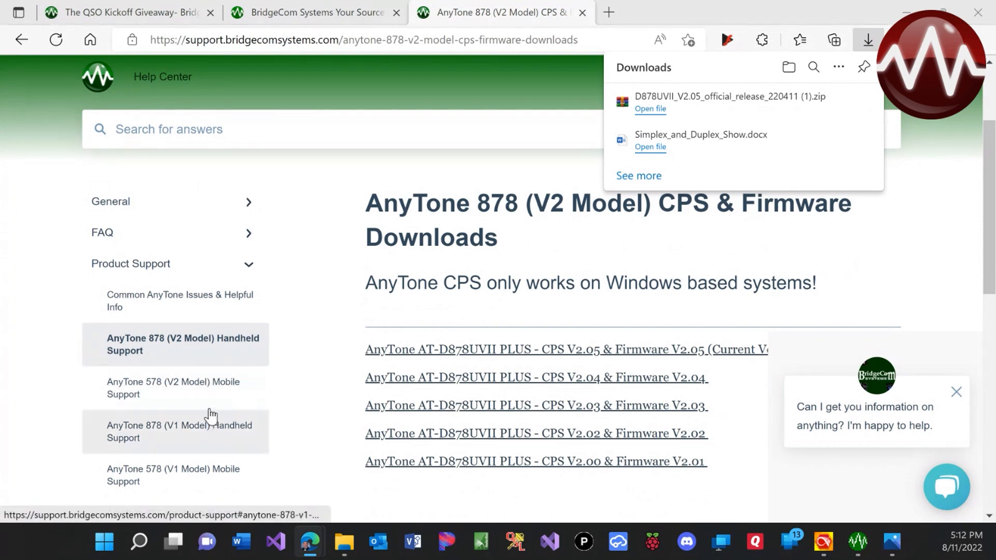
mouse_move(200, 422)
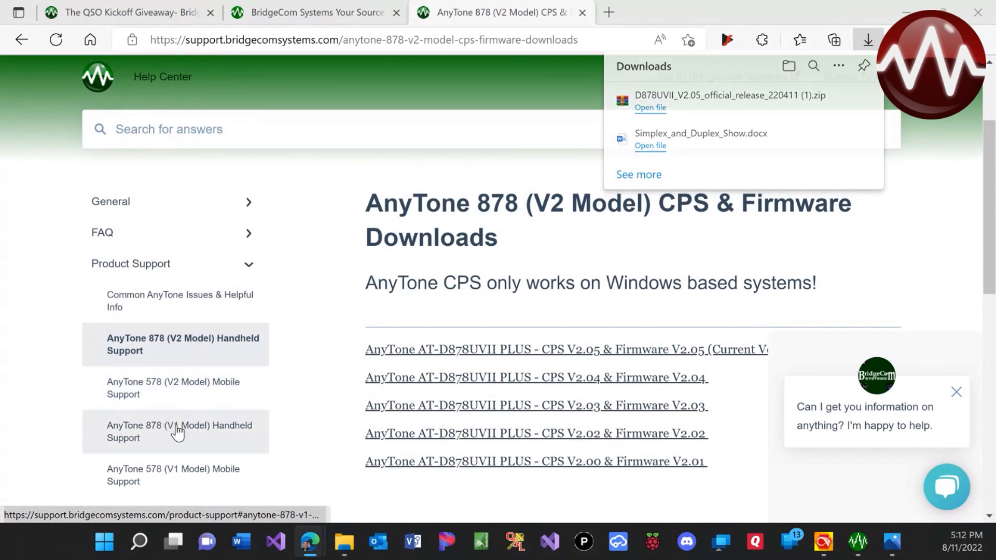
Download the V1.27 CPS, firmware and driver package from the AnyTone 878 (V1 Model) support pages
left_click(179, 431)
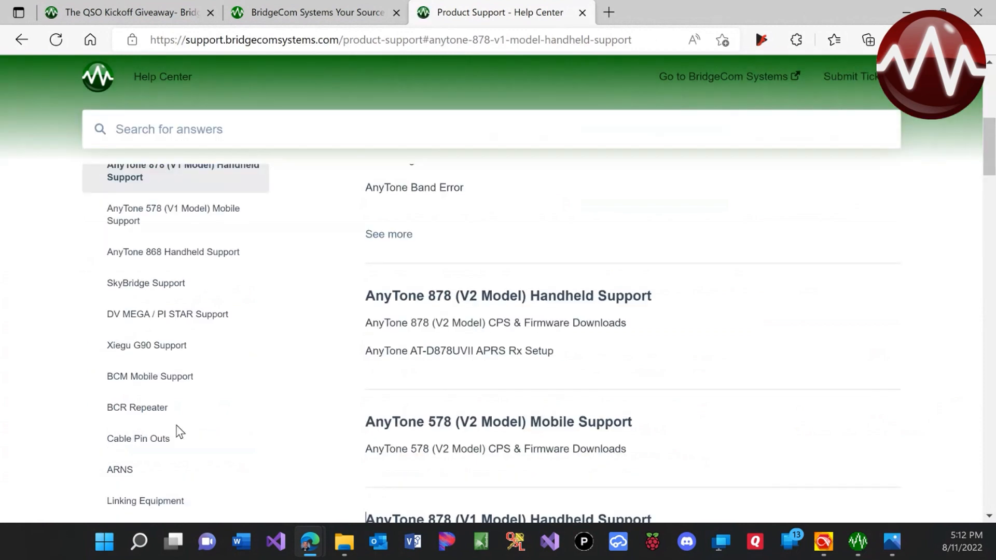
scroll("up", 3)
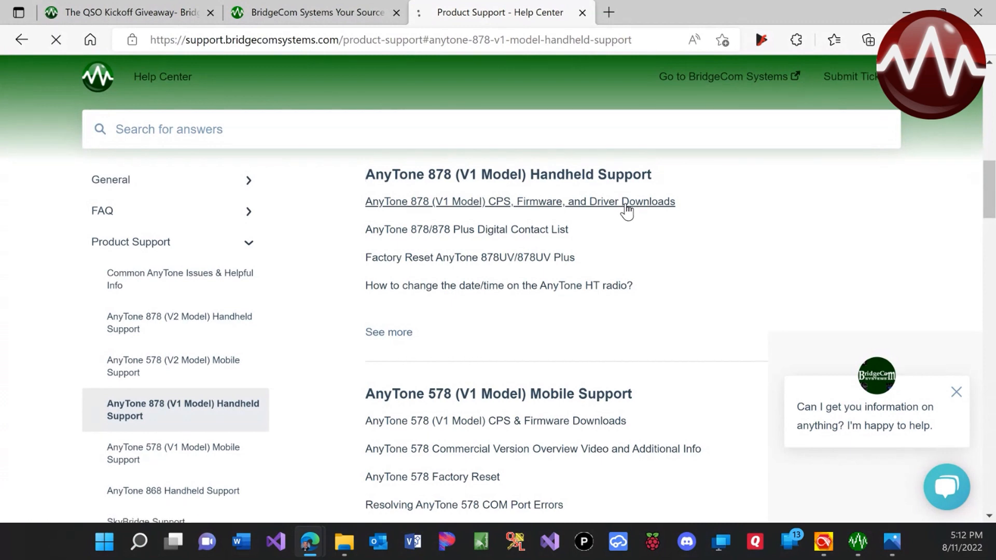
left_click(520, 201)
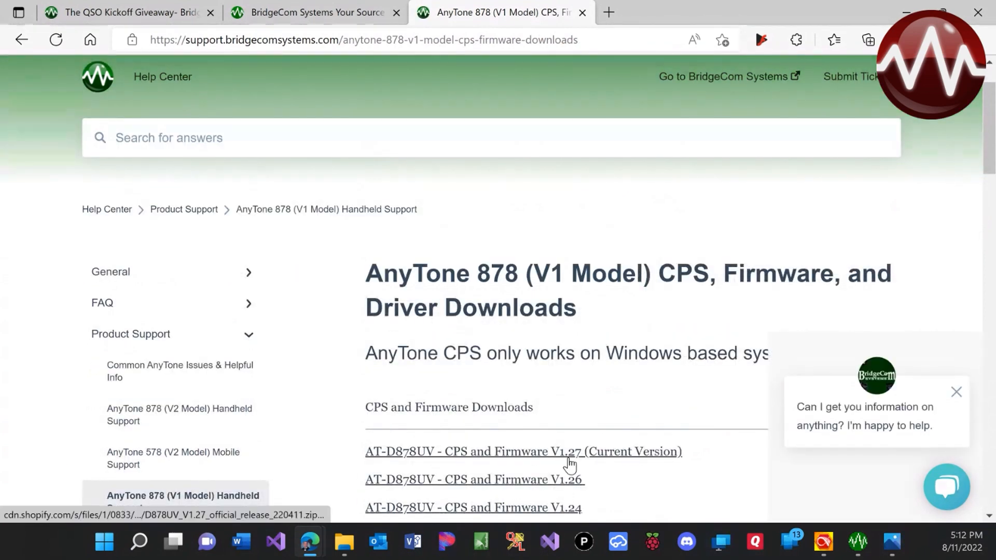
left_click(864, 40)
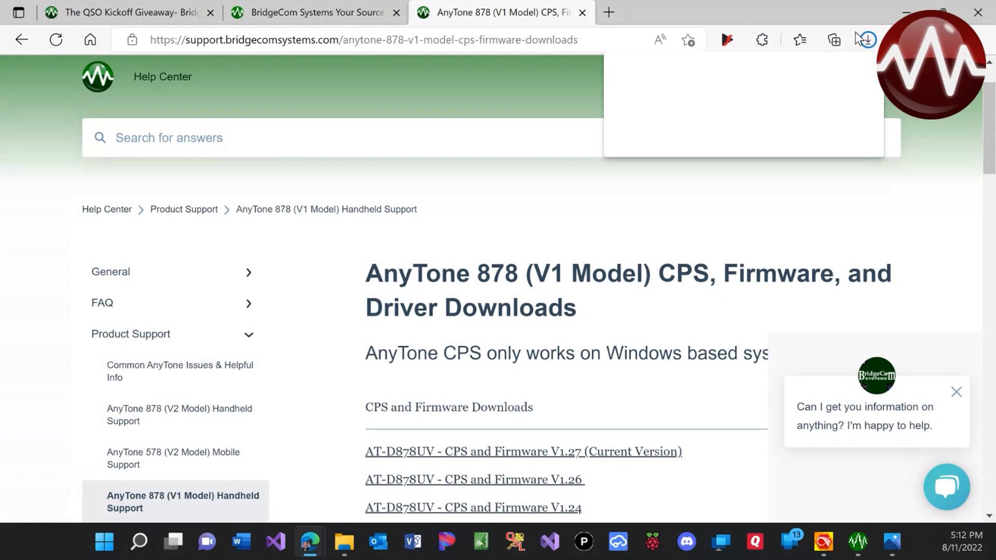
left_click(865, 39)
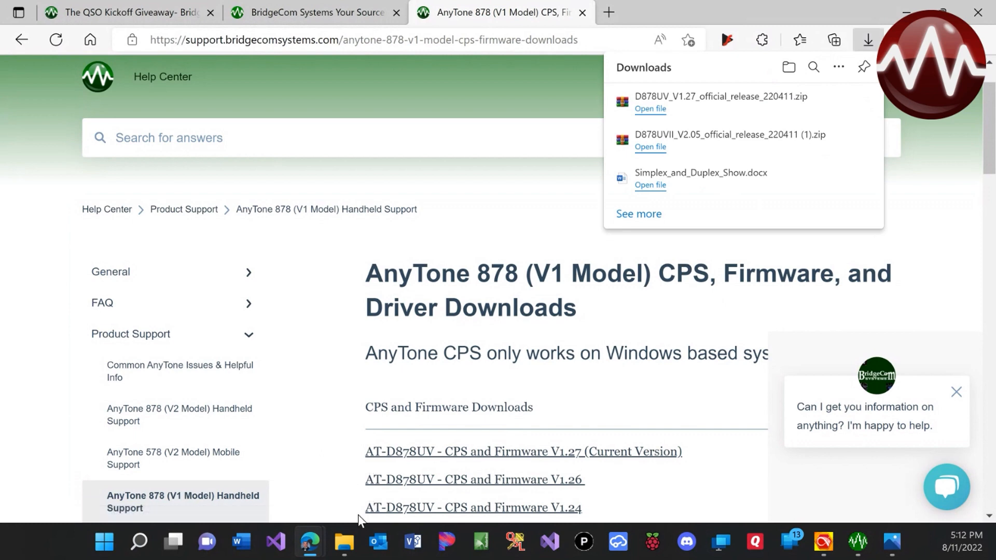
Extract the D878UVII_V2.05 zip into its suggested folder inside the 878 Example folder
left_click(344, 541)
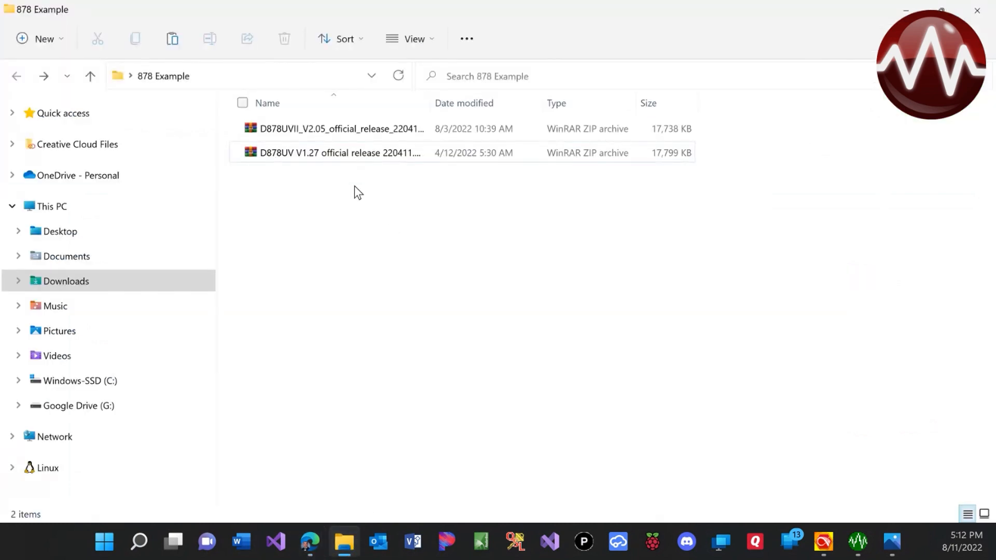
mouse_move(312, 131)
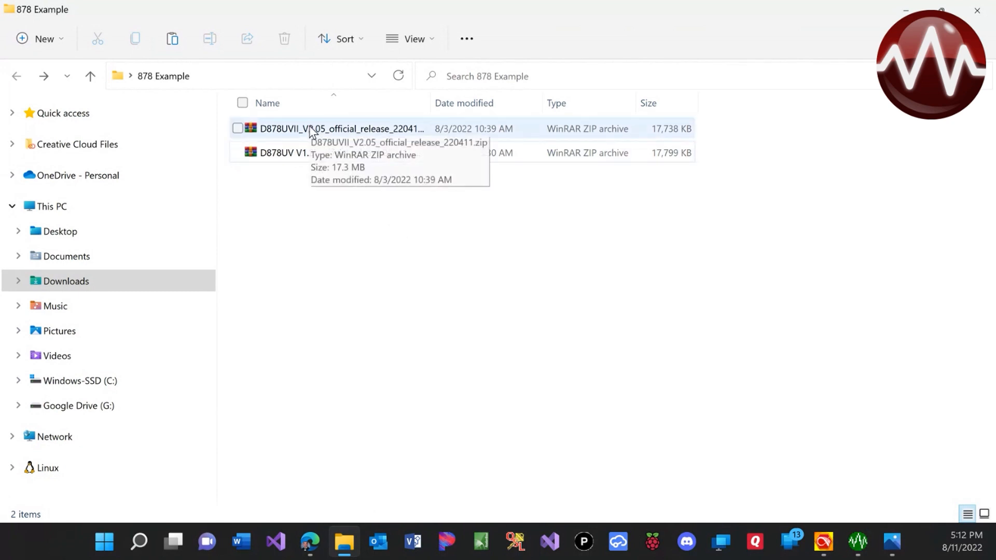
left_click(341, 129)
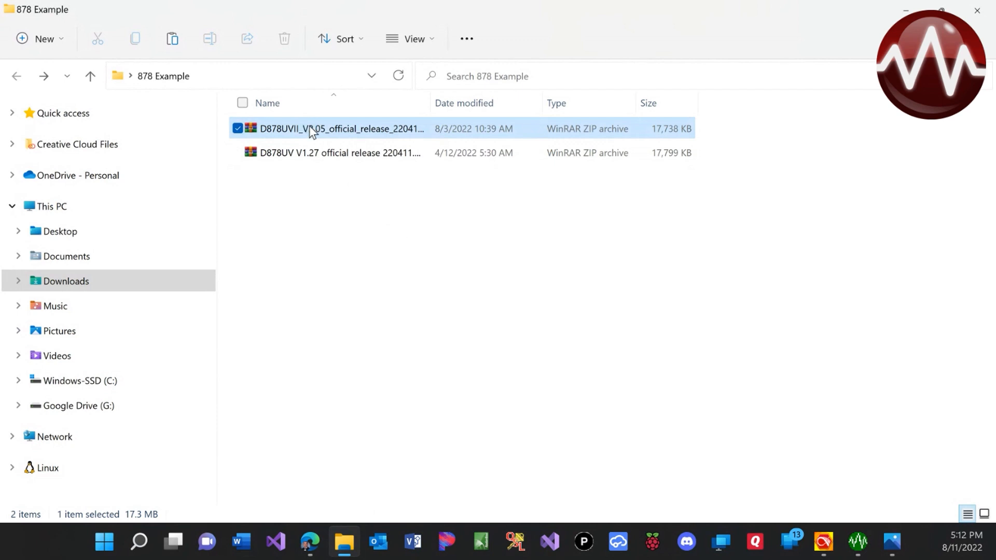
right_click(312, 129)
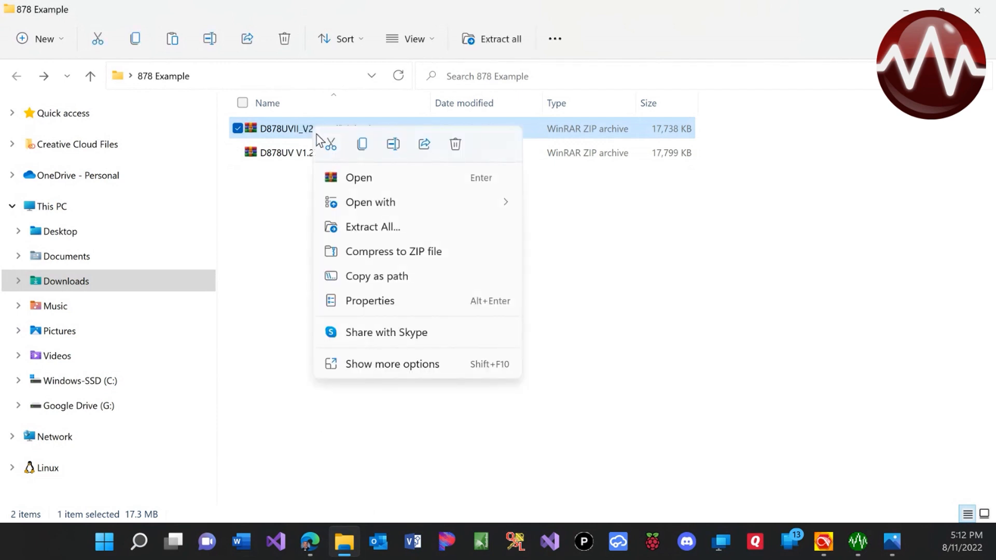
mouse_move(407, 231)
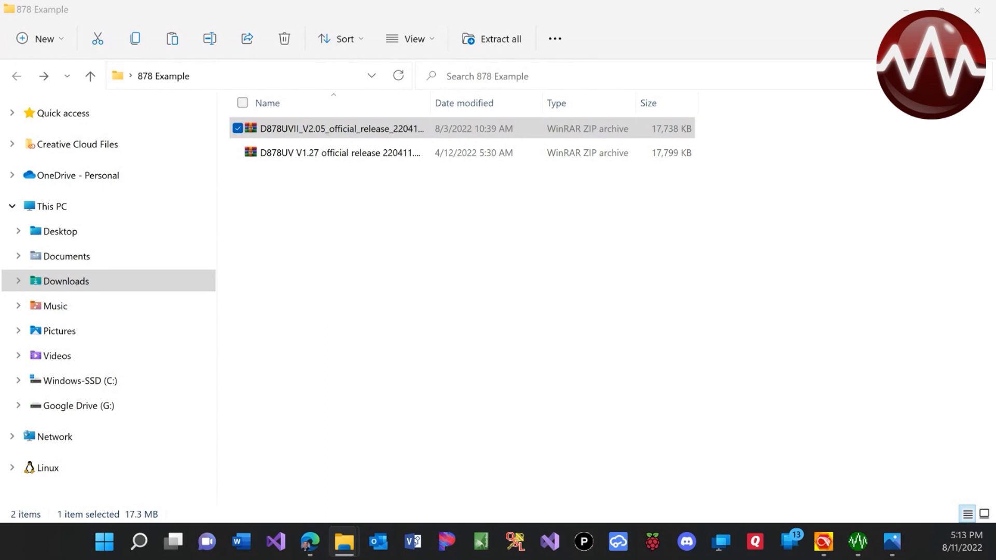
left_click(499, 39)
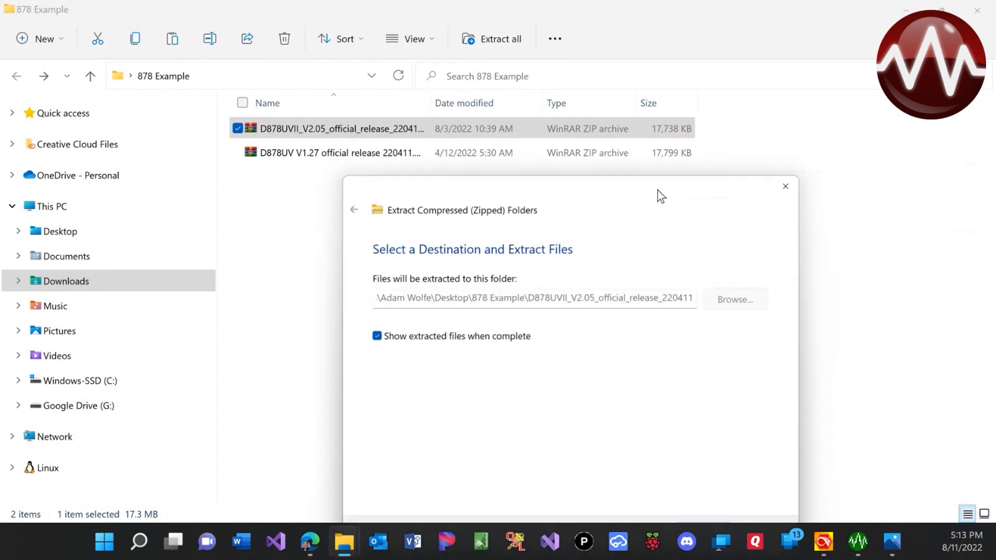
left_click(785, 186)
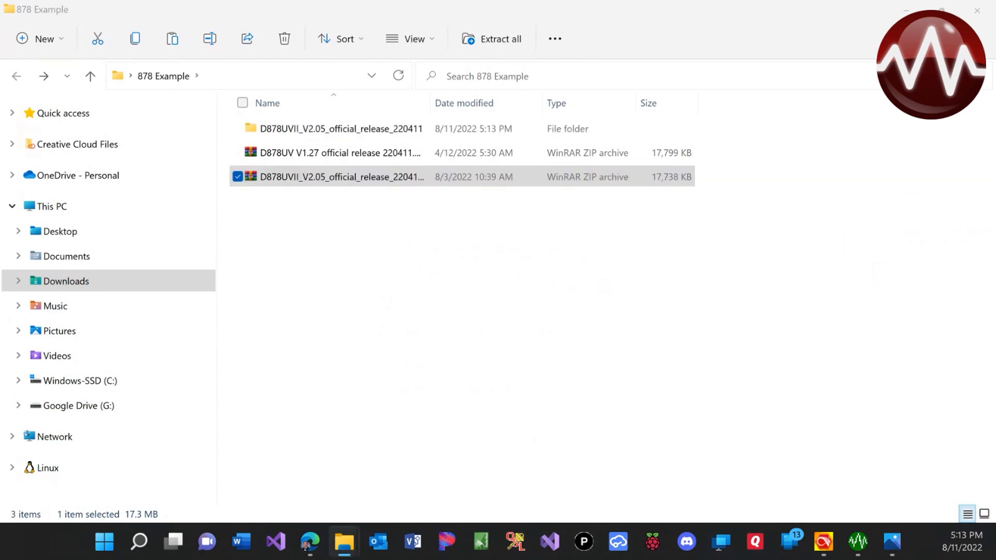
double_click(341, 129)
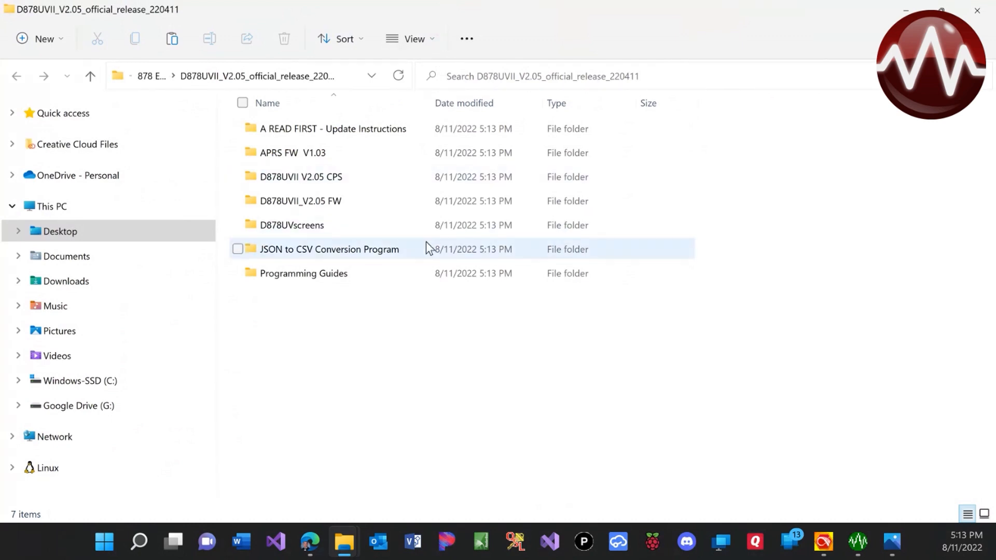
mouse_move(347, 200)
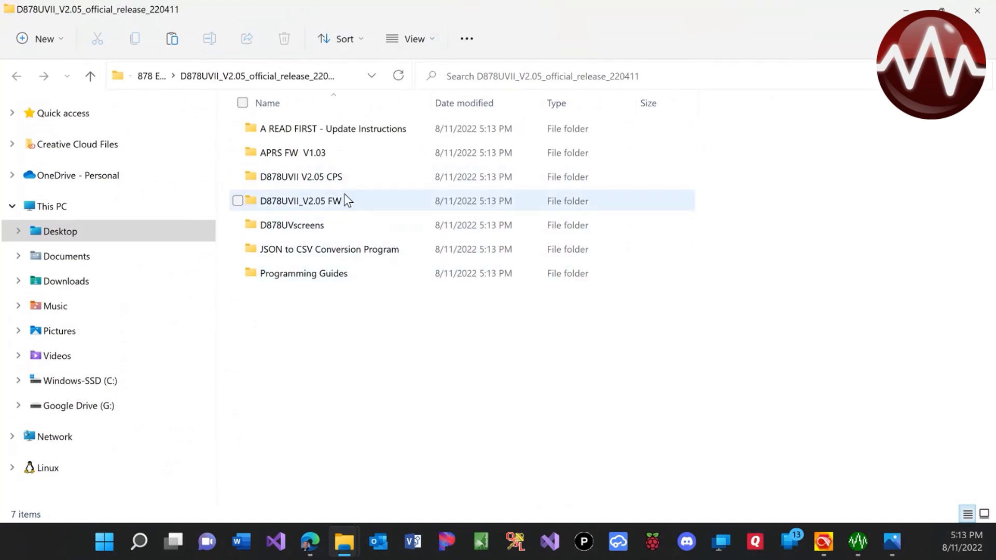
left_click(333, 129)
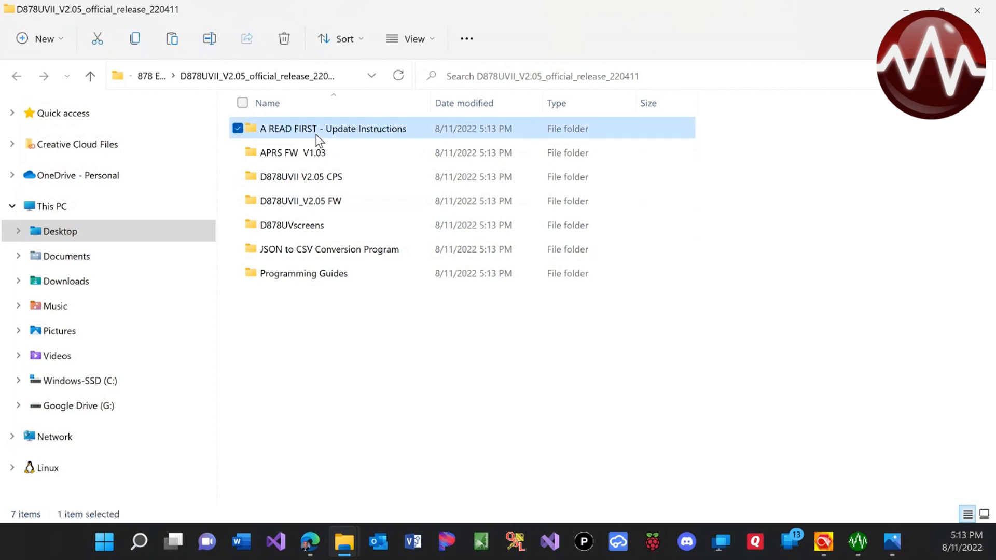
double_click(333, 129)
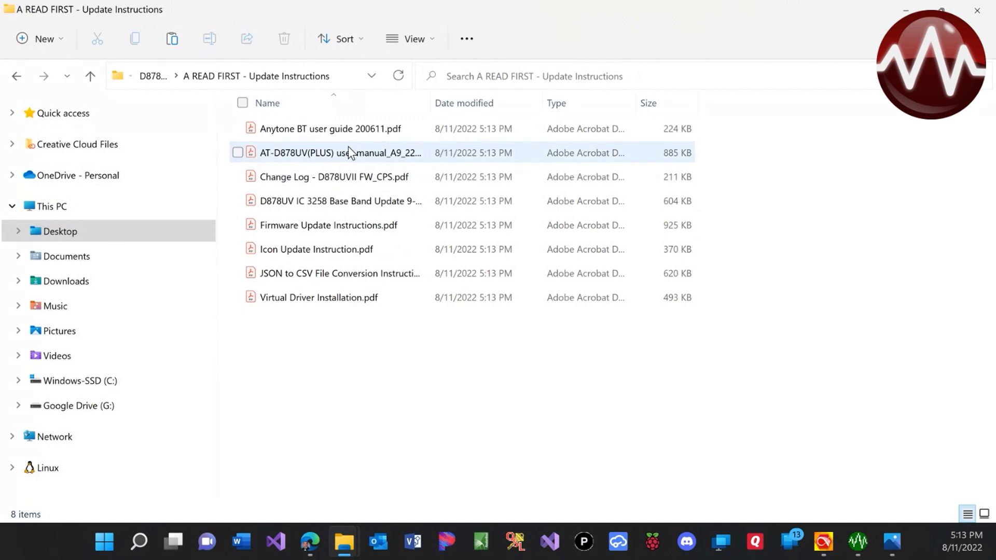
mouse_move(353, 164)
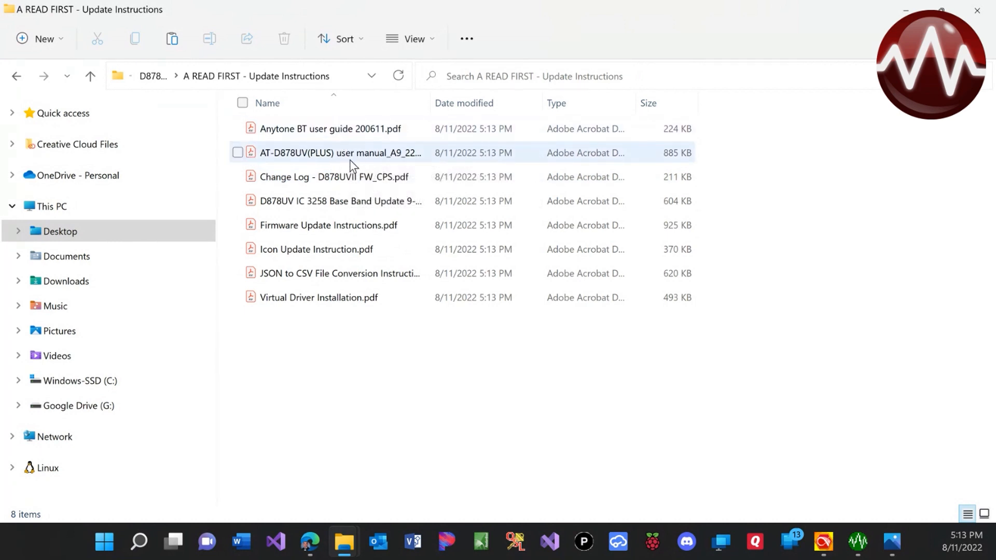
mouse_move(373, 177)
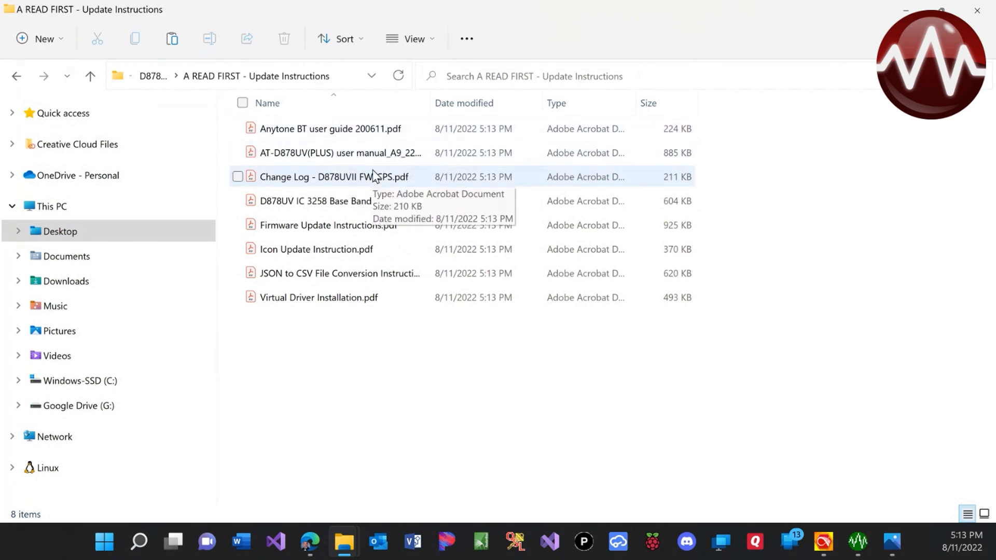
mouse_move(371, 212)
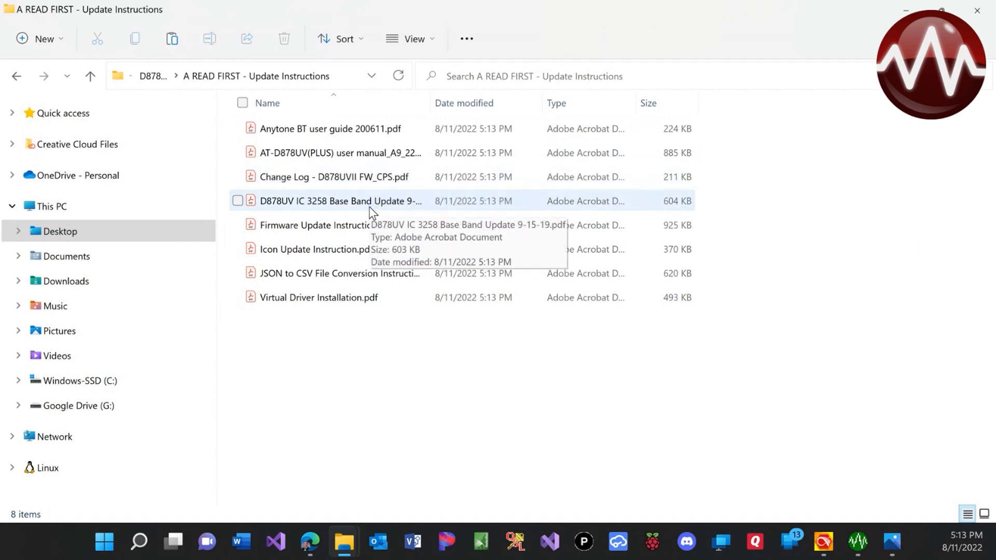
mouse_move(387, 231)
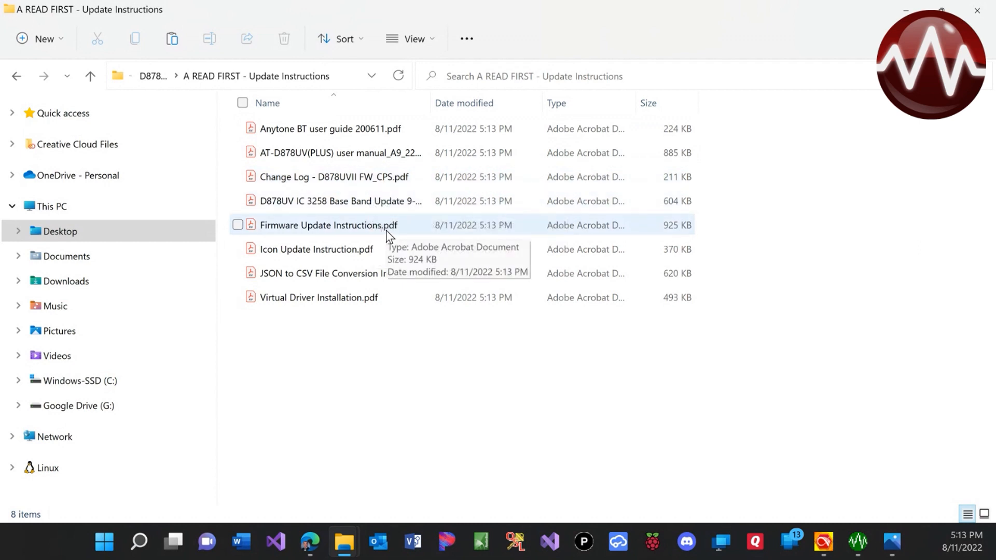
mouse_move(374, 256)
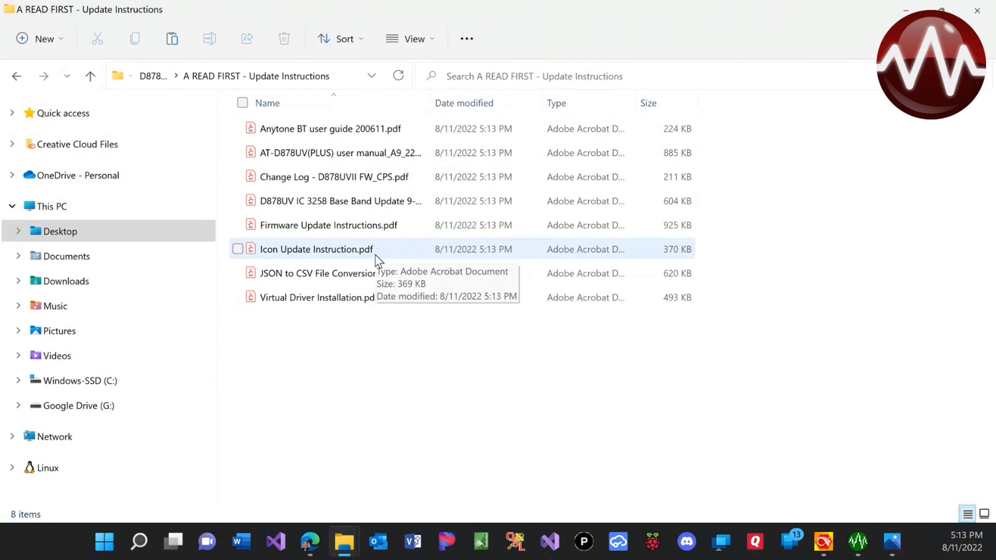
mouse_move(390, 281)
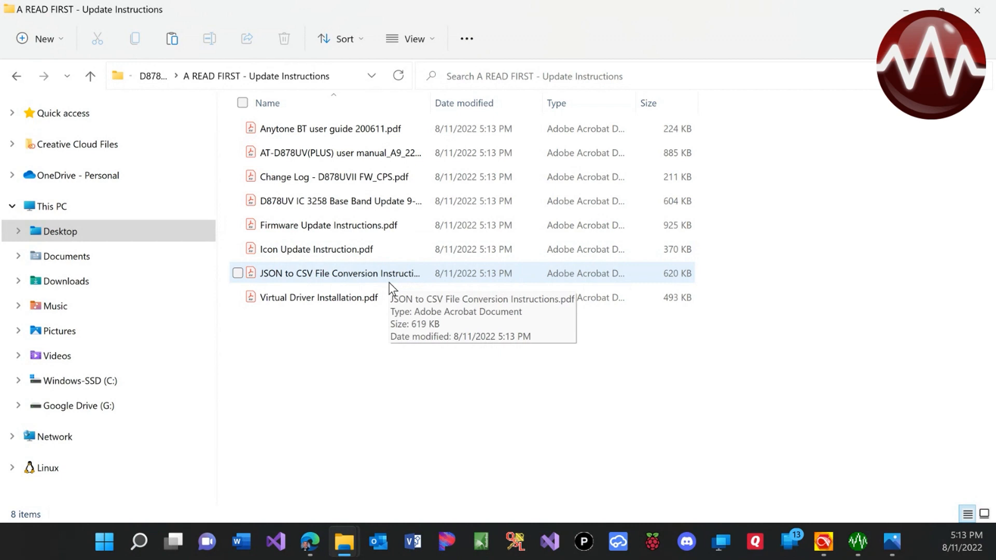
mouse_move(374, 298)
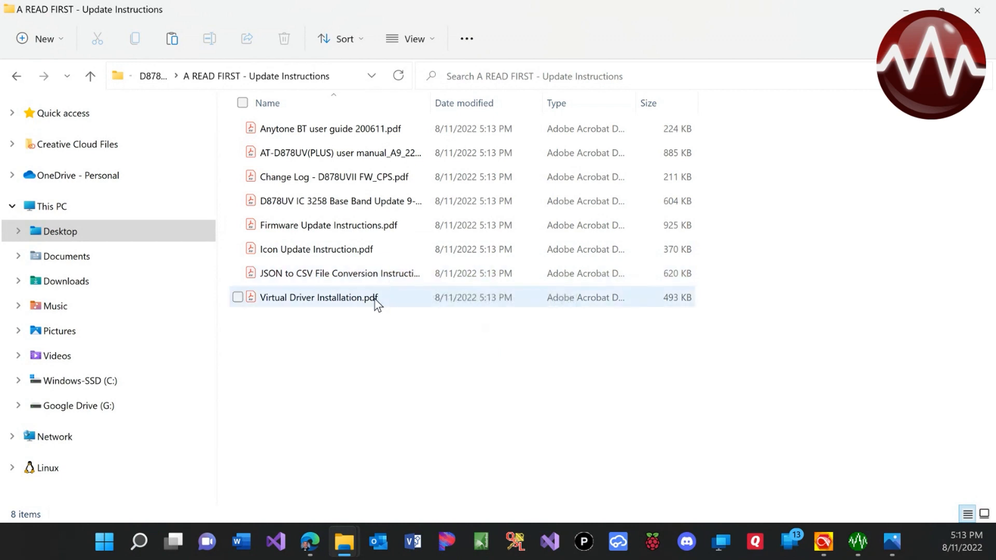
mouse_move(6, 68)
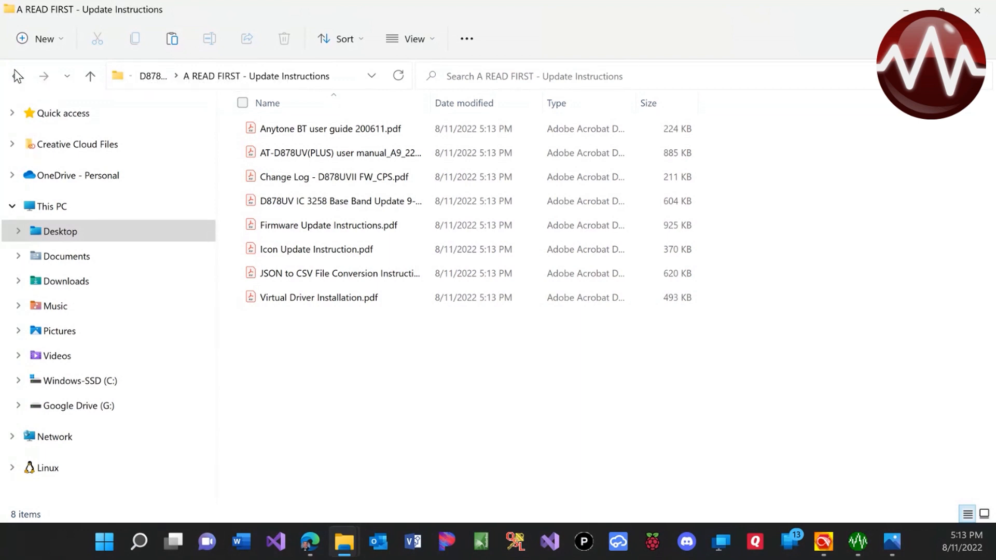
Return to the release folder and view the D878UVscreens folder of boot-screen bitmaps
left_click(90, 75)
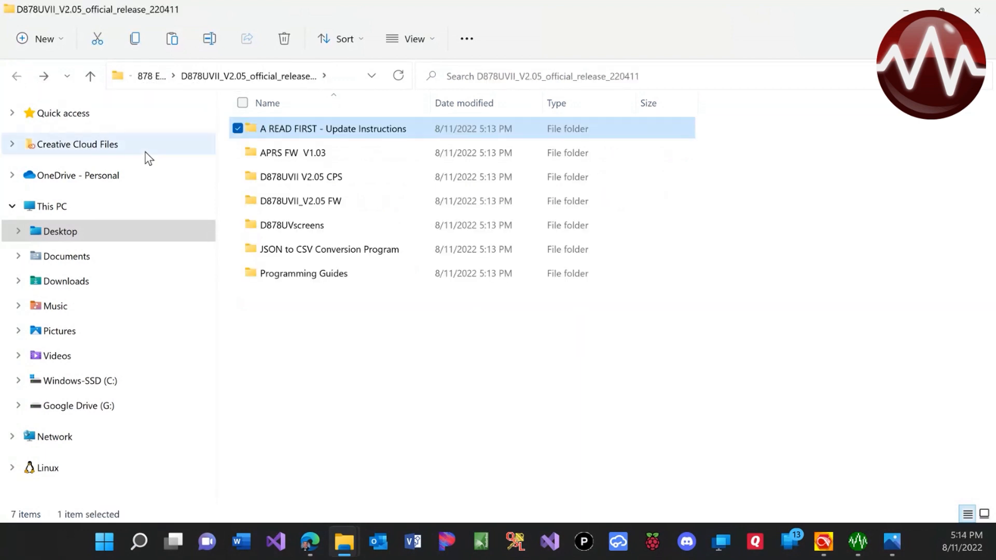
mouse_move(292, 201)
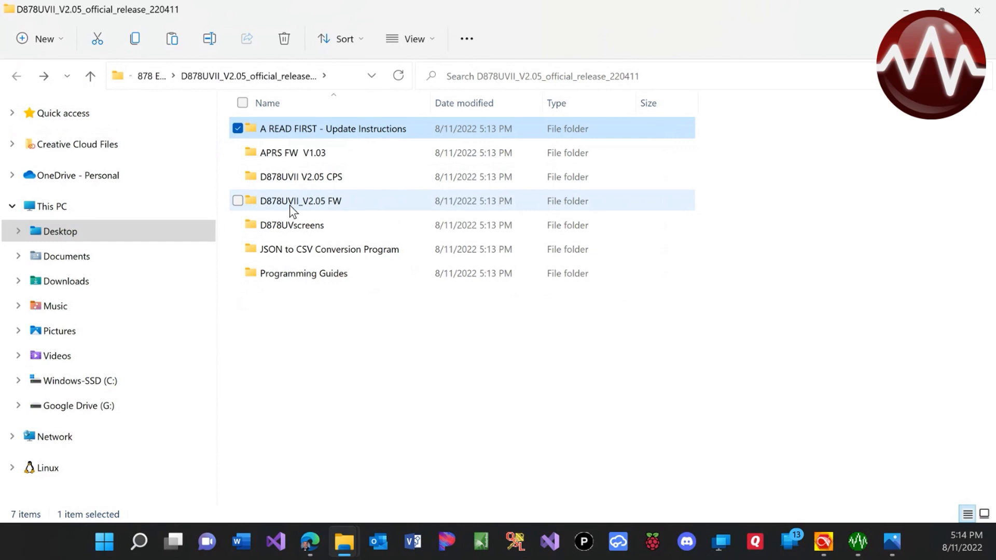
mouse_move(291, 226)
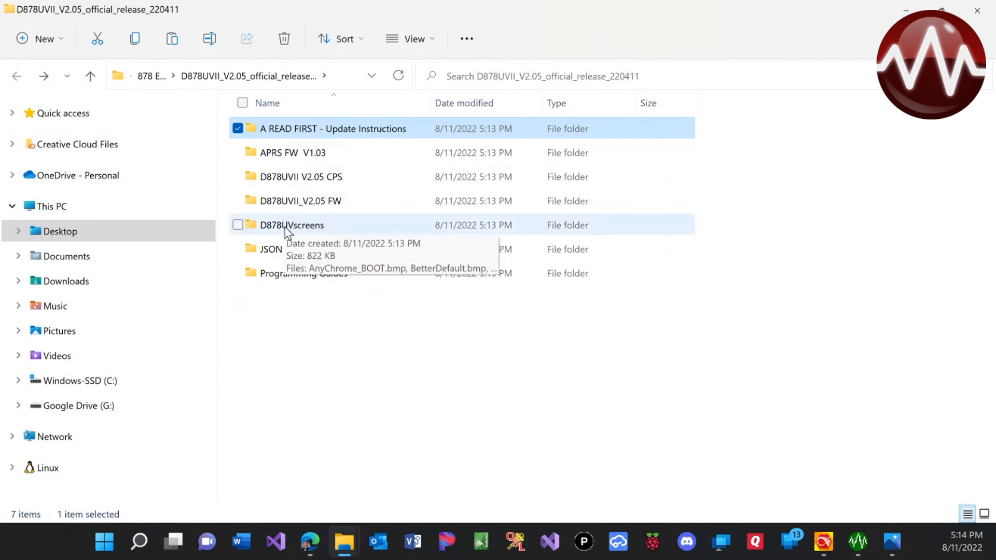
double_click(292, 225)
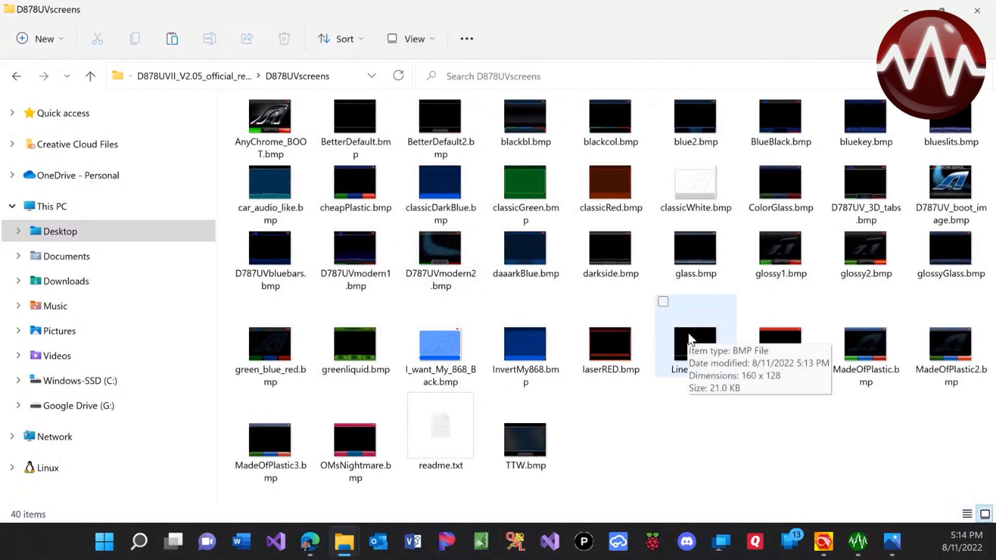
mouse_move(8, 53)
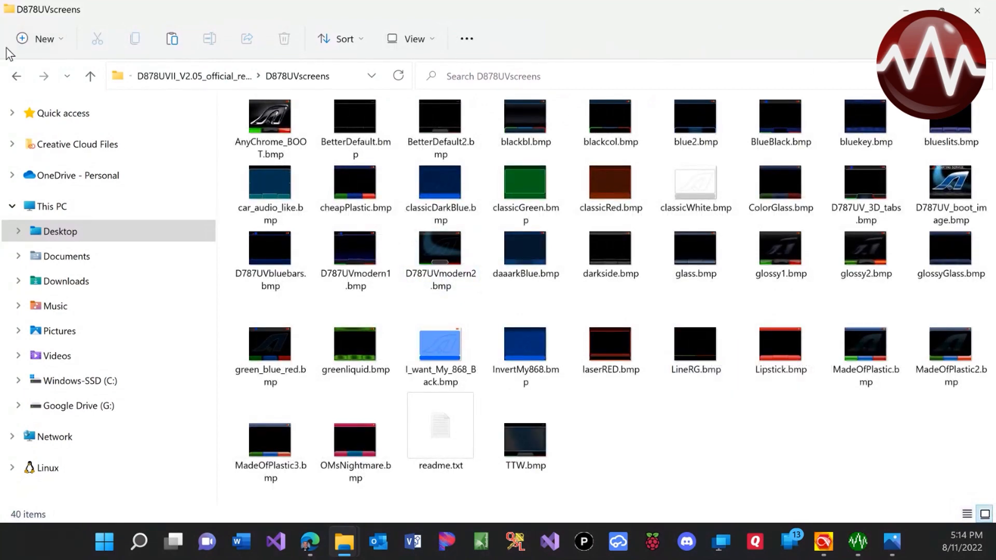
mouse_move(16, 75)
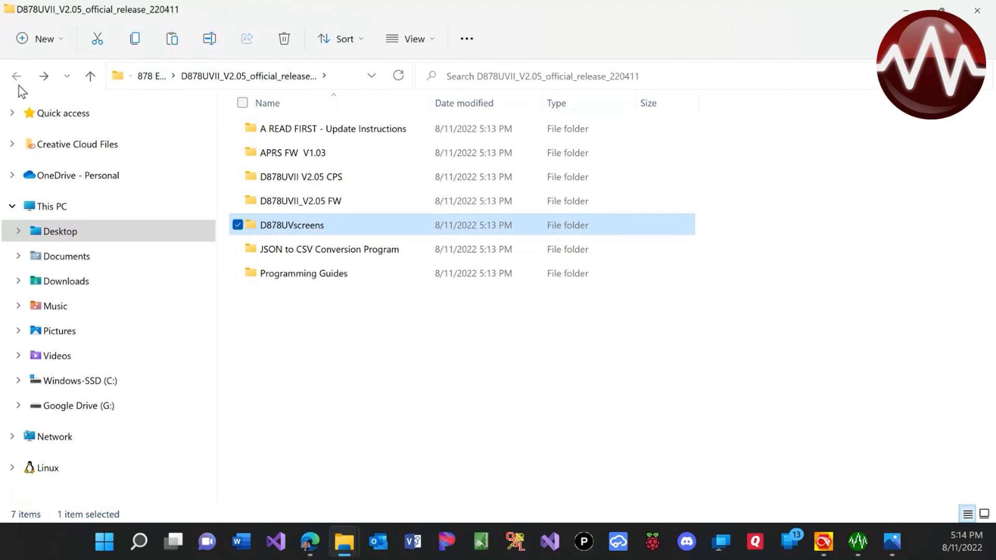
mouse_move(273, 181)
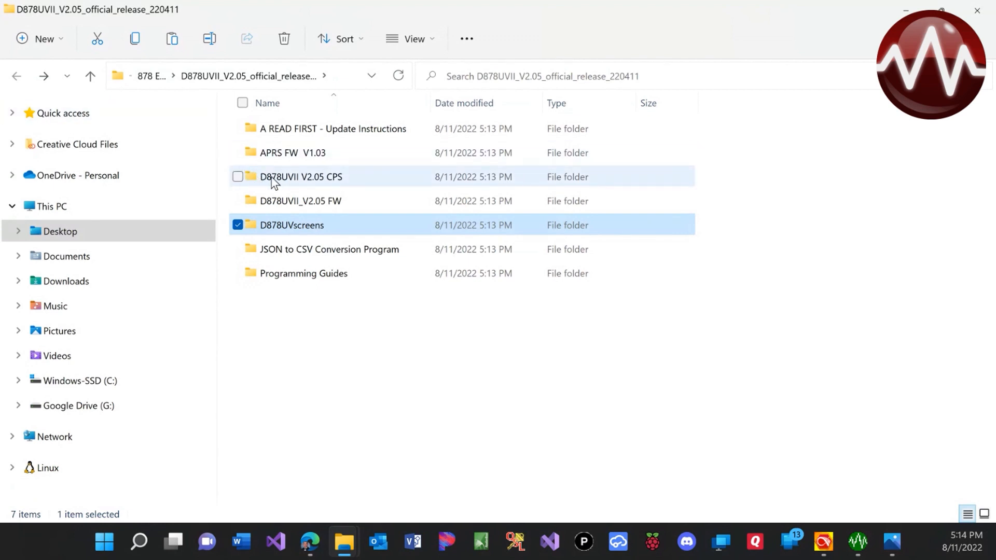
Launch D878UVII_Setup_2.05.exe from the CPS folder, running it anyway past the Windows warning
double_click(301, 176)
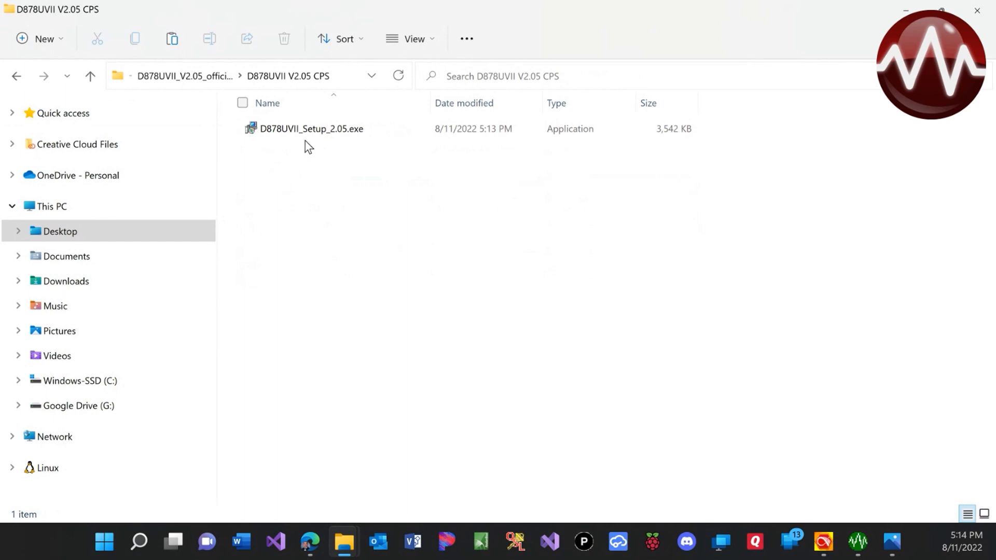
left_click(311, 128)
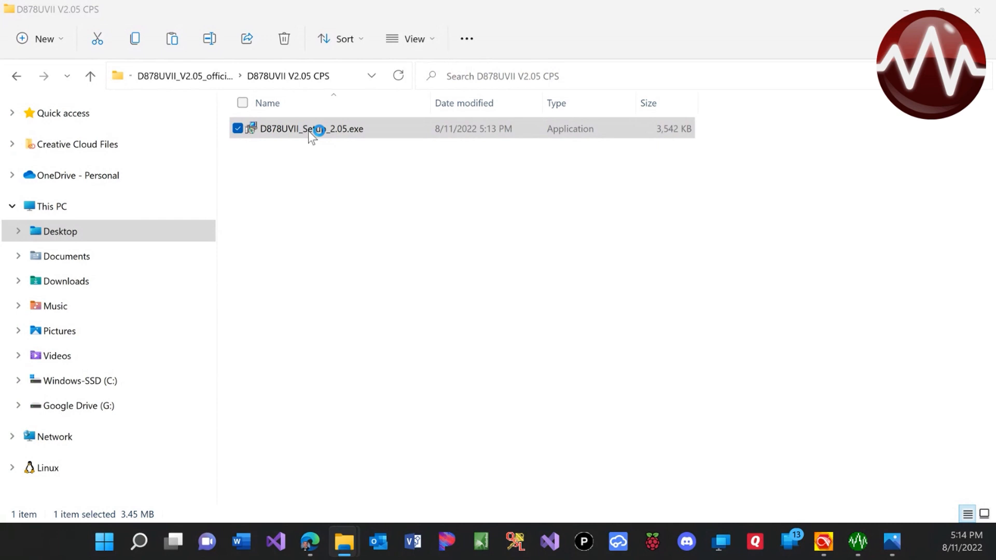
double_click(311, 129)
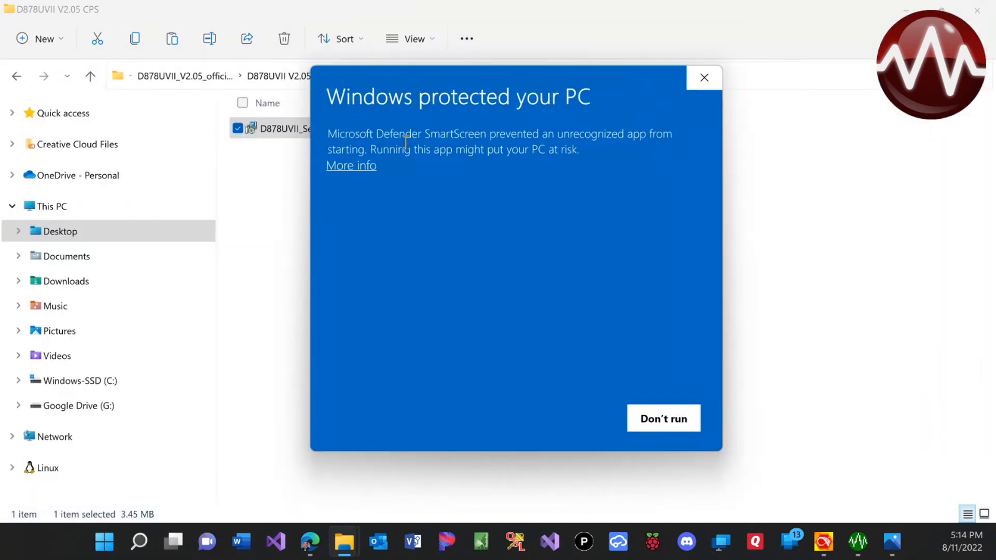
left_click(351, 165)
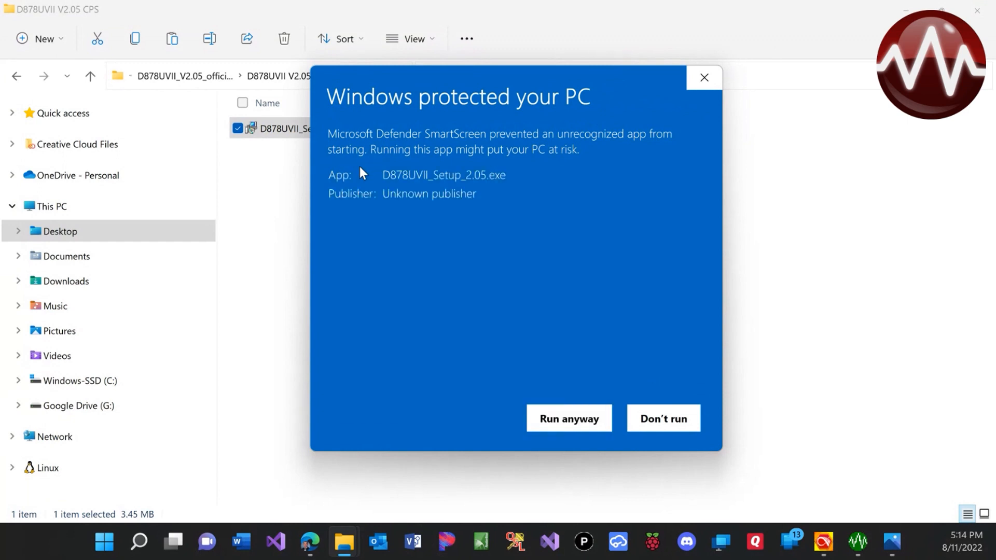
left_click(567, 418)
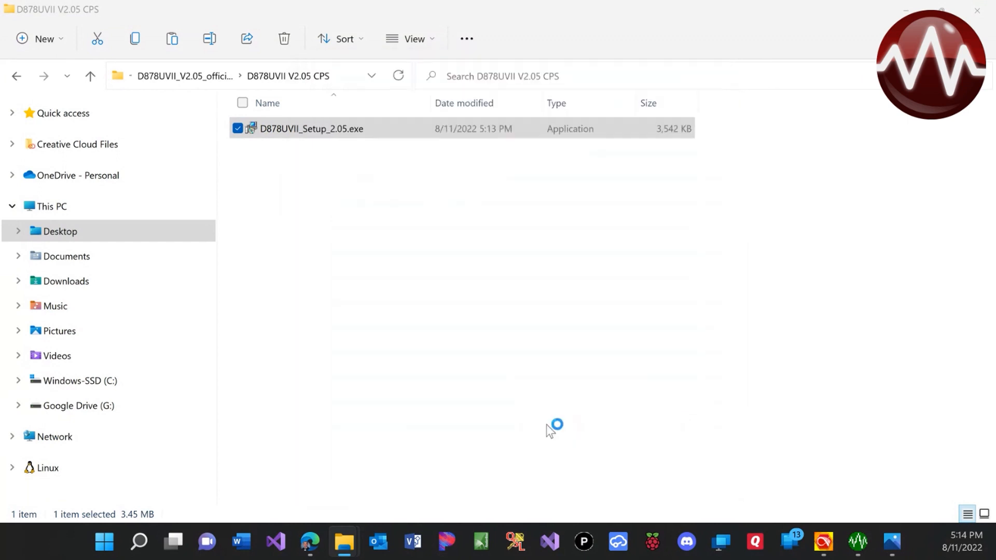
mouse_move(545, 432)
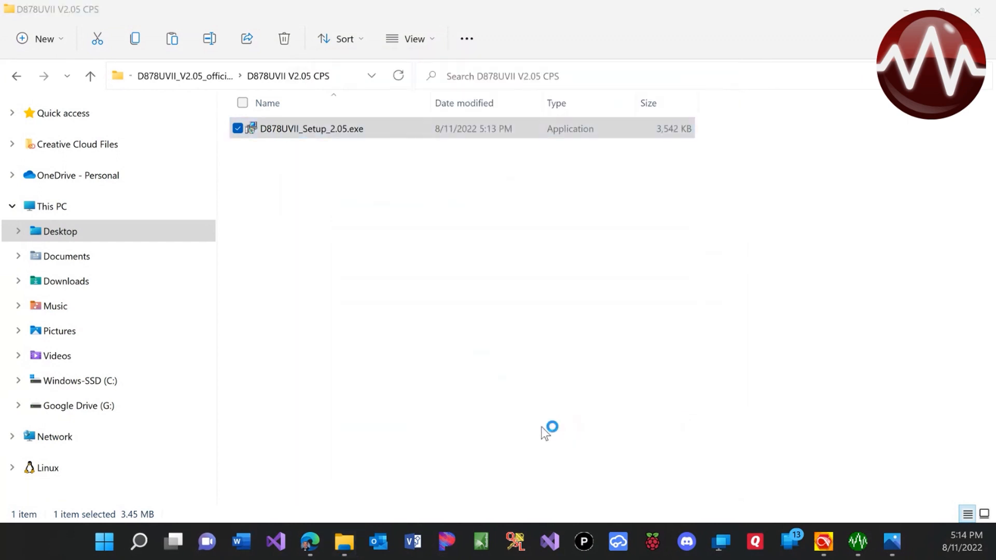
mouse_move(875, 442)
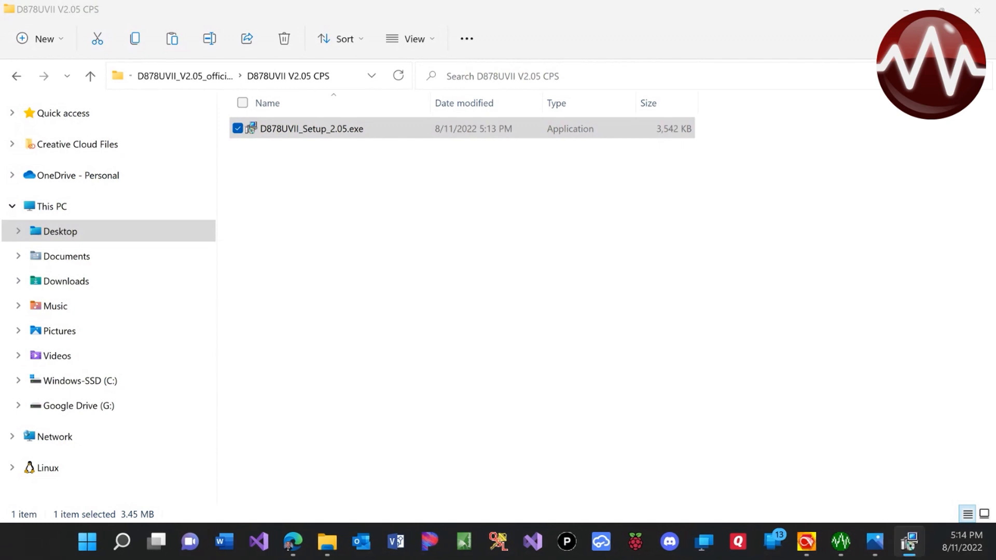
Centre the Setup window and cancel the installation to bring up the Exit Setup confirmation
double_click(313, 129)
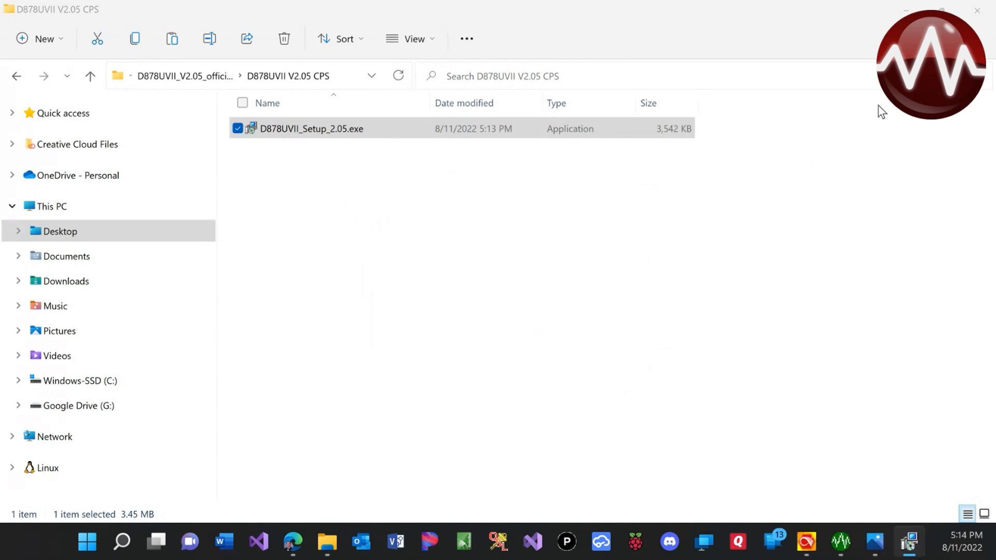
mouse_move(821, 307)
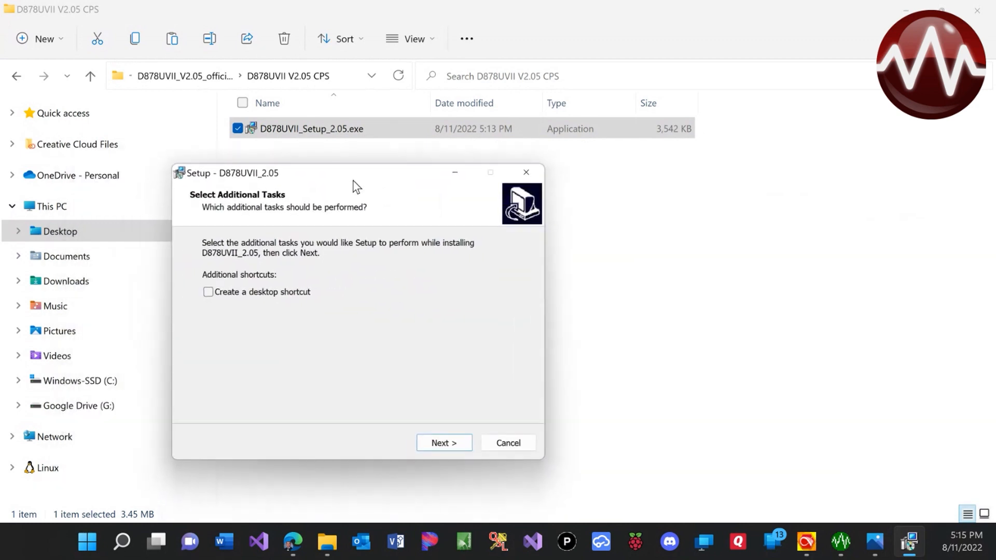
left_click_drag(356, 173, 412, 162)
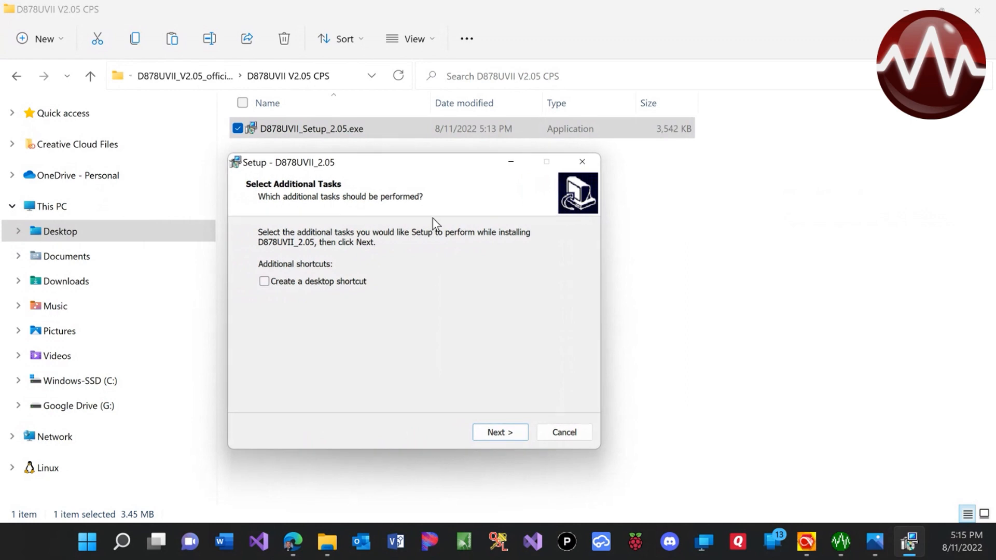
mouse_move(392, 290)
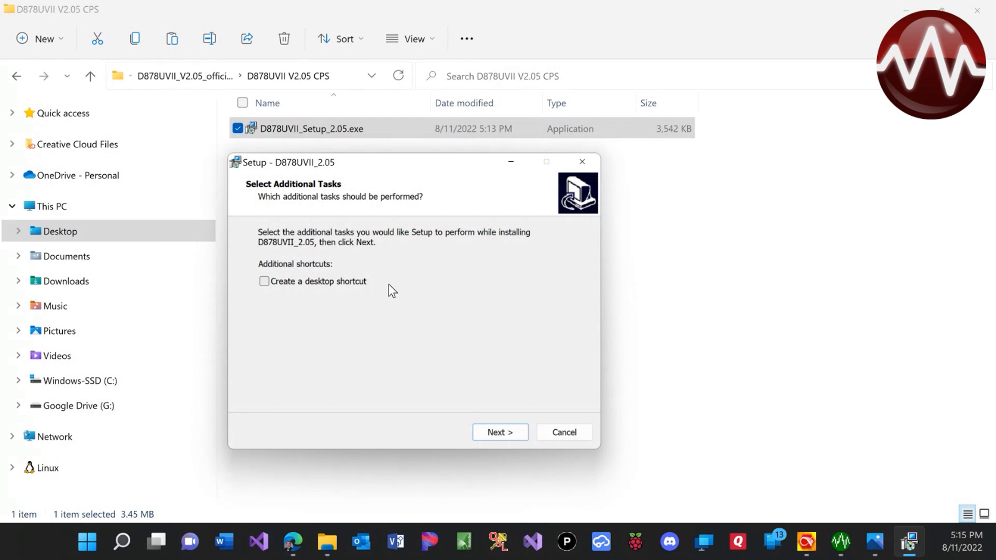
mouse_move(503, 380)
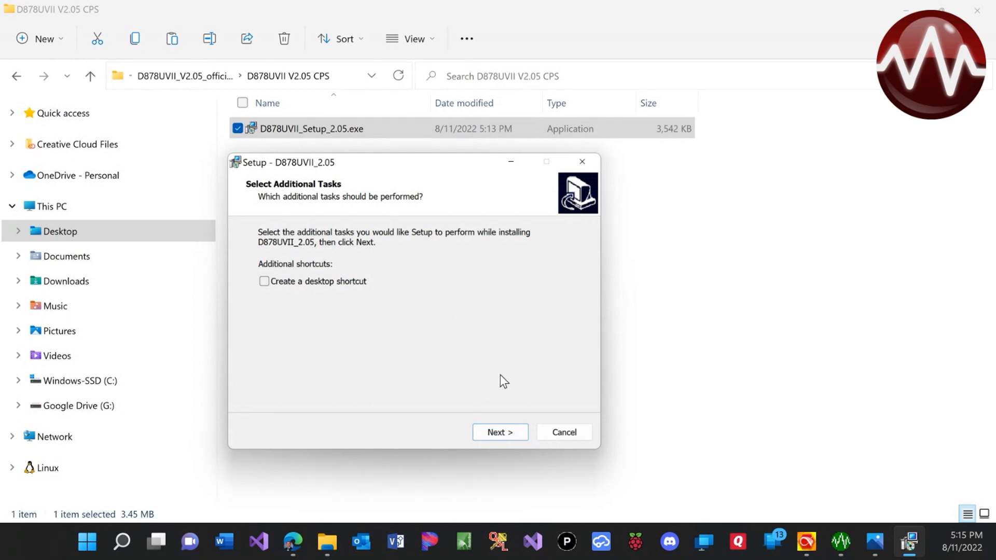
mouse_move(564, 433)
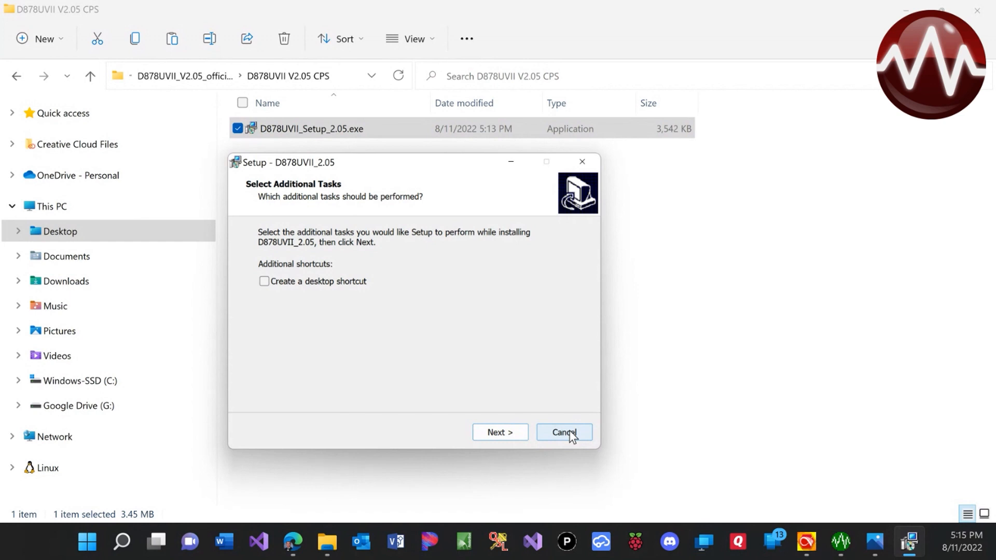
left_click(563, 431)
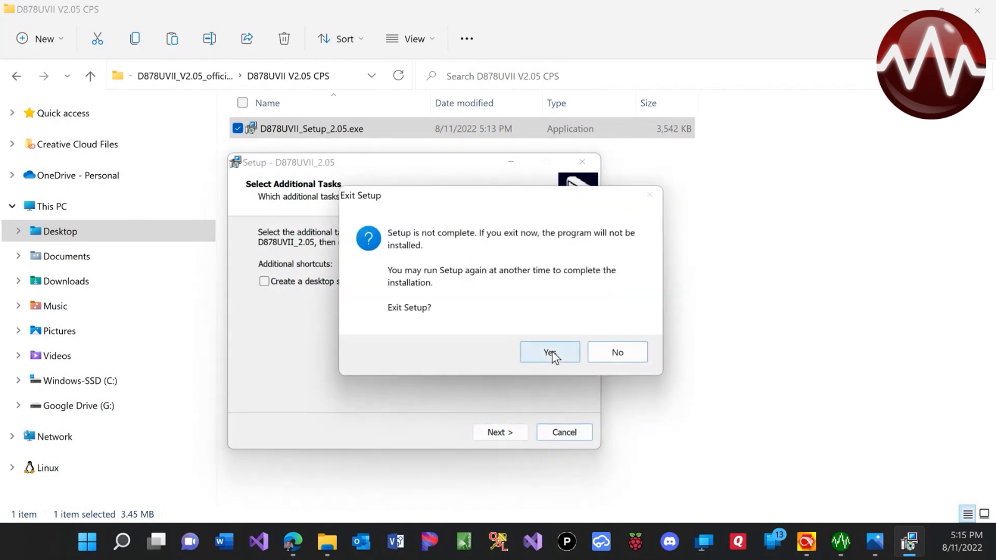
left_click(549, 352)
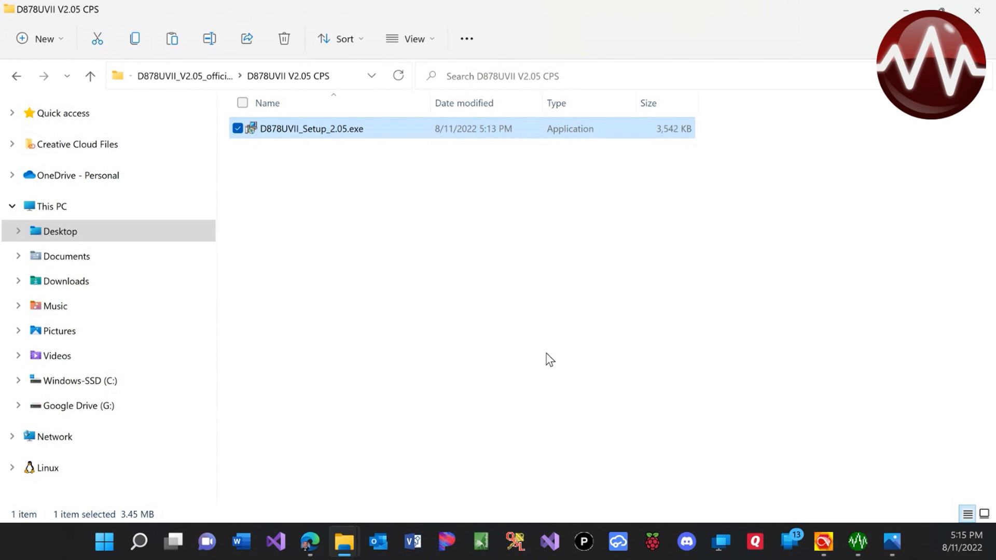
mouse_move(574, 356)
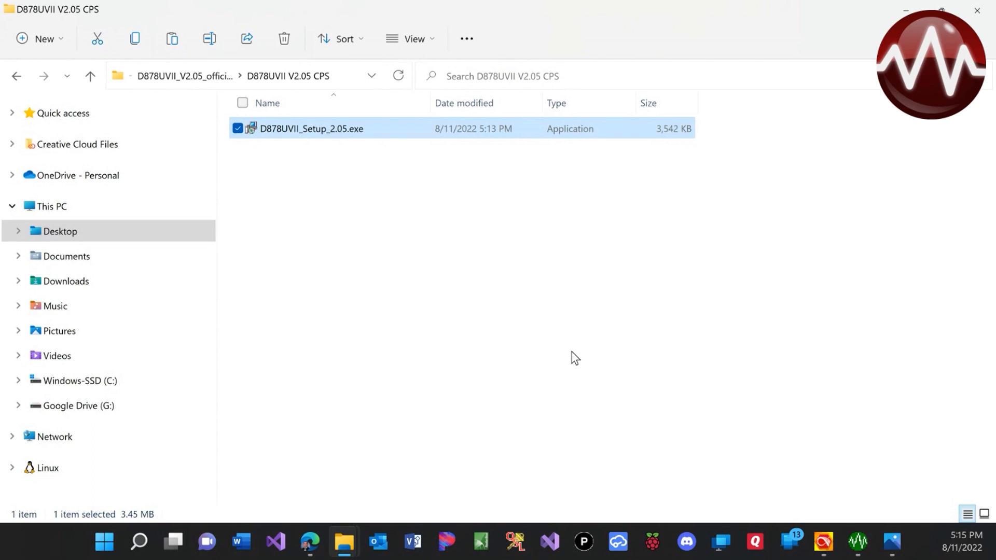
mouse_move(586, 366)
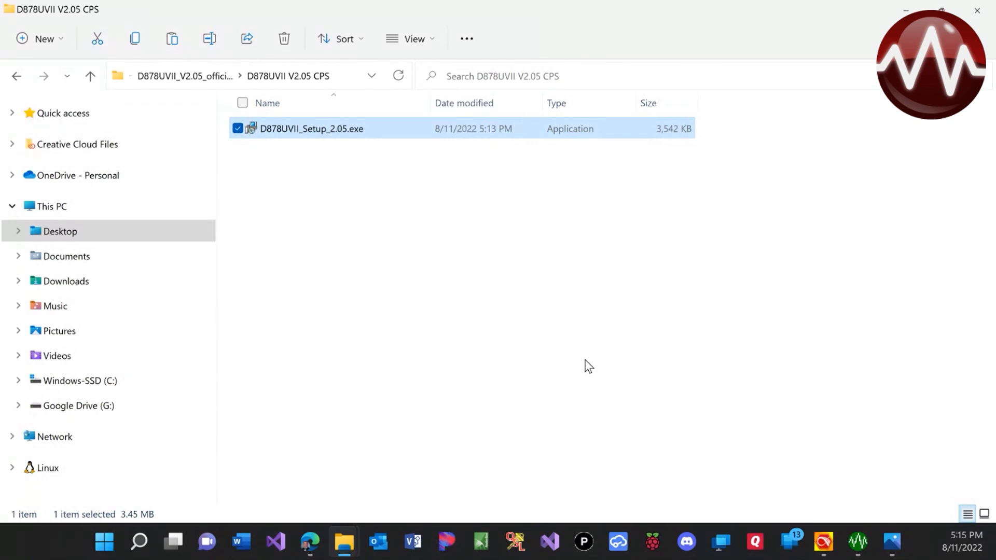
mouse_move(548, 326)
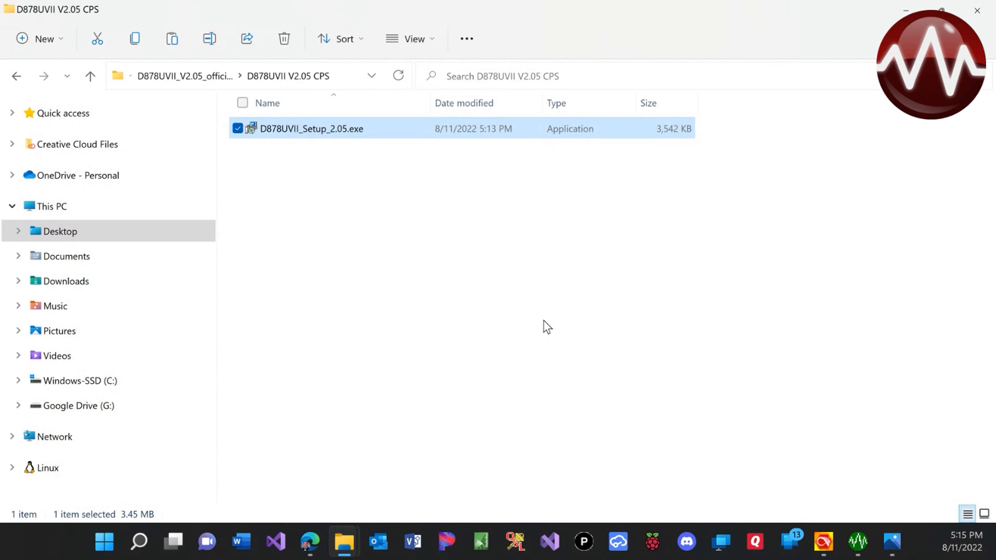
mouse_move(218, 172)
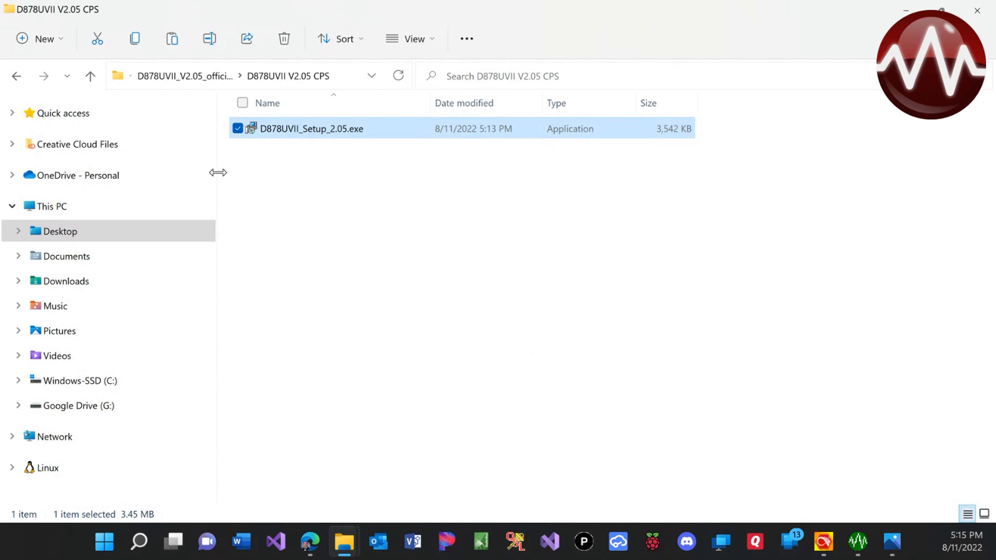
mouse_move(770, 434)
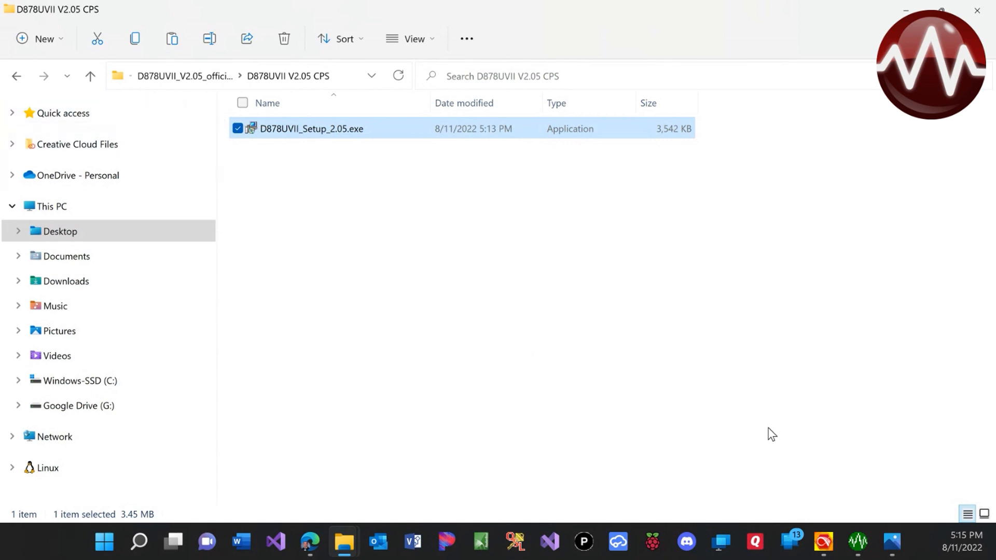
mouse_move(821, 542)
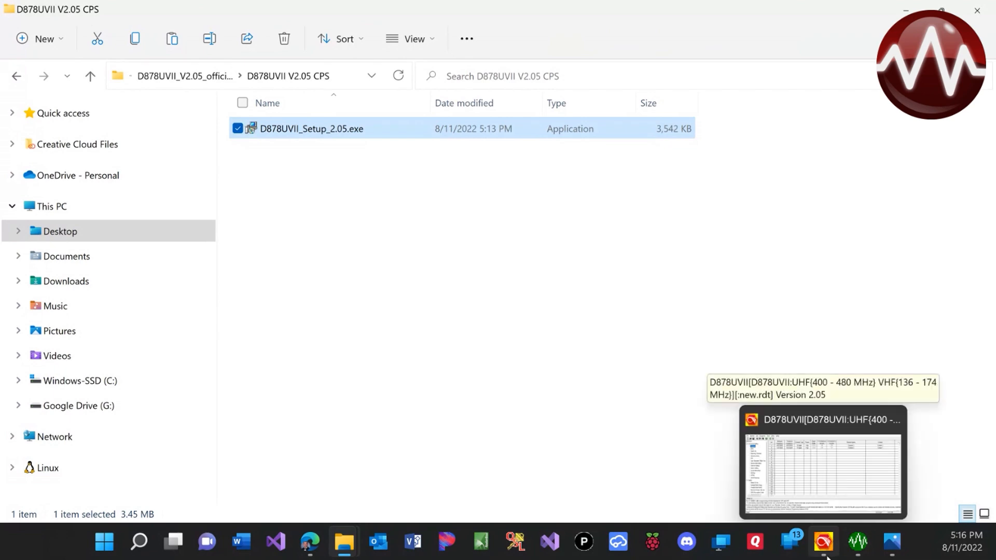
Choose COM5 in Communication Setting and dismiss the save prompt to reach the Read data confirmation
left_click(822, 461)
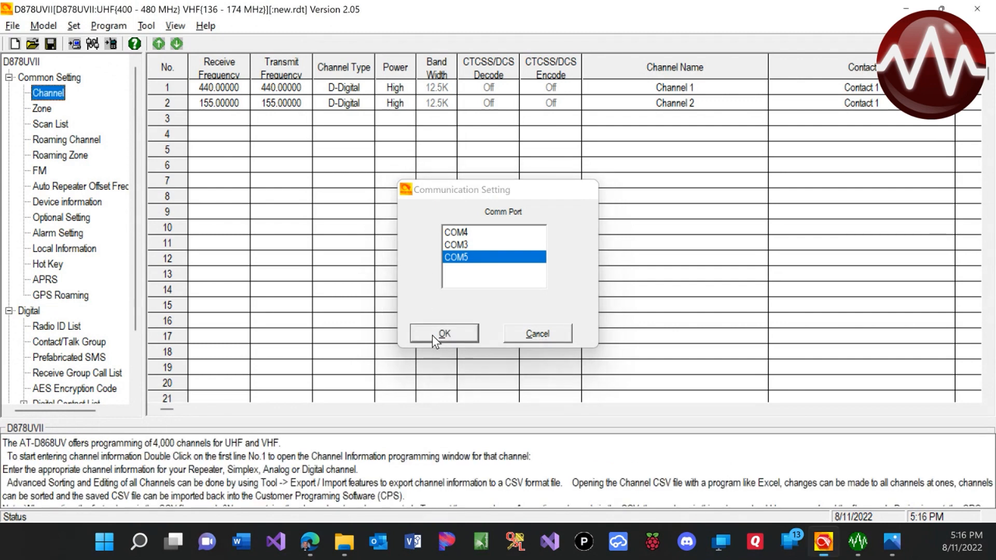
left_click(443, 333)
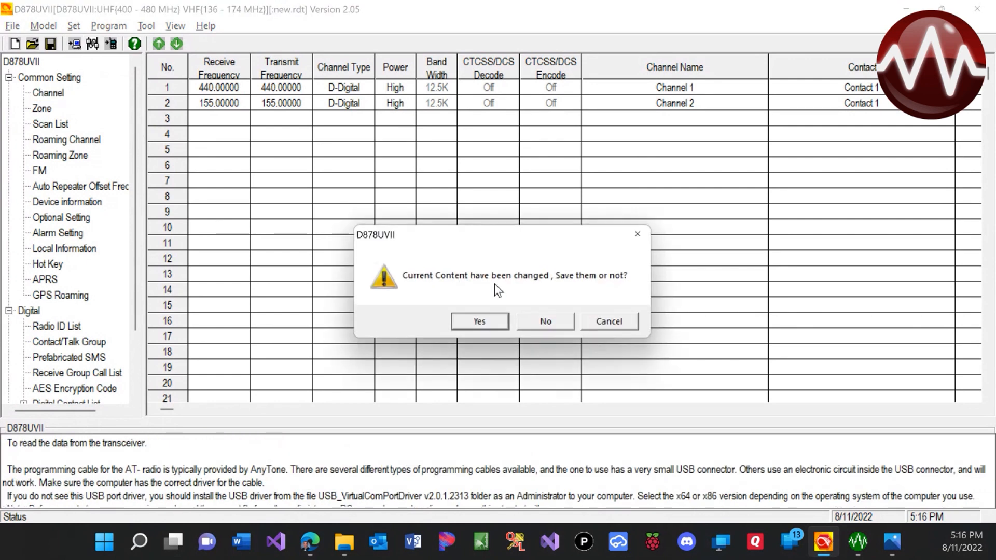
left_click(543, 321)
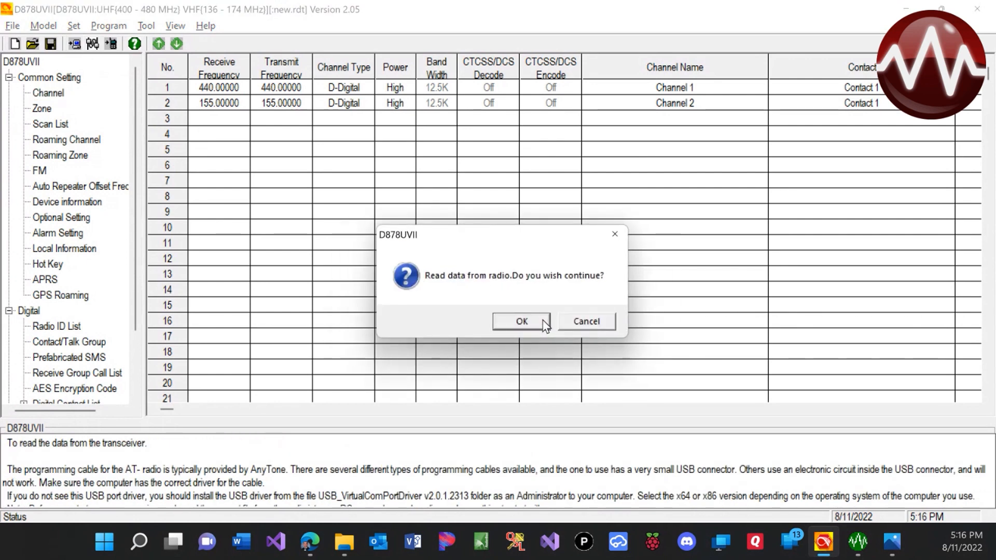
Read only Other Data from the radio so its ten channels fill the channel table
left_click(521, 321)
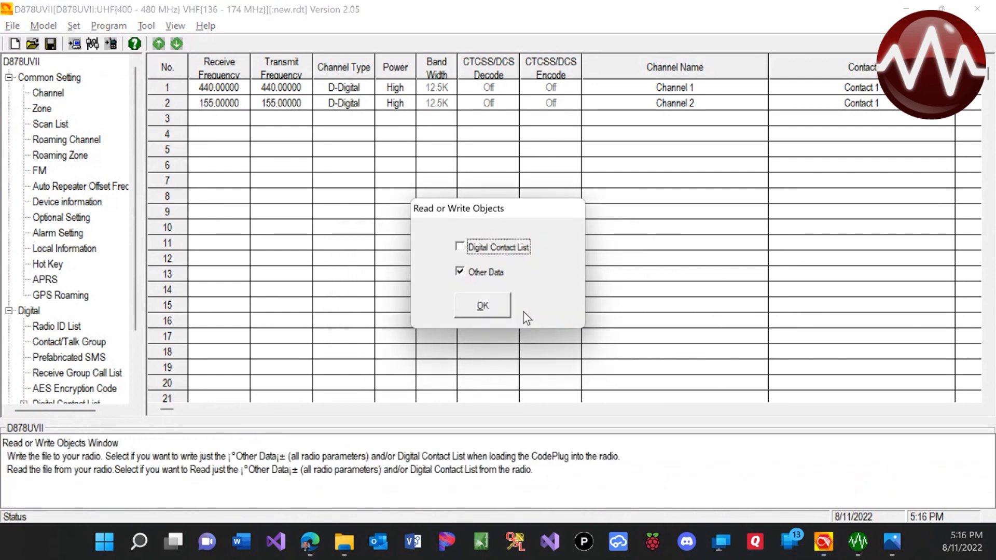
mouse_move(503, 317)
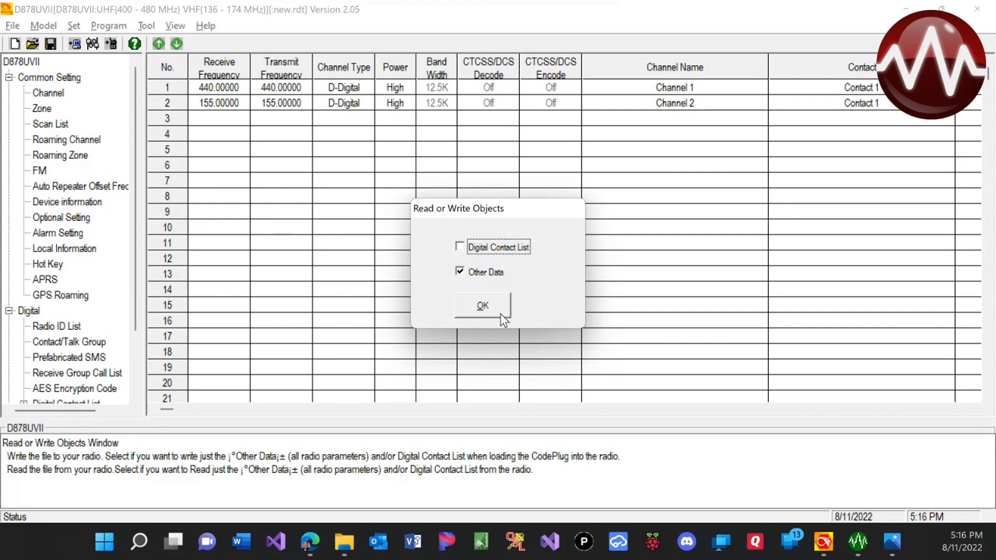
mouse_move(512, 255)
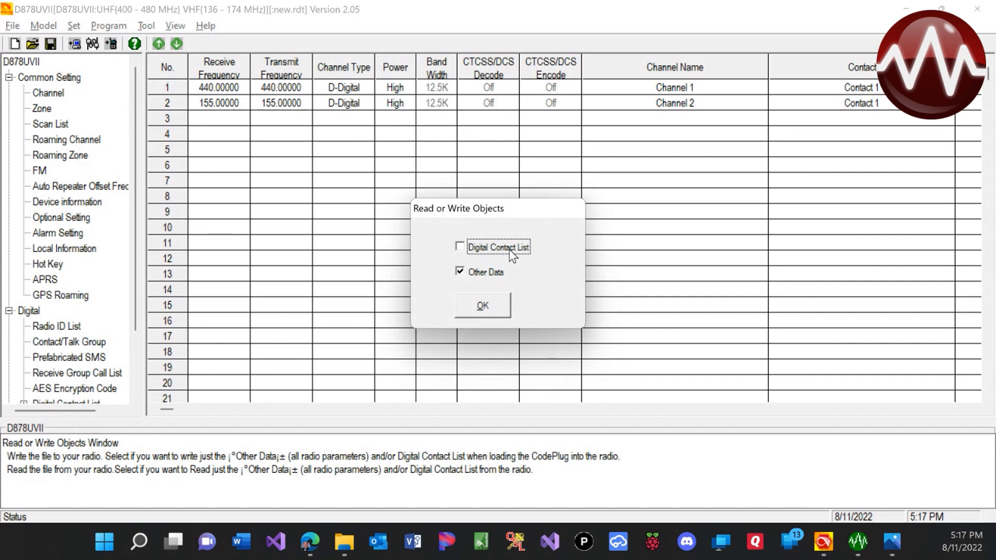
mouse_move(494, 307)
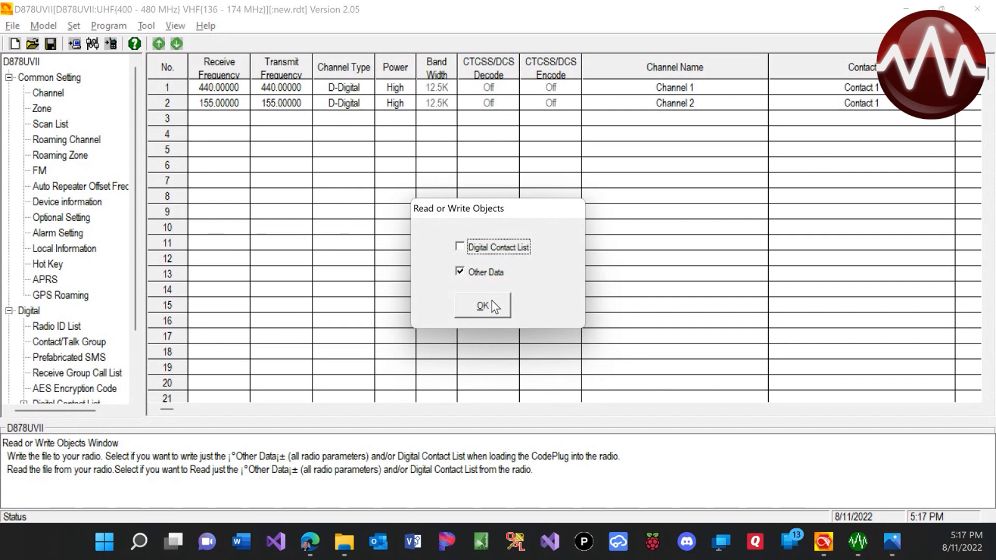
left_click(482, 305)
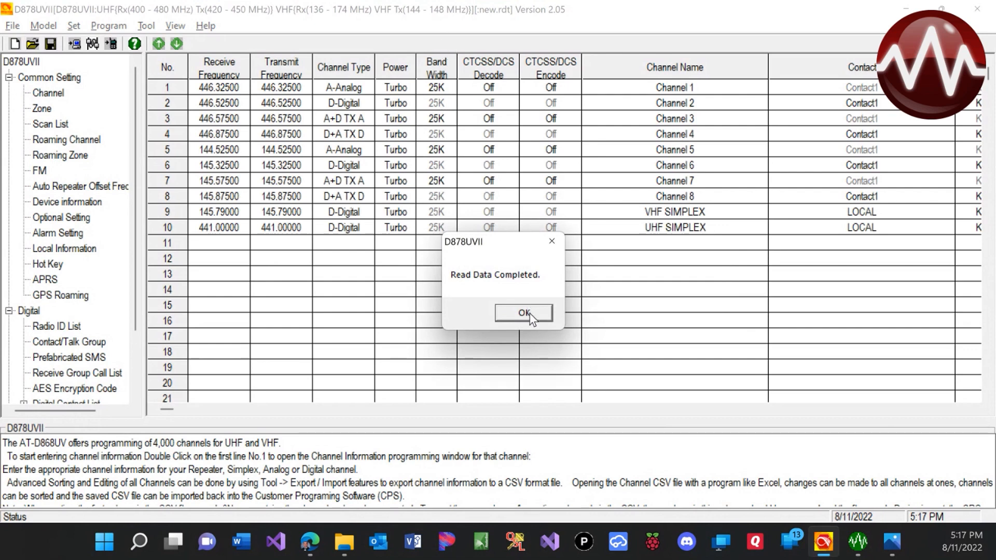
mouse_move(531, 327)
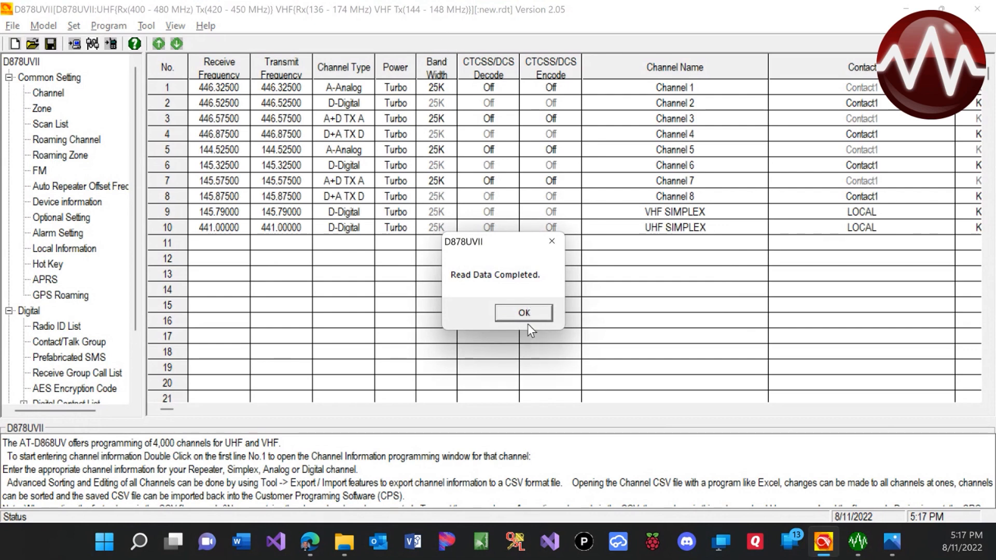
left_click(523, 313)
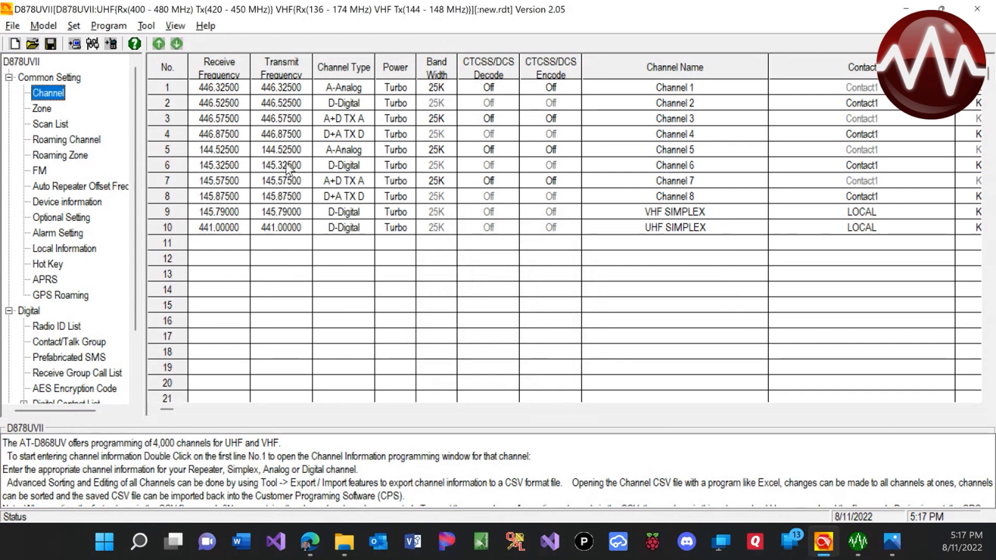
mouse_move(293, 34)
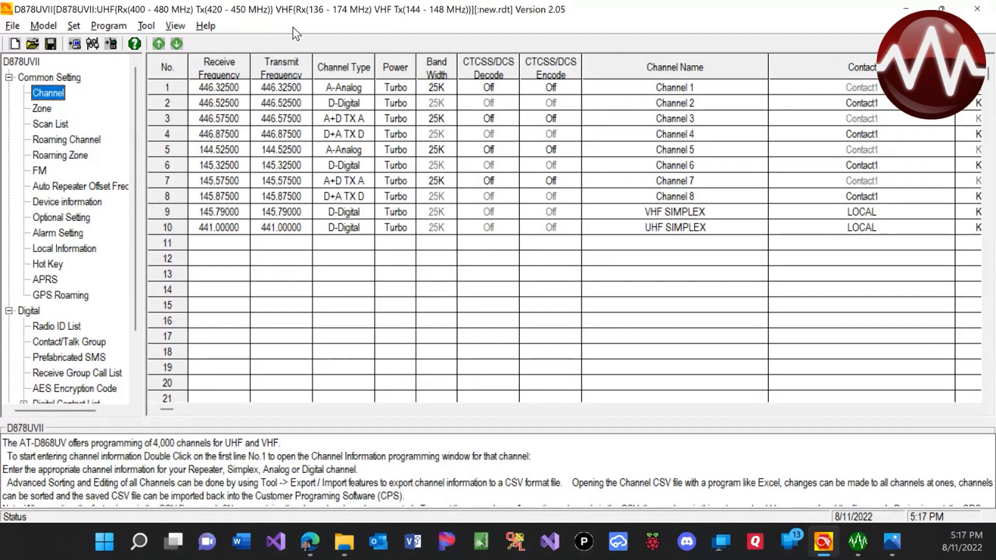
mouse_move(395, 9)
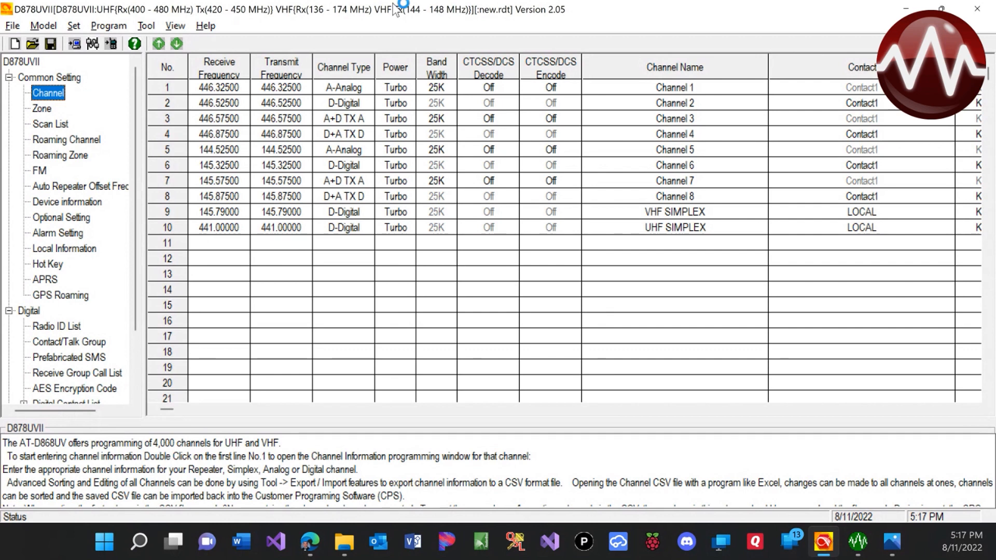
mouse_move(397, 54)
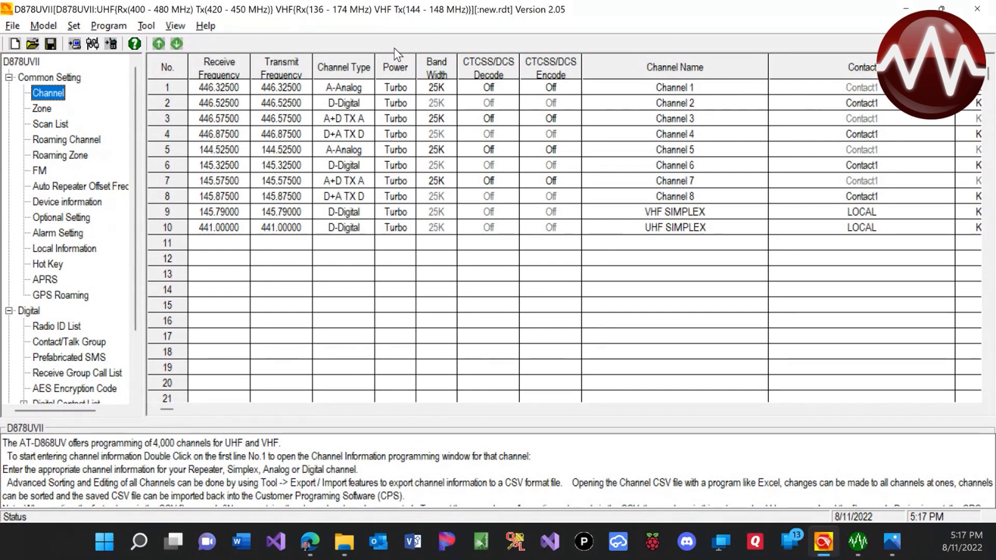
mouse_move(710, 220)
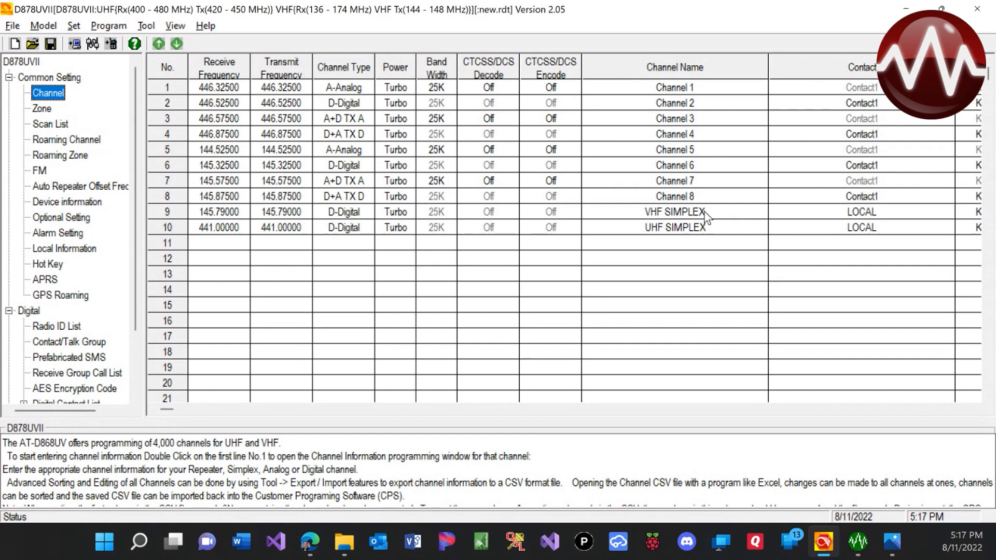
mouse_move(330, 228)
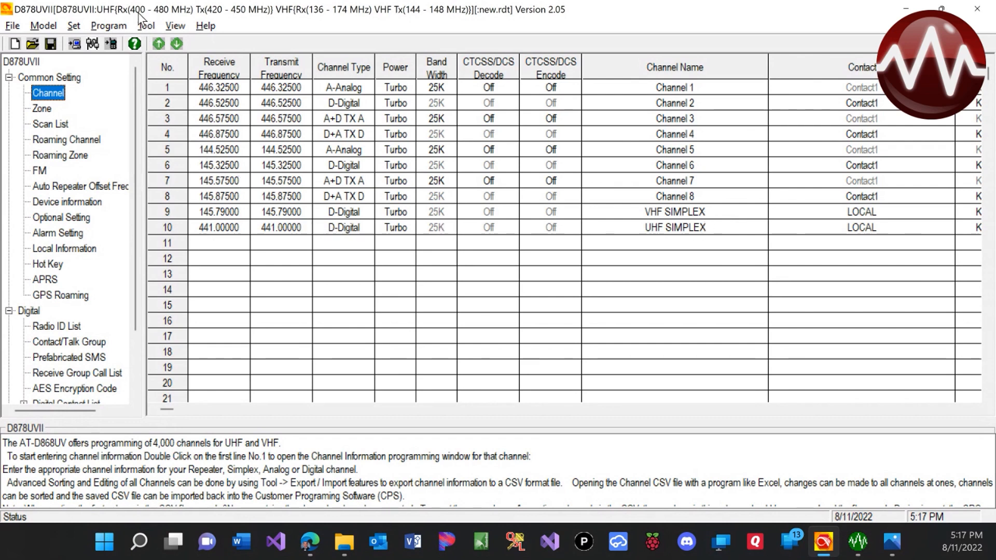
mouse_move(38, 213)
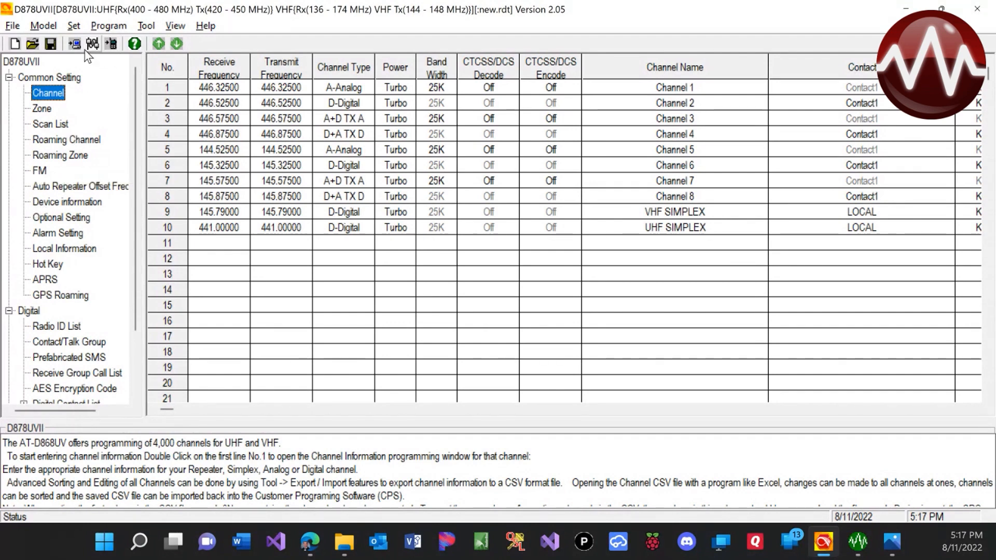
mouse_move(91, 74)
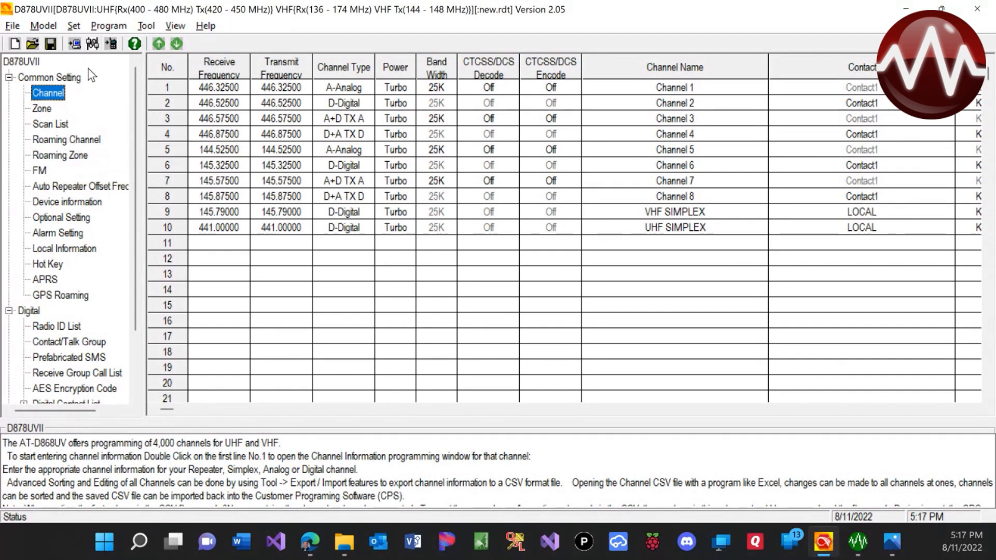
Start choosing a standby background picture, browsing from Desktop into the 878 Example folder
left_click(146, 25)
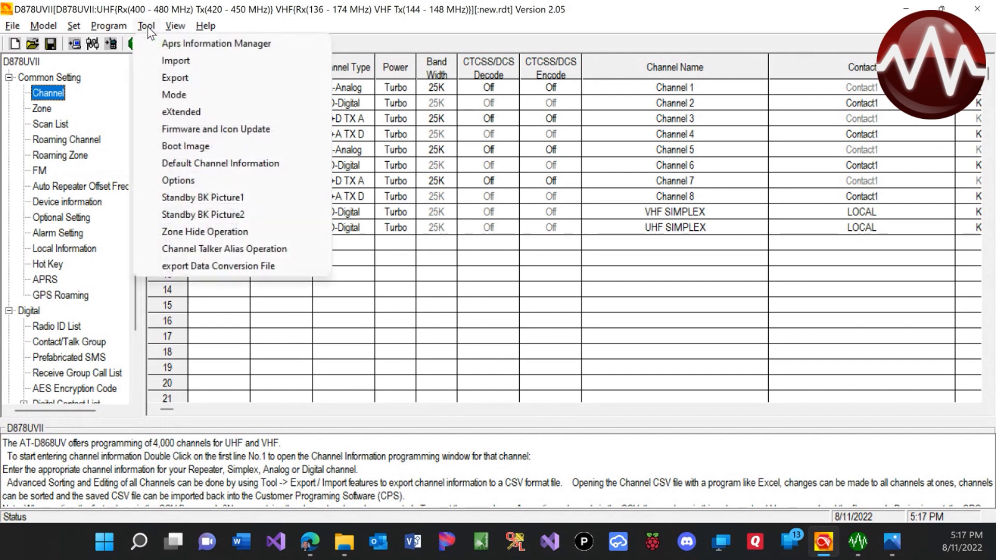
mouse_move(202, 197)
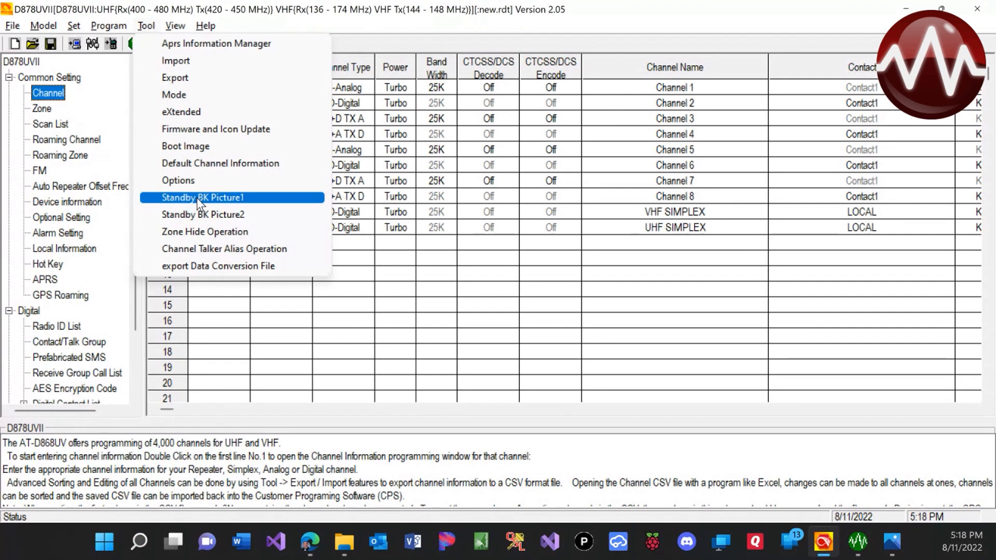
left_click(203, 197)
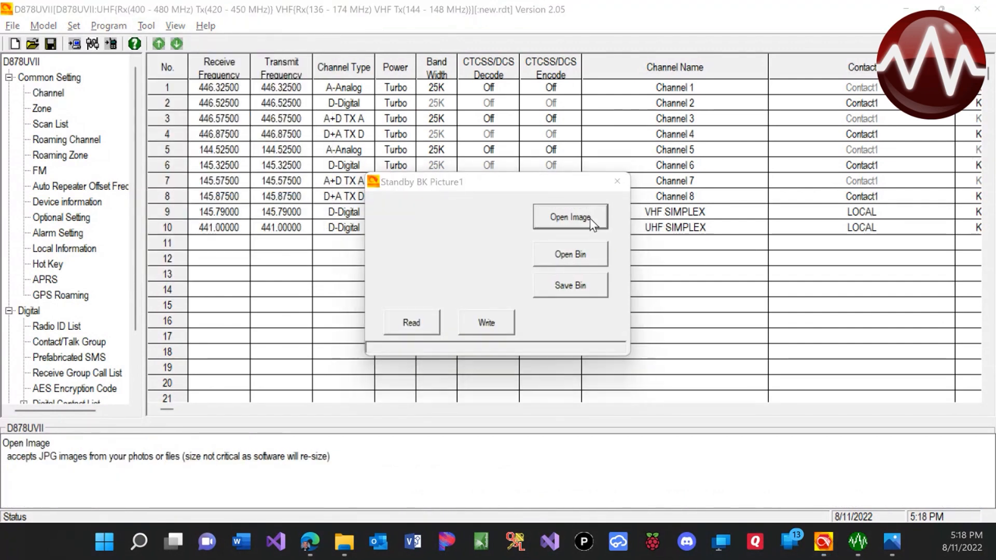
left_click(568, 217)
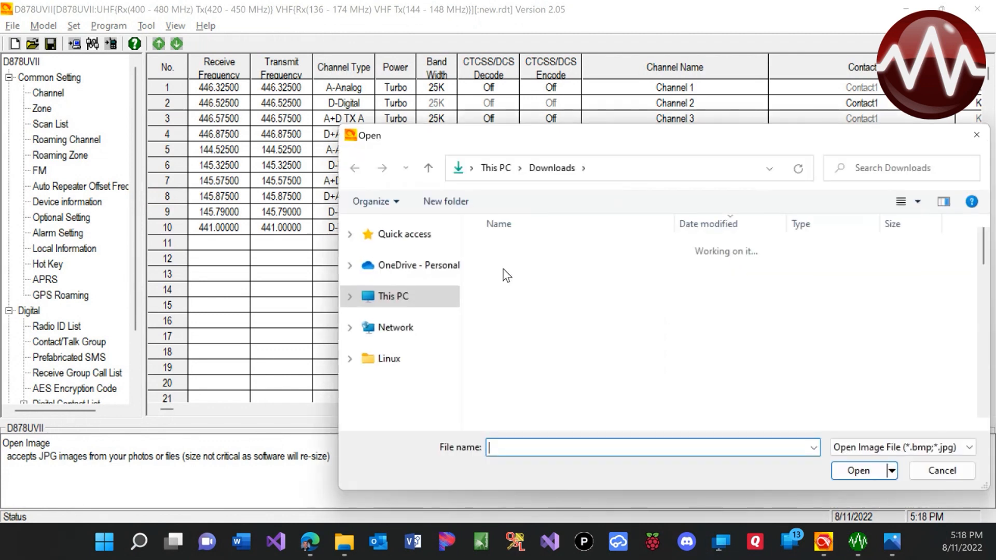
left_click(392, 295)
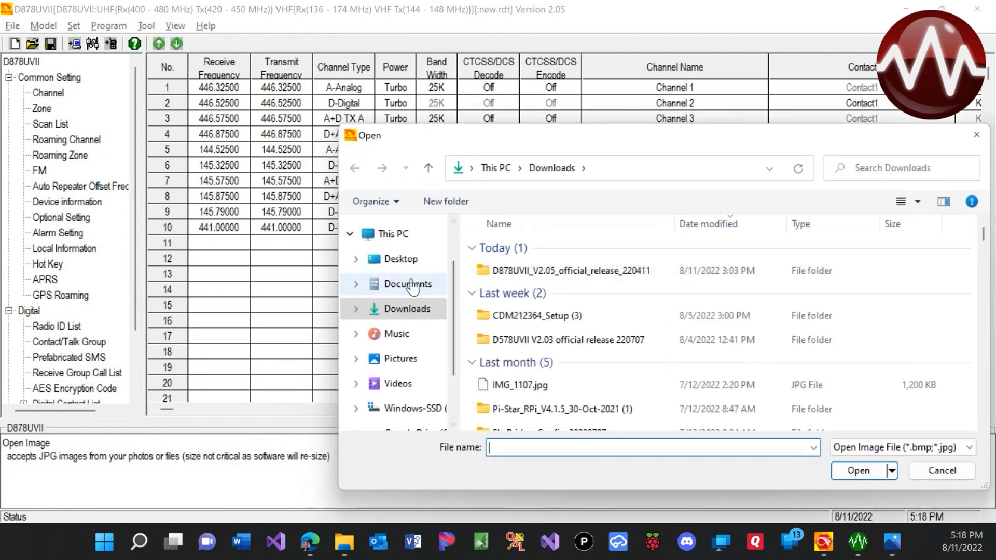
left_click(400, 259)
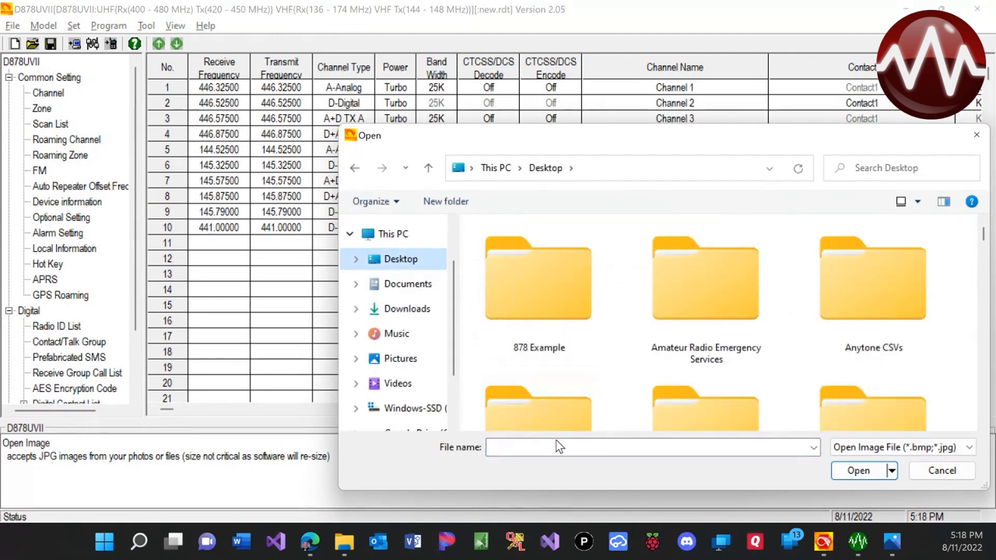
double_click(538, 279)
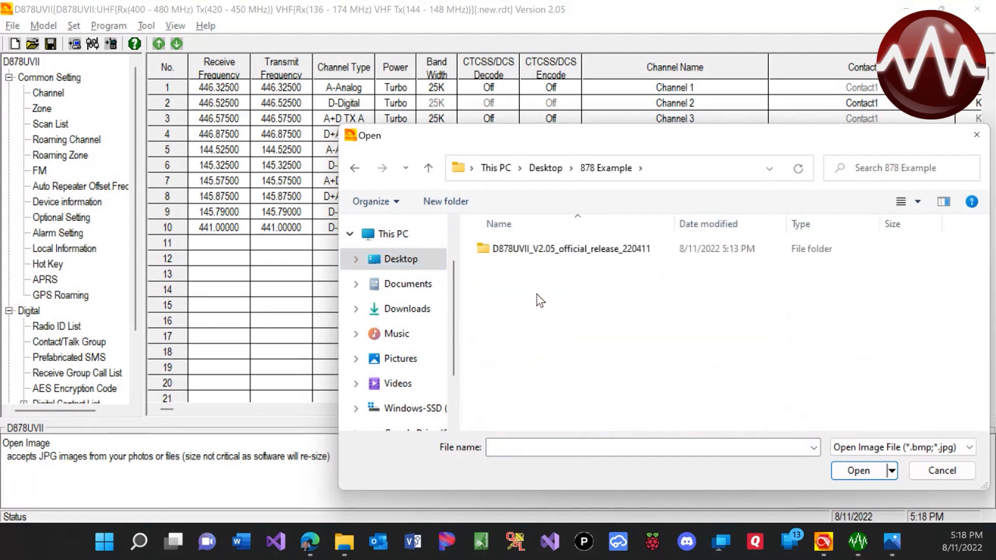
Load blackbl.bmp from the D878UVscreens folder of the V2.05 release as the standby picture
left_click(571, 248)
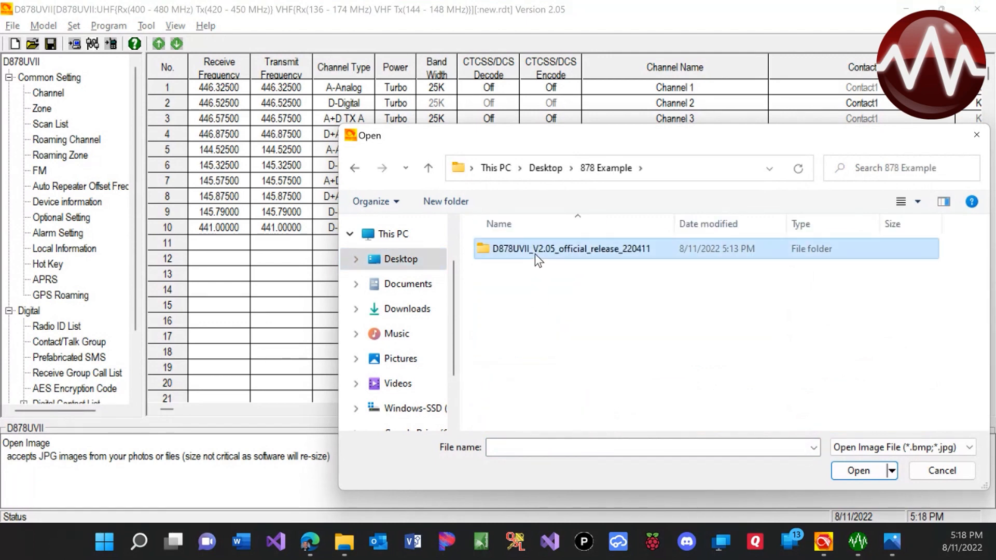
double_click(571, 248)
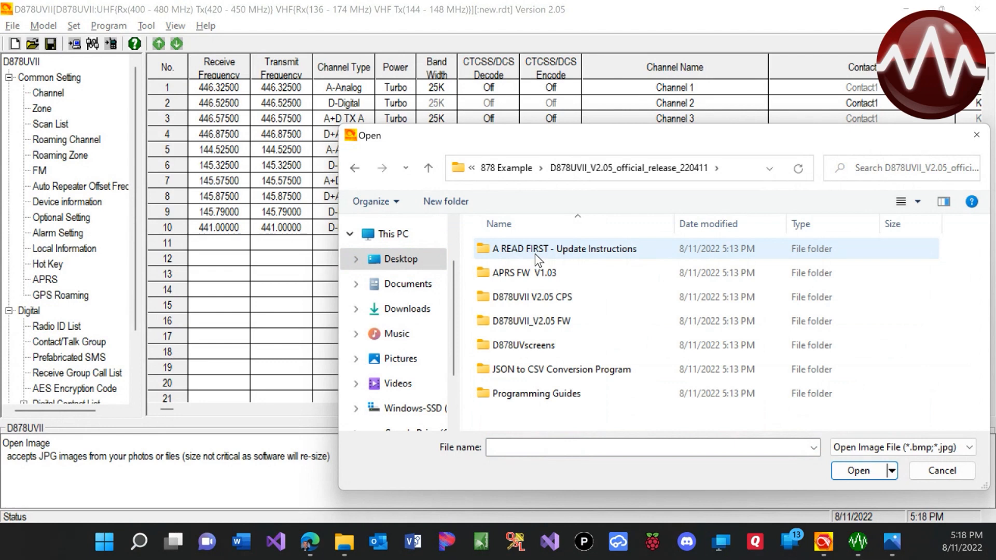
mouse_move(407, 309)
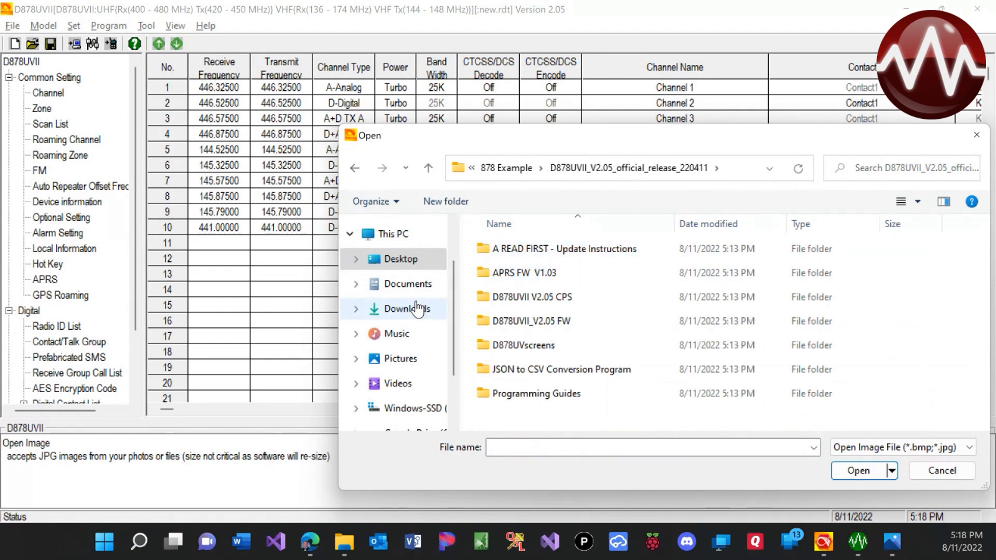
mouse_move(511, 267)
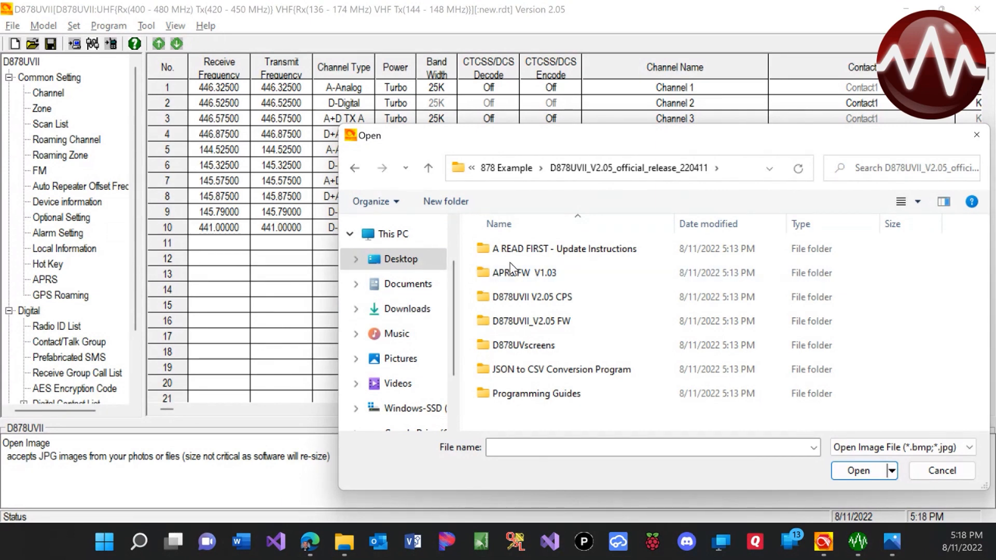
left_click(522, 345)
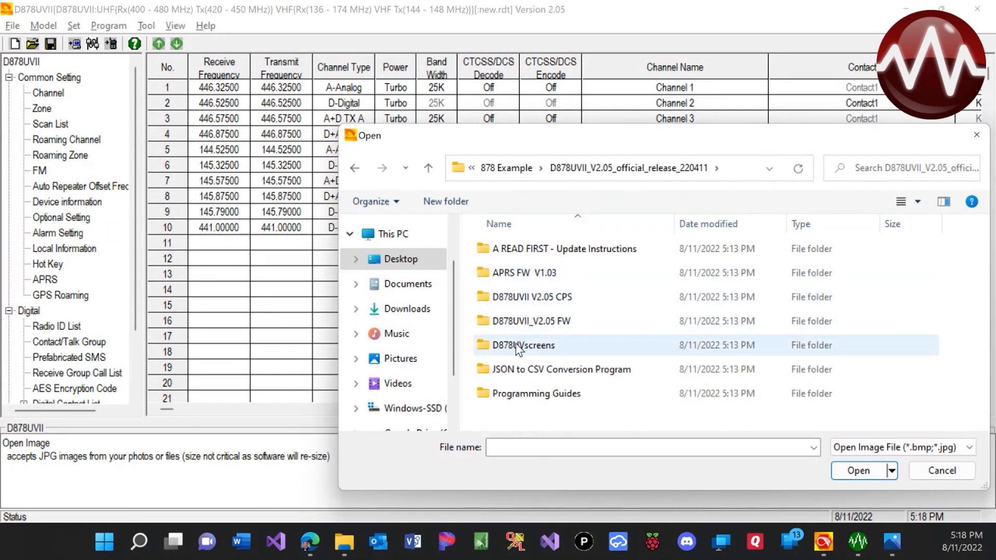
double_click(522, 345)
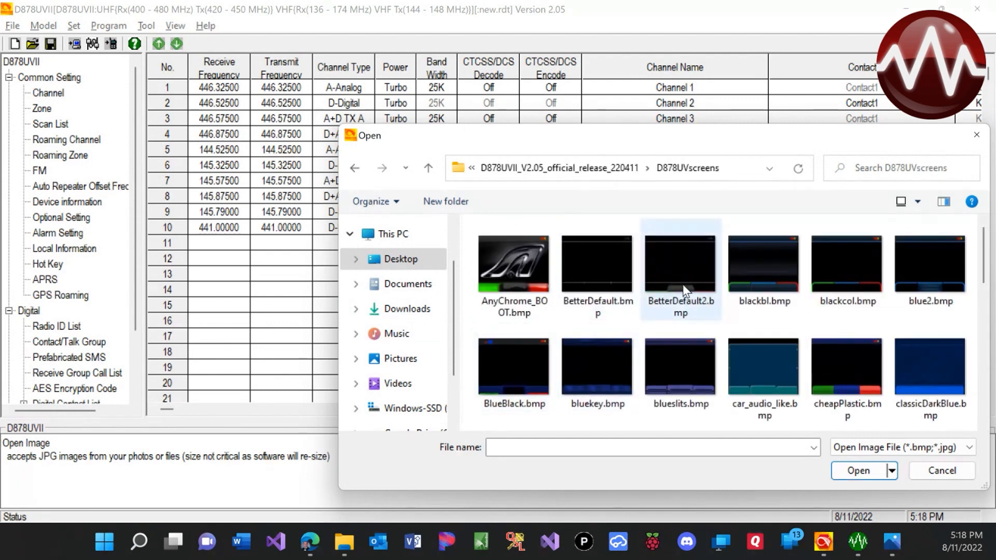
left_click(762, 260)
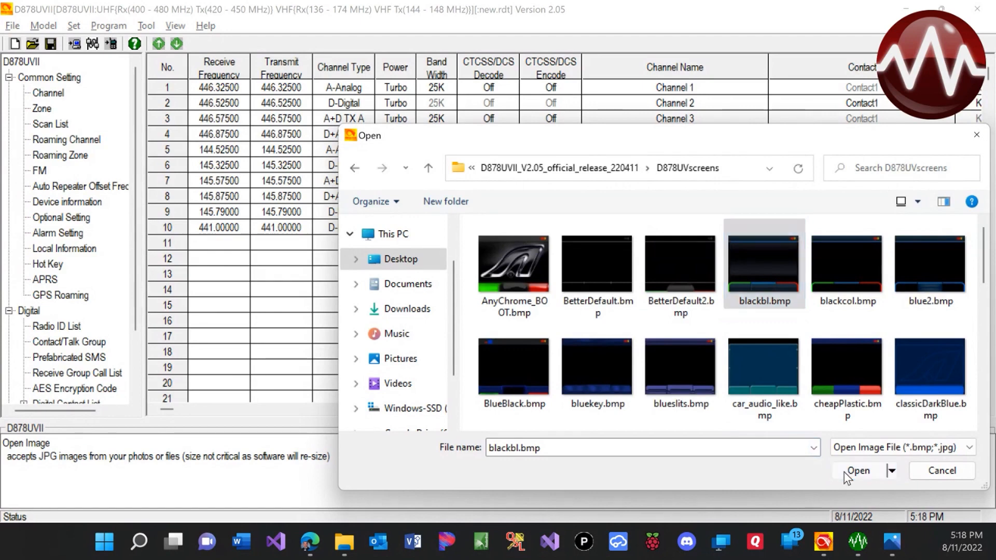
left_click(858, 470)
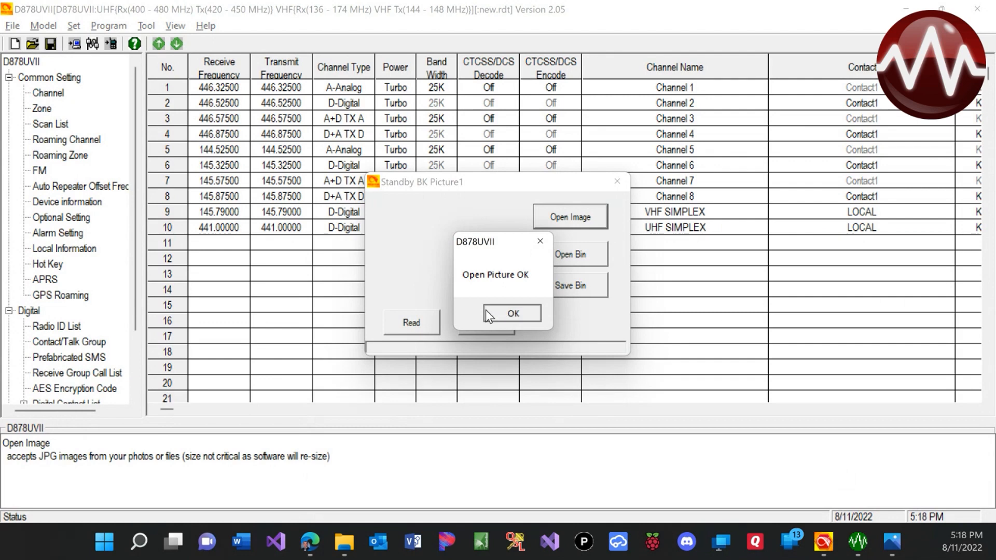
Write the loaded standby picture to the radio, acknowledge completion and close the Standby BK Picture tool
left_click(512, 313)
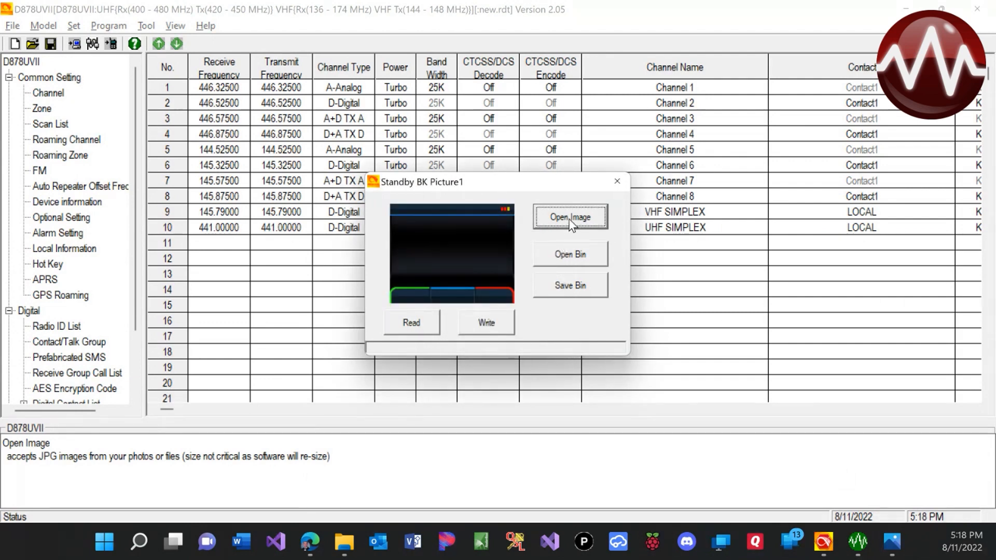
mouse_move(486, 323)
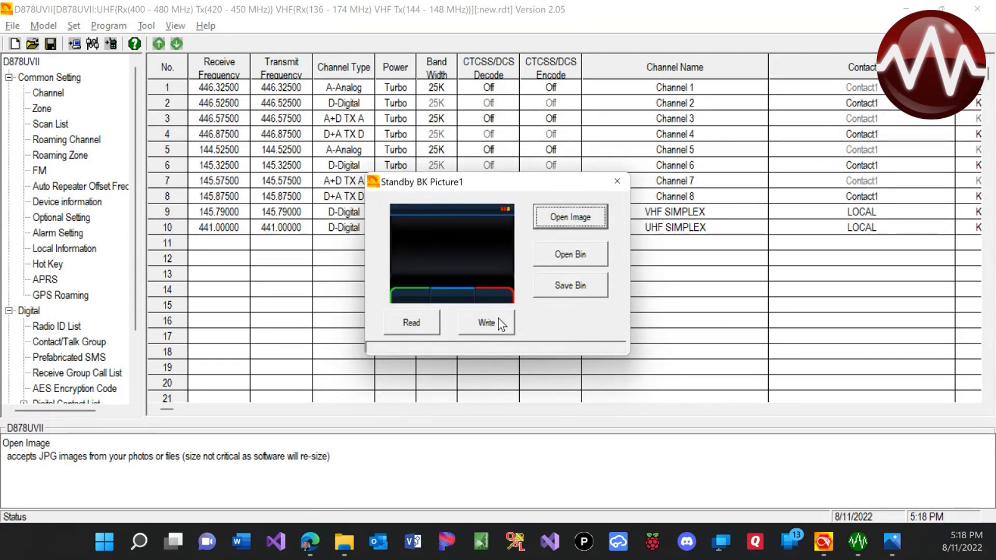
left_click(486, 323)
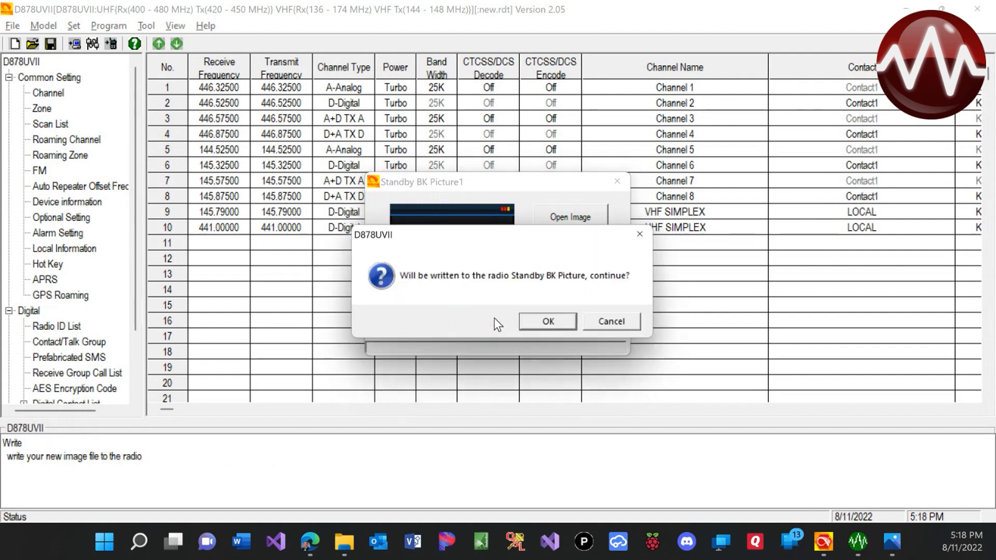
left_click(547, 321)
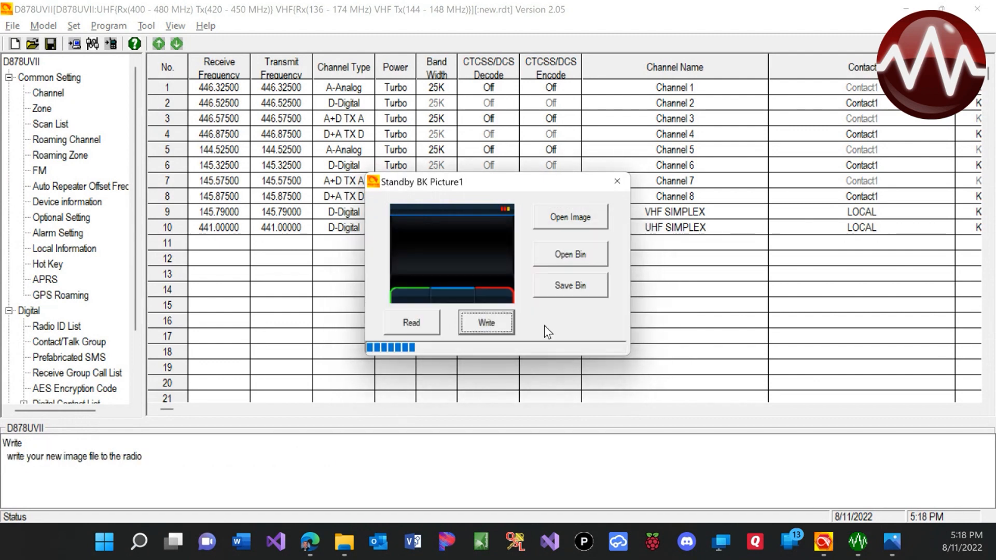
left_click(486, 323)
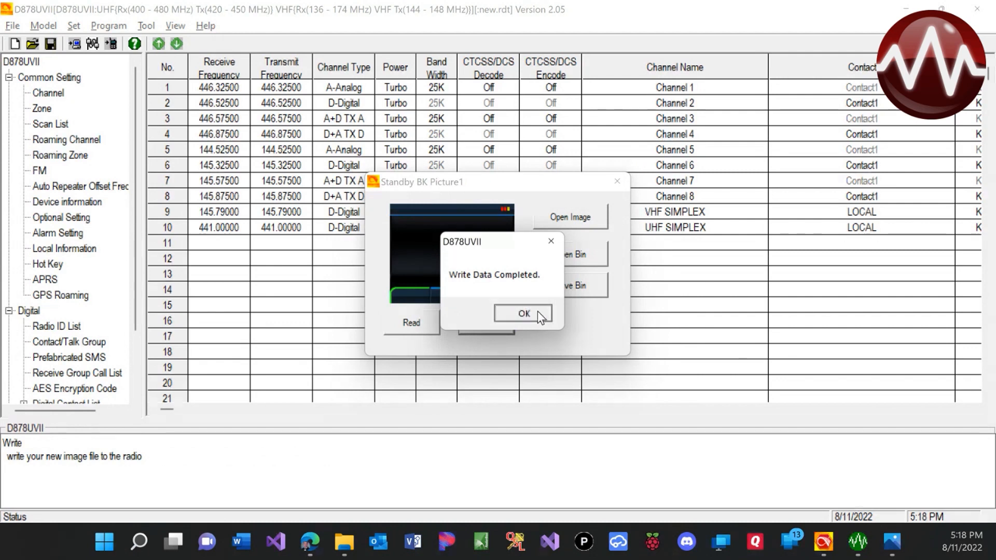
left_click(523, 312)
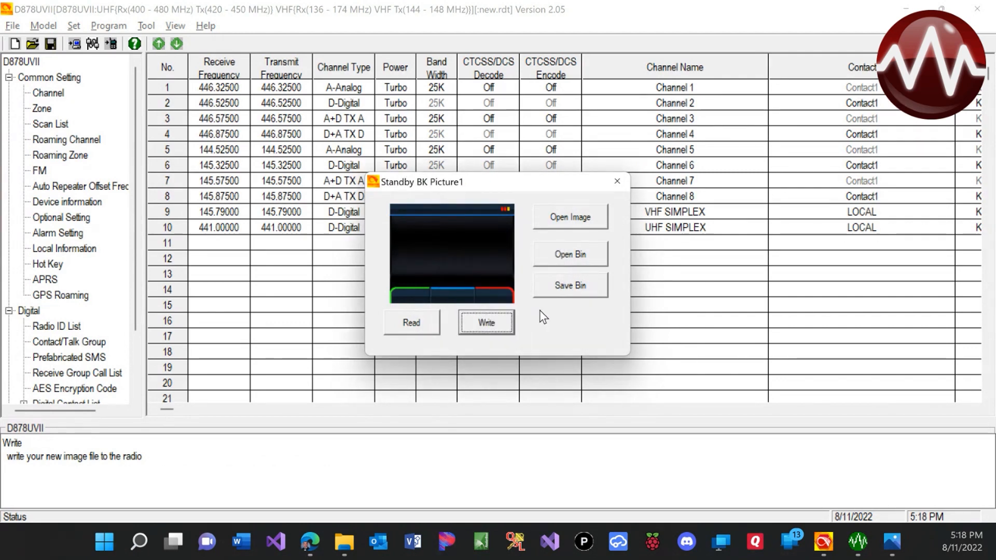
mouse_move(581, 288)
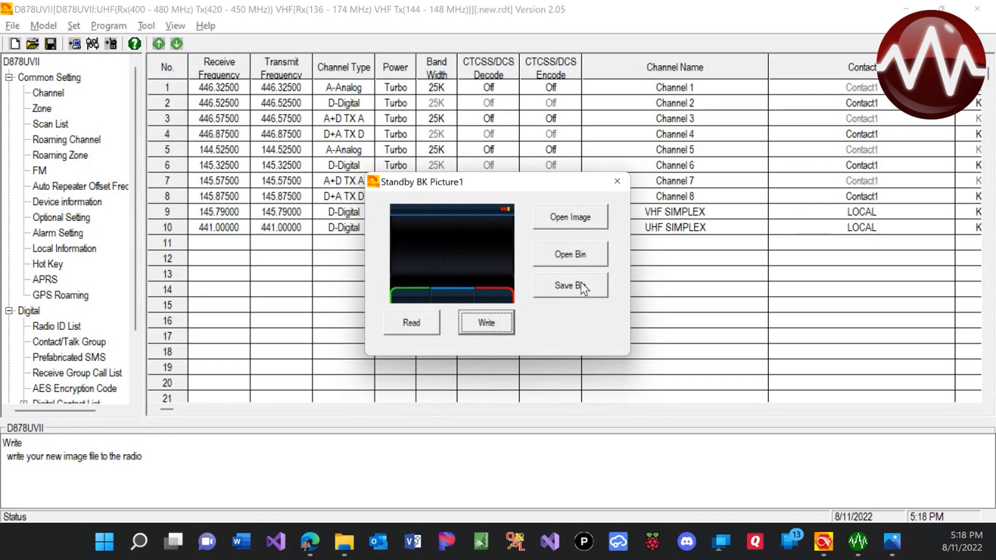
mouse_move(617, 181)
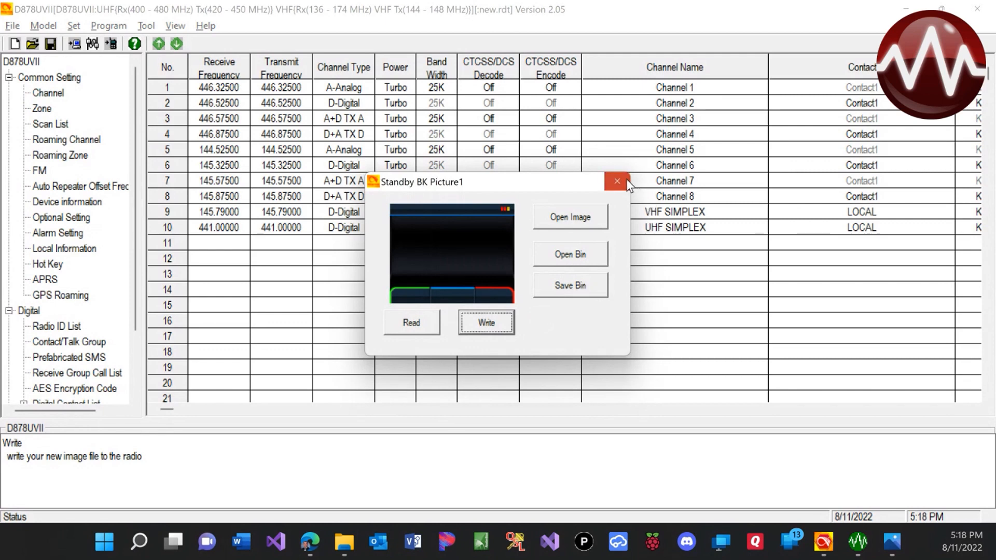
left_click(616, 181)
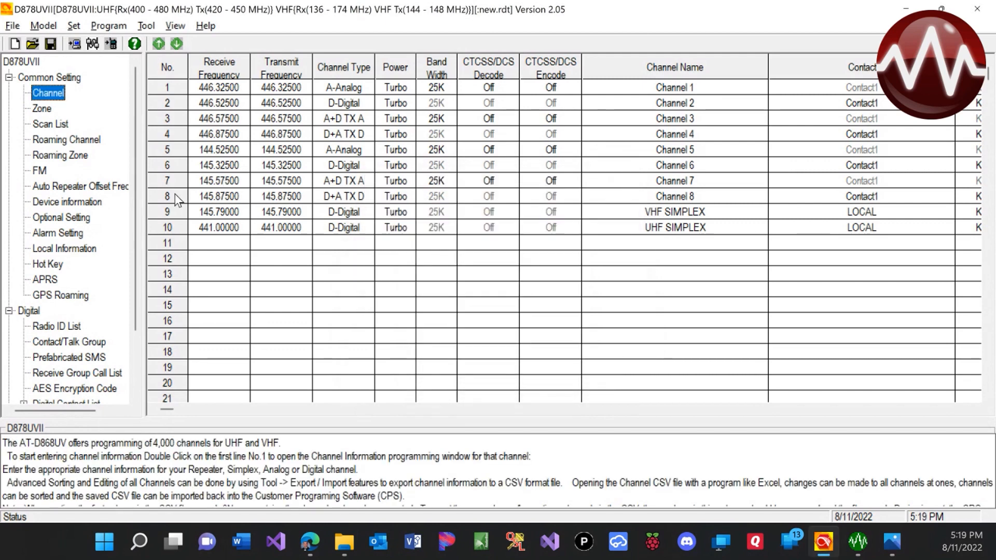
Browse the Optional Setting tabs (Display, Work Mode, Power-on) and return to the Display options
left_click(61, 217)
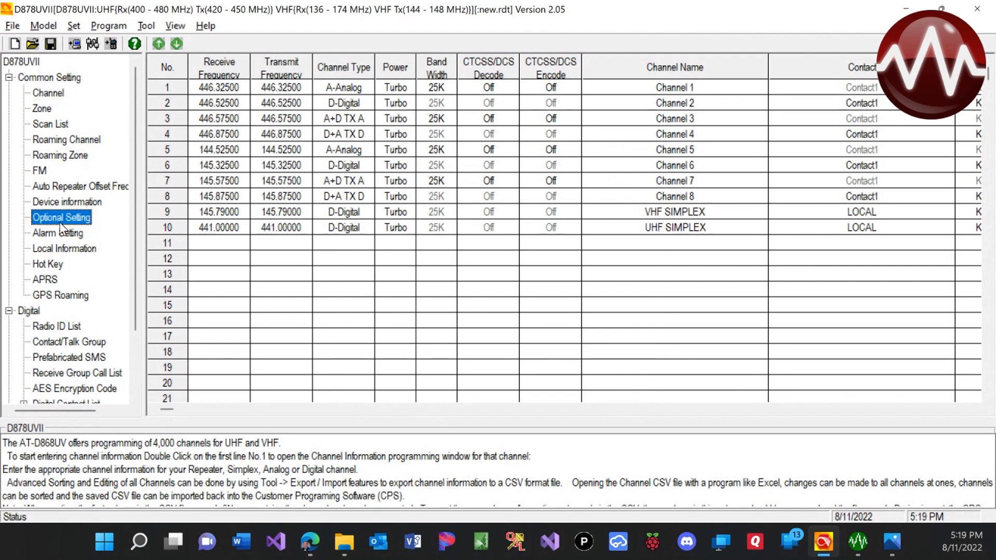
double_click(61, 217)
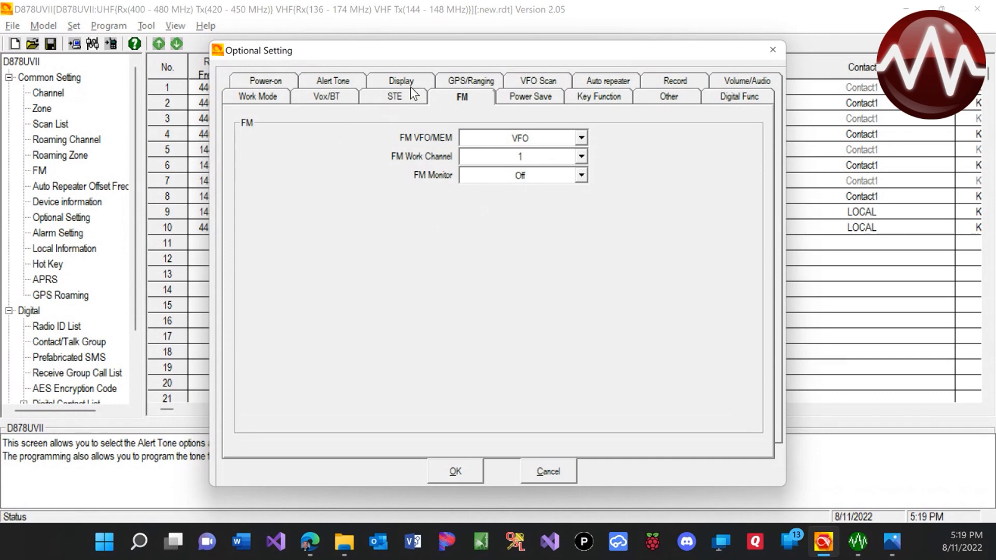
left_click(401, 81)
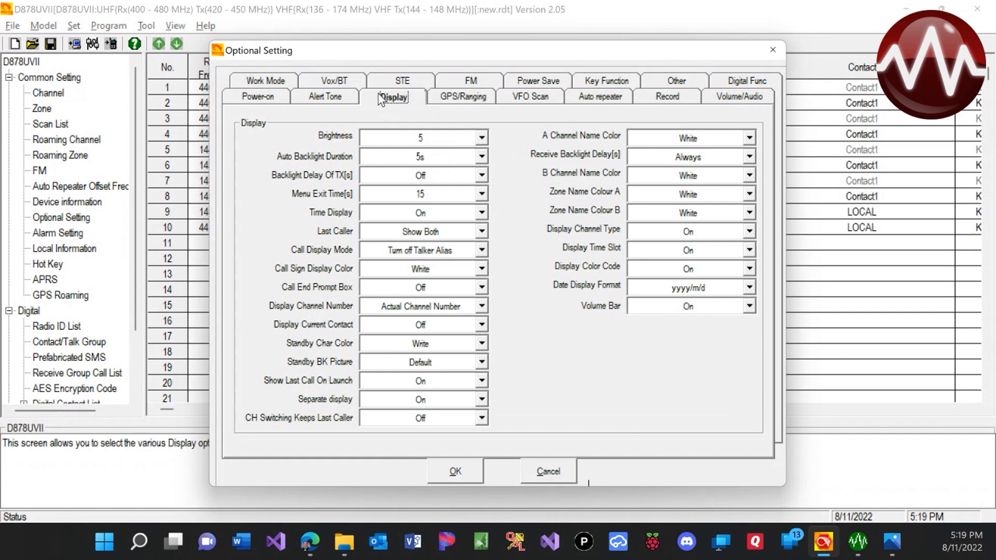
mouse_move(267, 99)
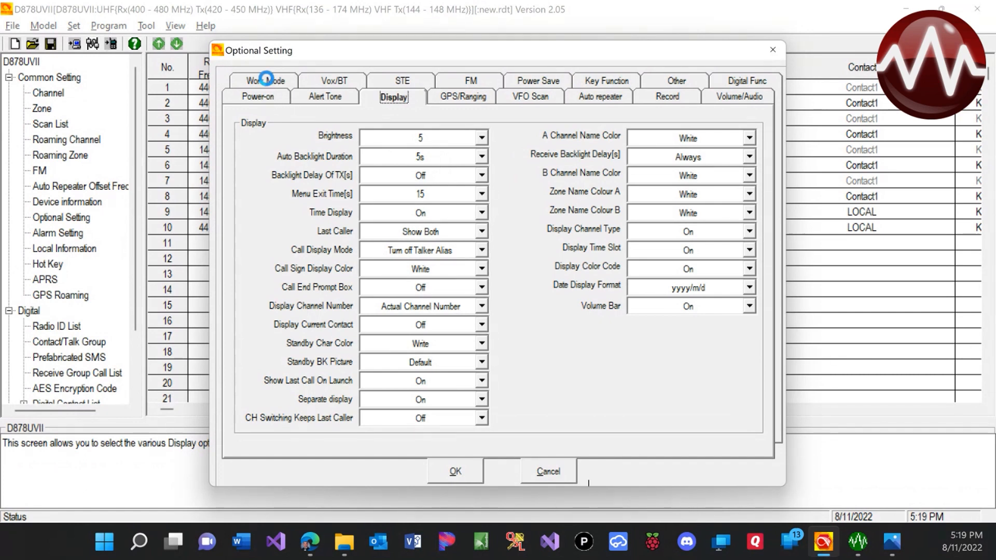
left_click(263, 81)
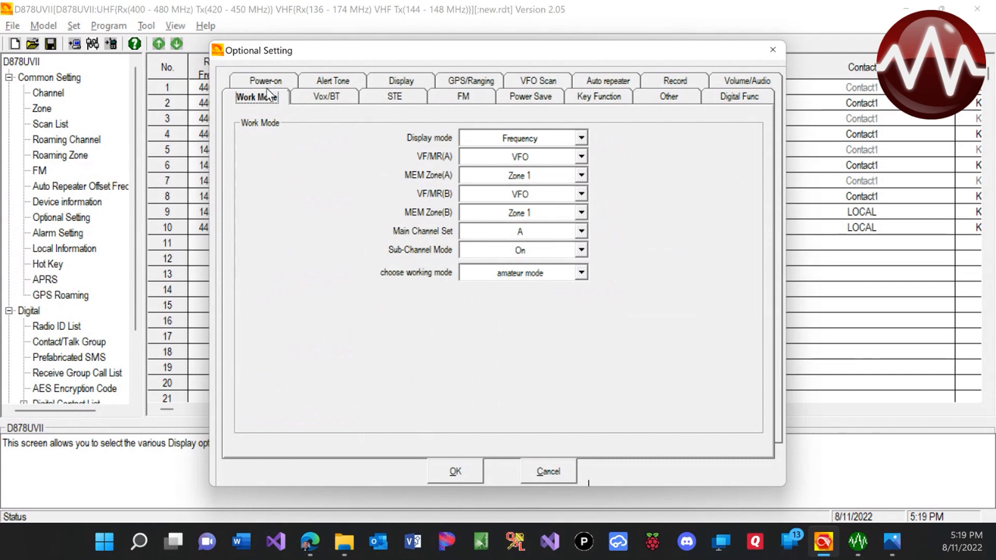
mouse_move(281, 89)
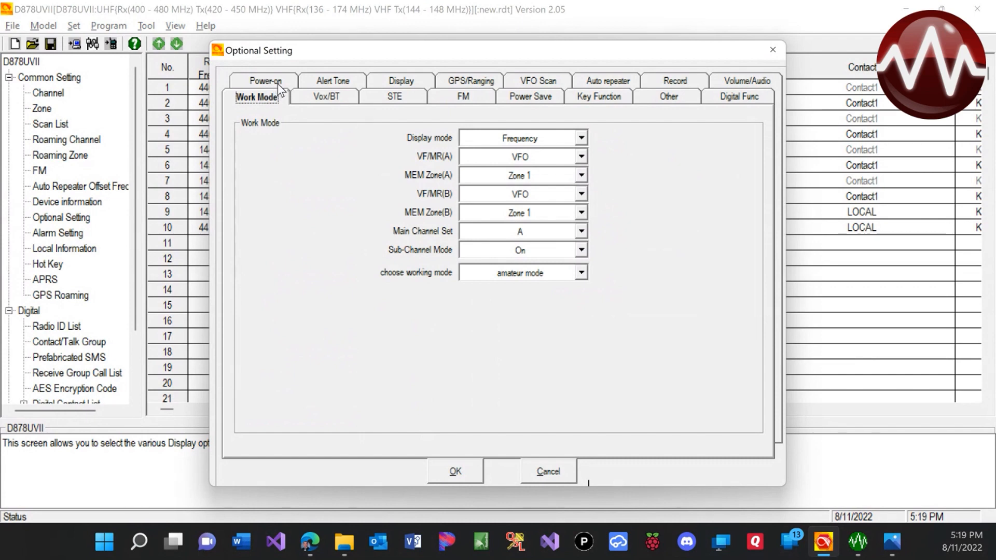
left_click(263, 81)
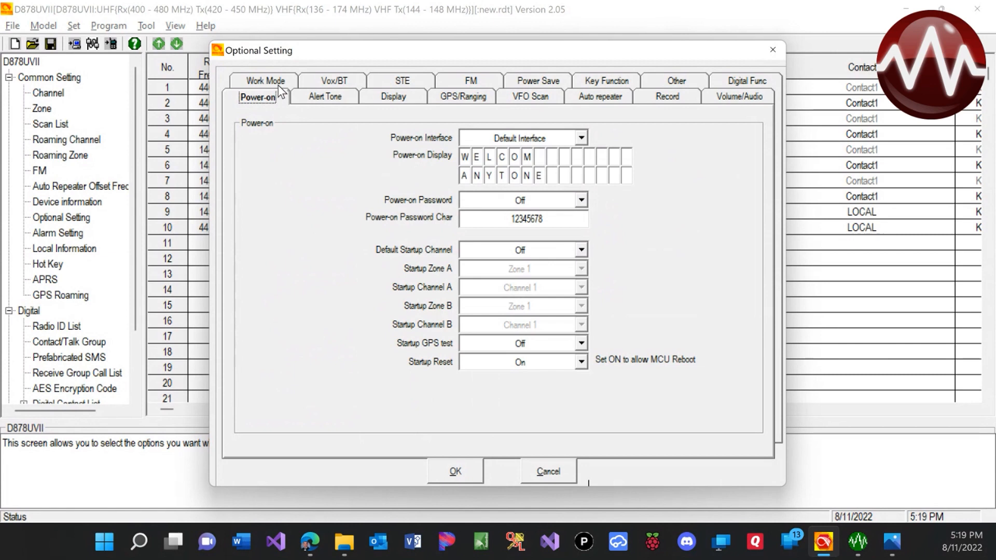
mouse_move(290, 102)
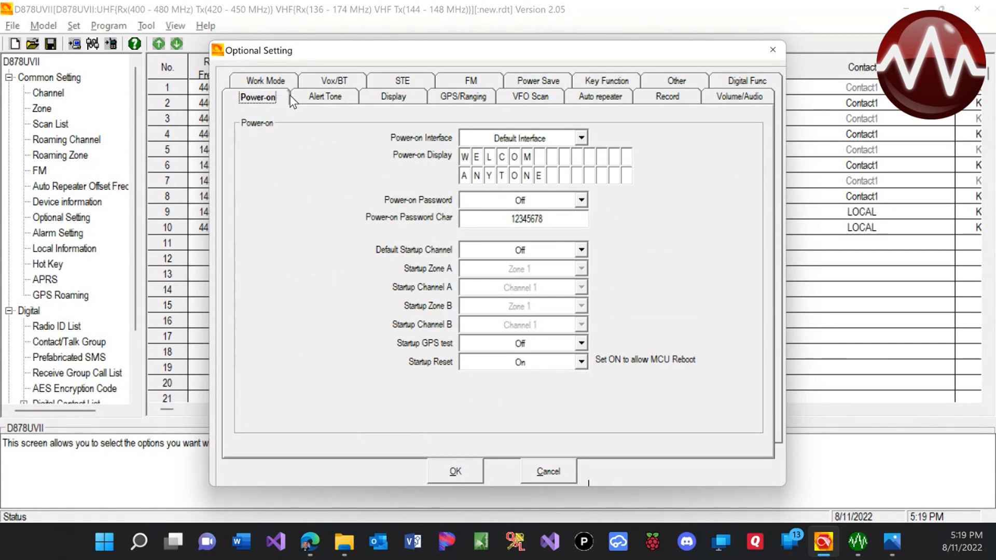
mouse_move(325, 104)
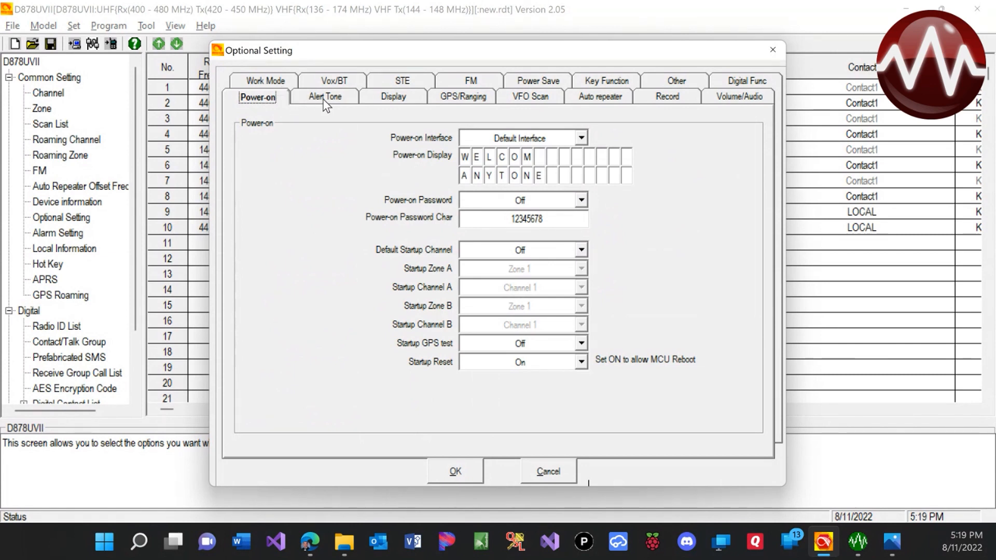
left_click(392, 97)
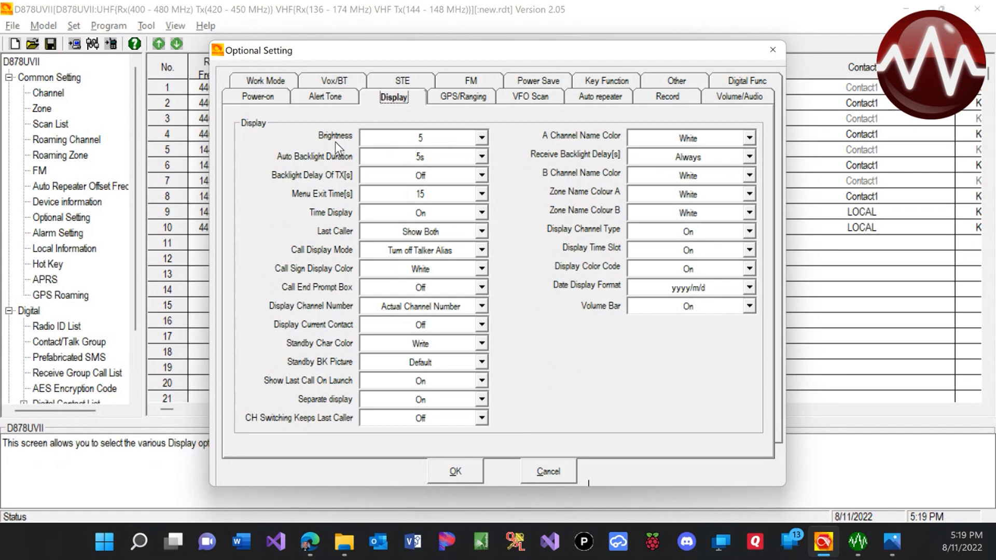
mouse_move(330, 205)
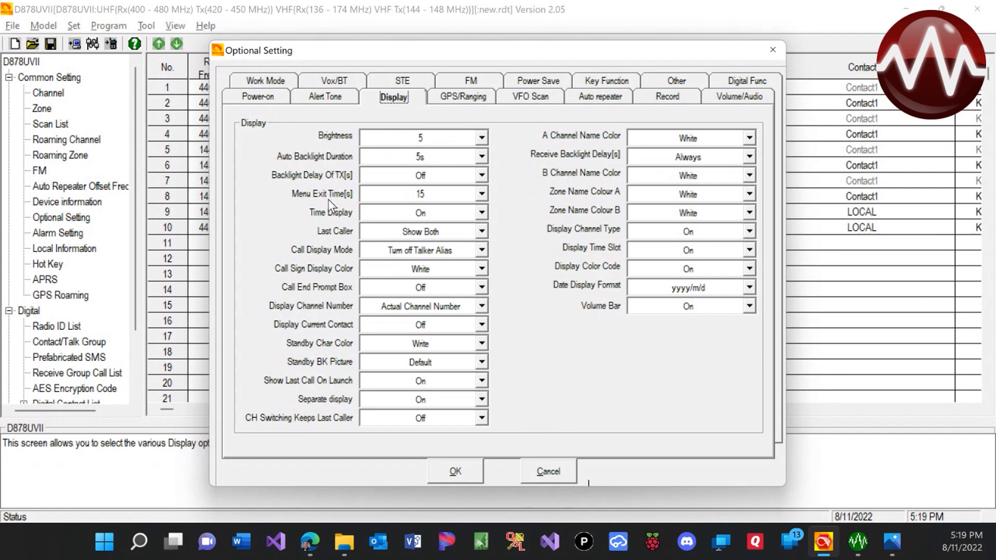
mouse_move(332, 262)
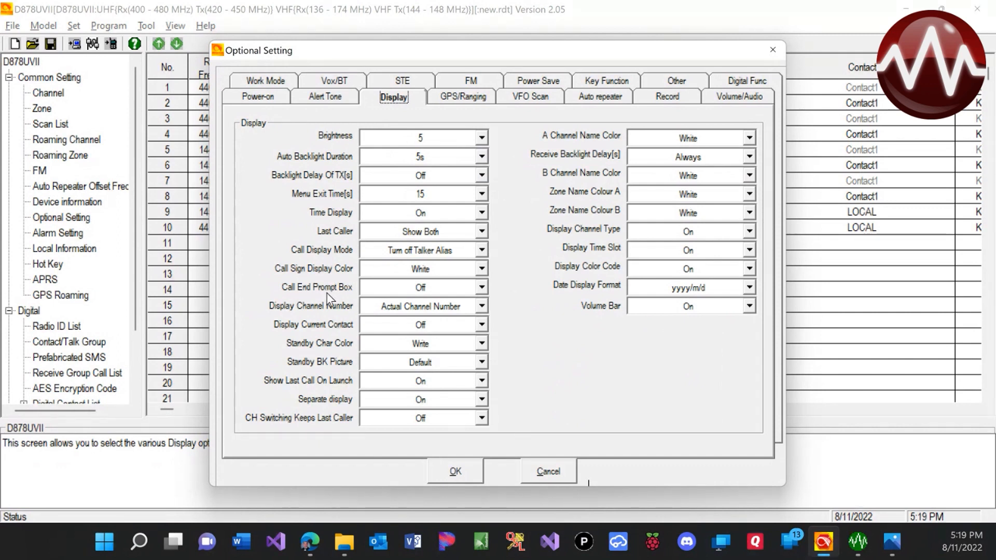
mouse_move(327, 352)
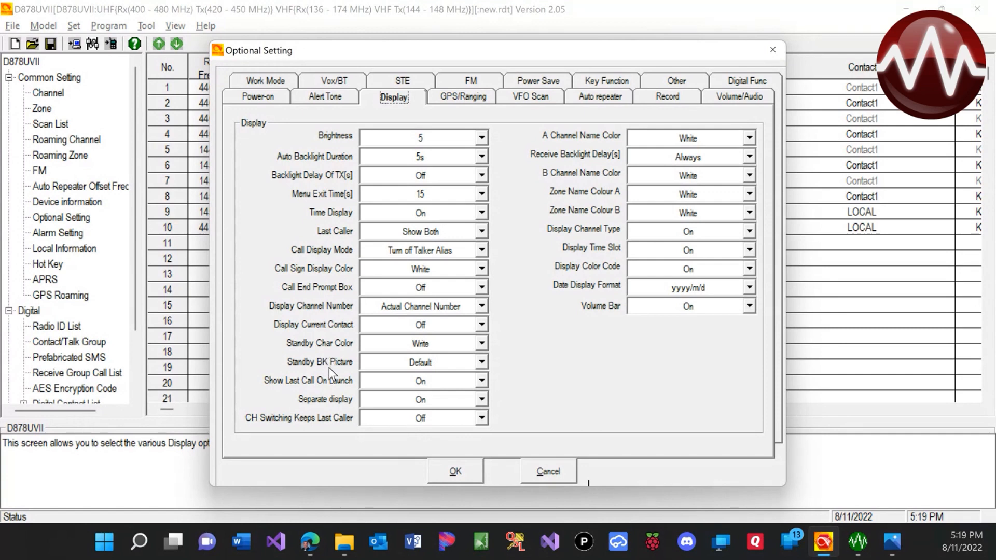
mouse_move(418, 372)
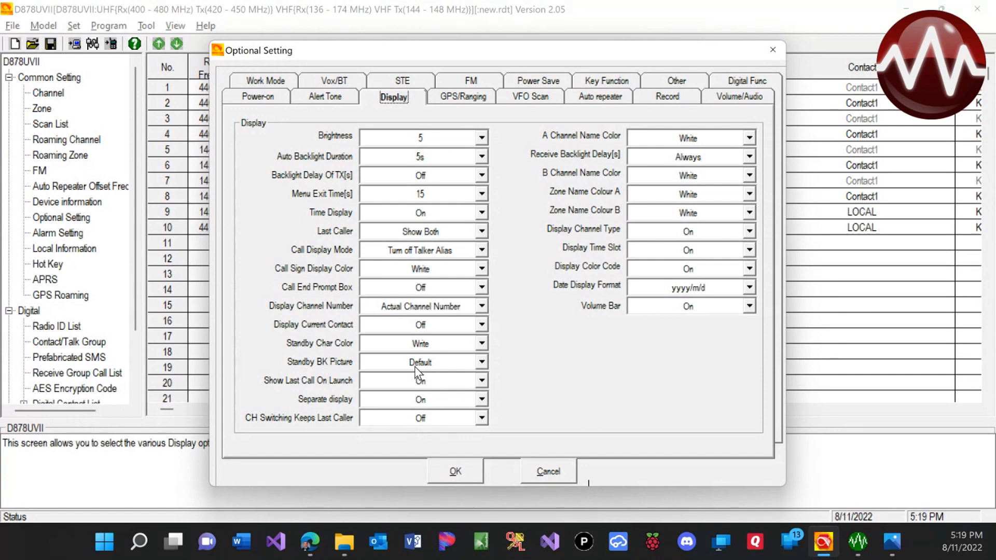
Set the Standby BK Picture dropdown to Custom1
left_click(420, 136)
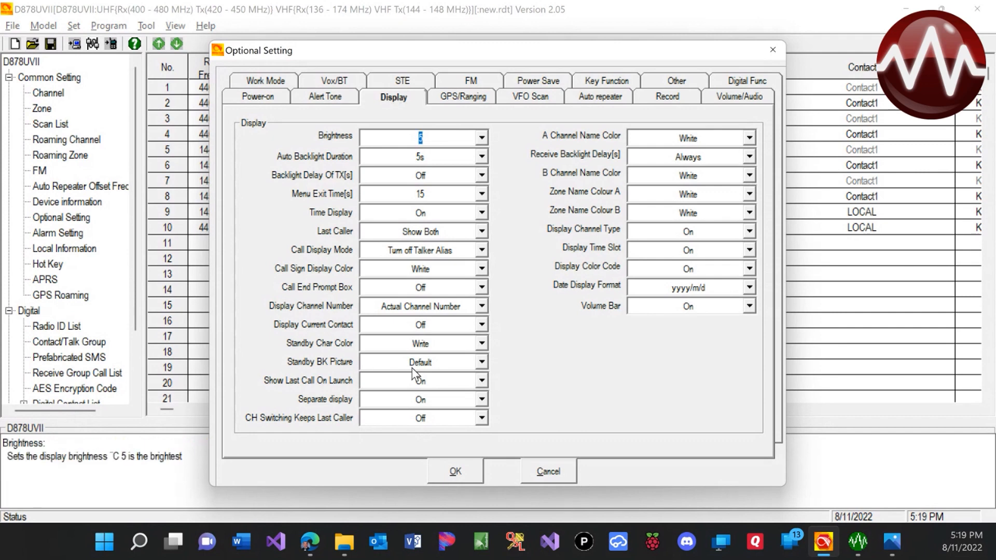
left_click(480, 362)
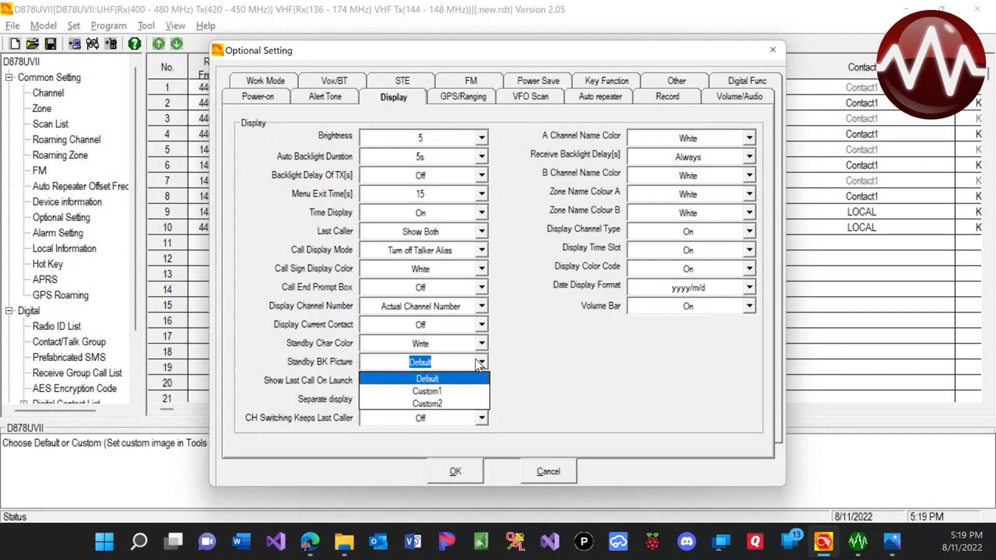
left_click(426, 379)
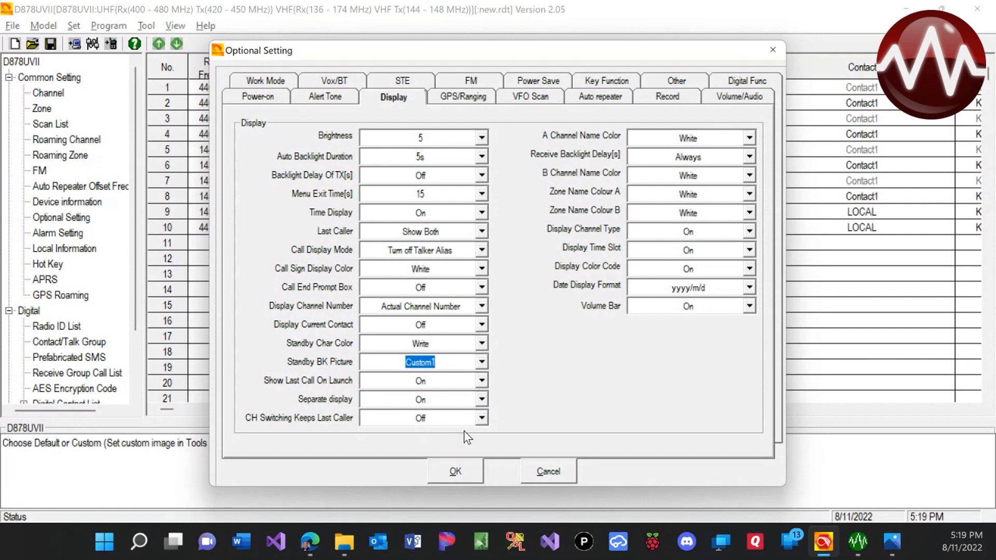
mouse_move(547, 131)
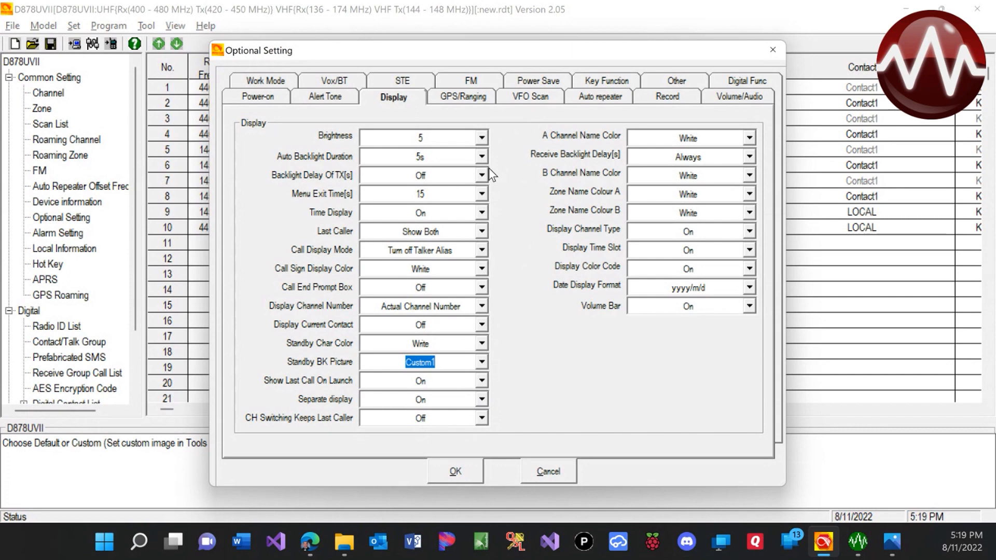
mouse_move(485, 158)
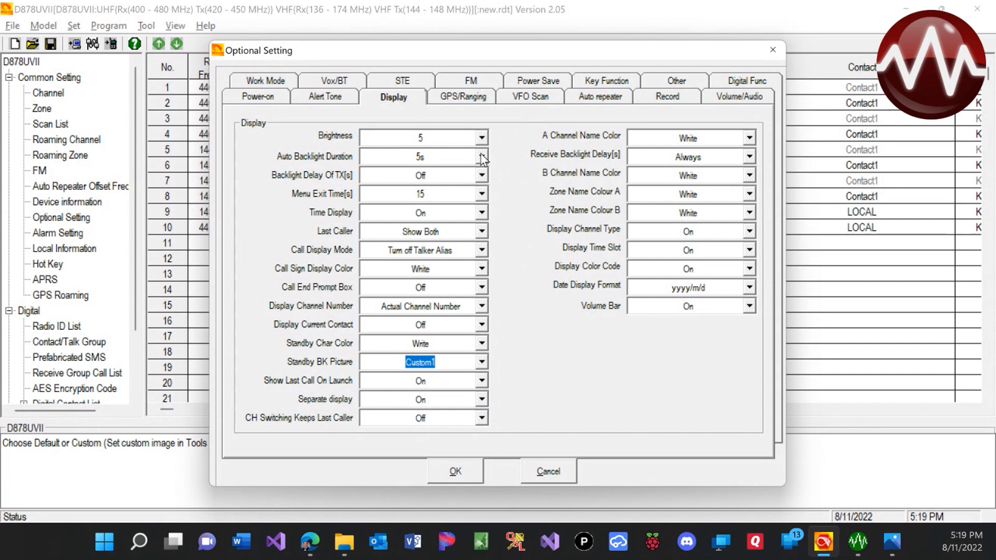
Set Auto Backlight Duration to Always instead of 5s
left_click(480, 157)
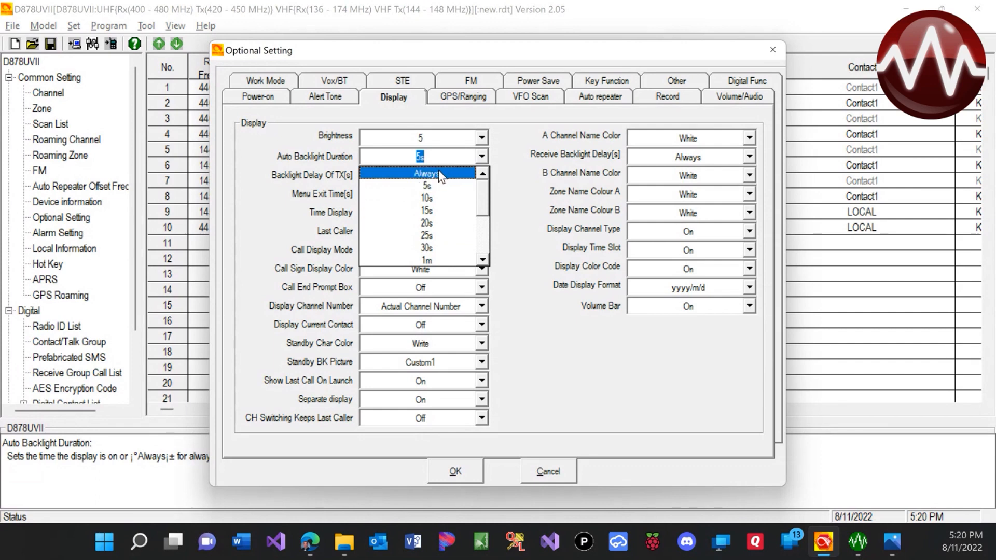
left_click(425, 173)
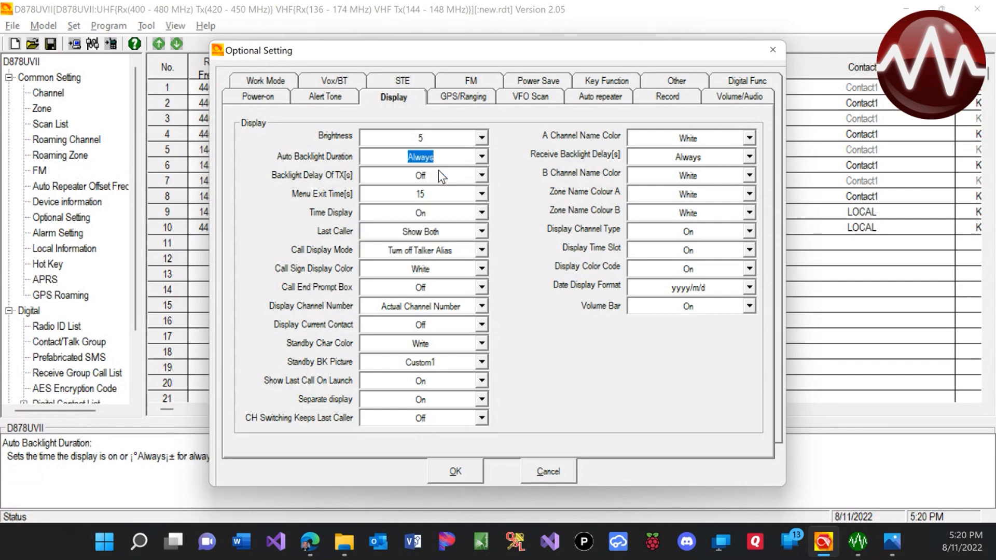
mouse_move(426, 355)
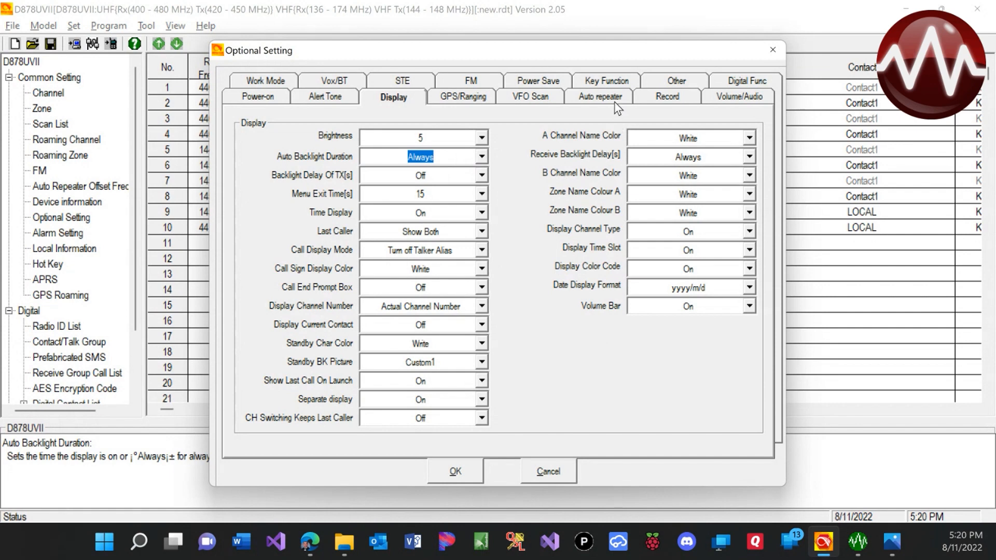
mouse_move(585, 94)
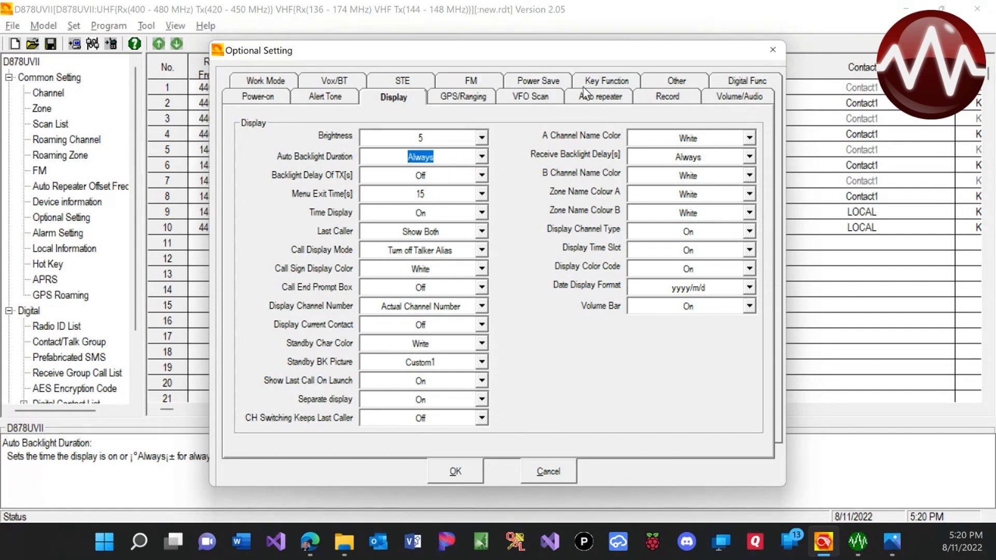
In Key Function settings, set Side Key Lock, Knob Lock and Keyboard Lock to Off
left_click(605, 81)
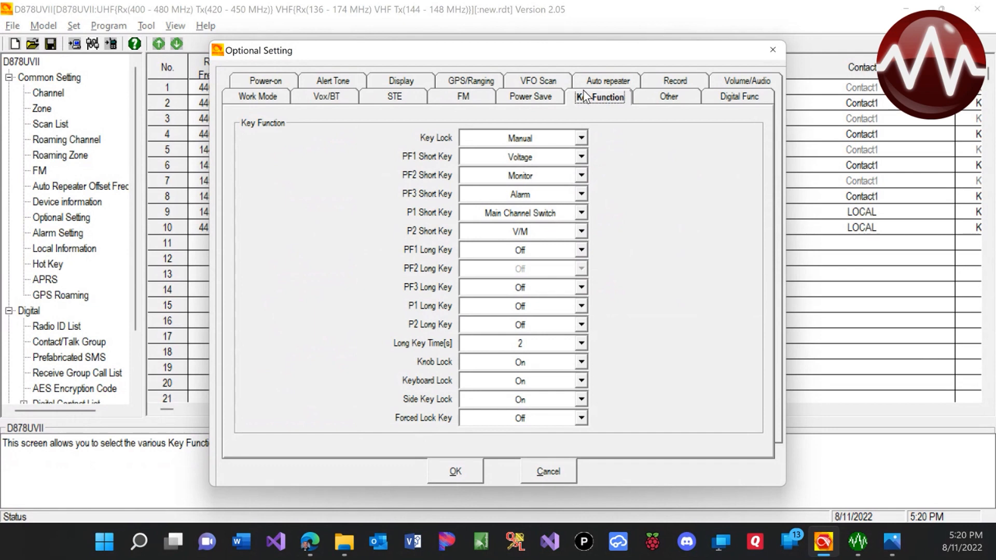
mouse_move(571, 103)
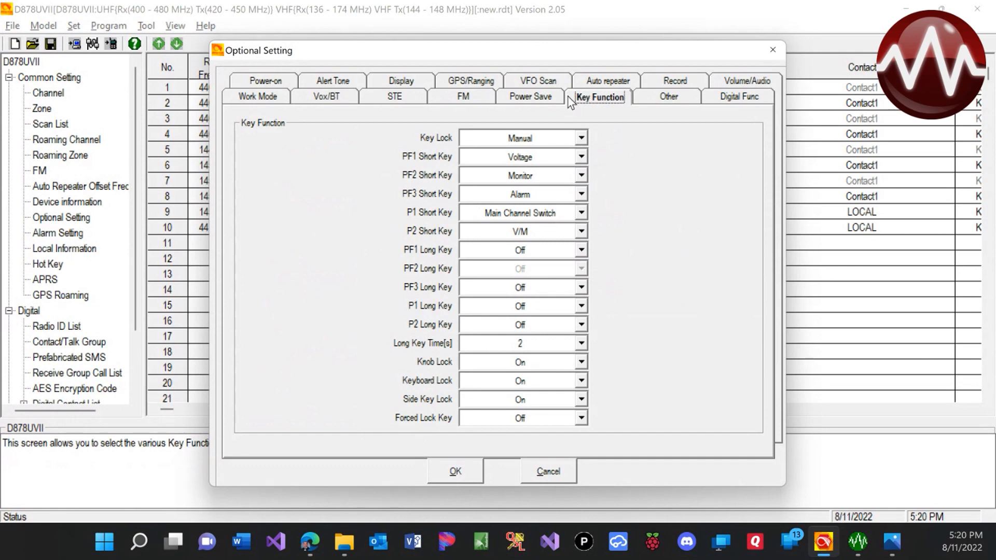
mouse_move(660, 305)
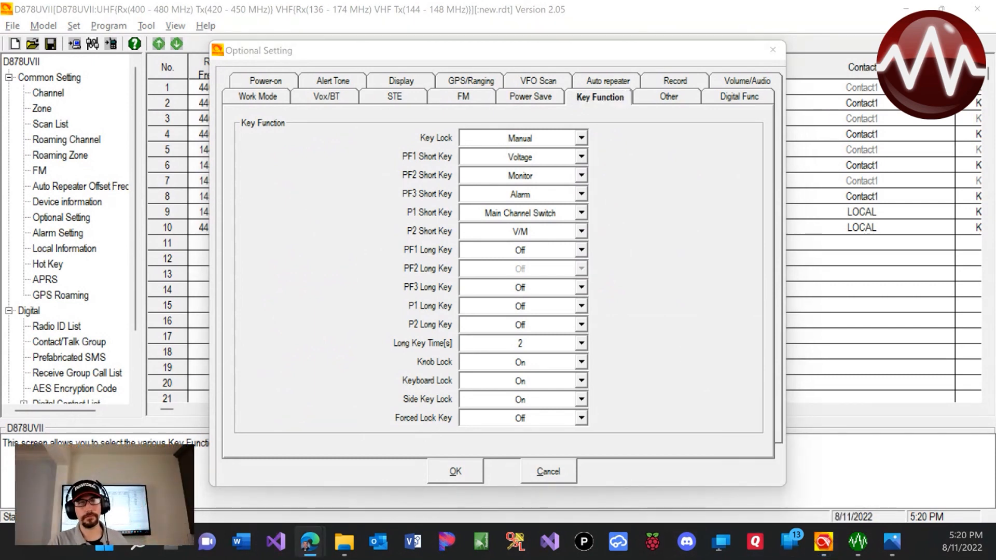
mouse_move(558, 371)
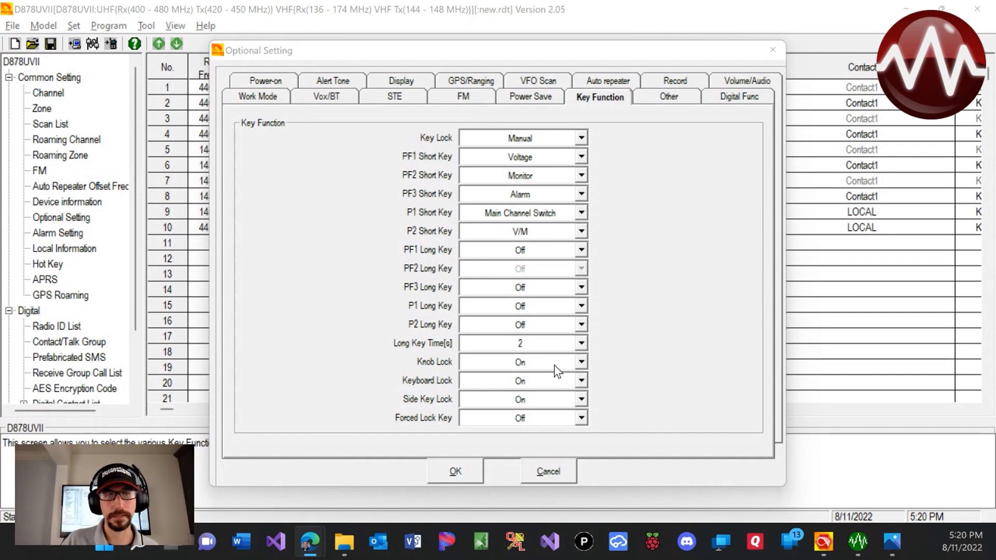
mouse_move(564, 397)
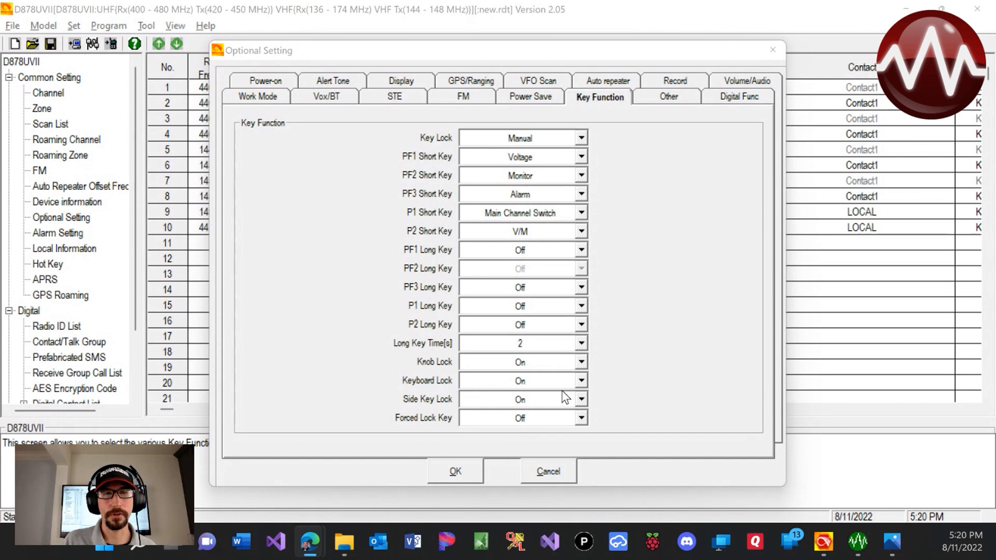
mouse_move(567, 409)
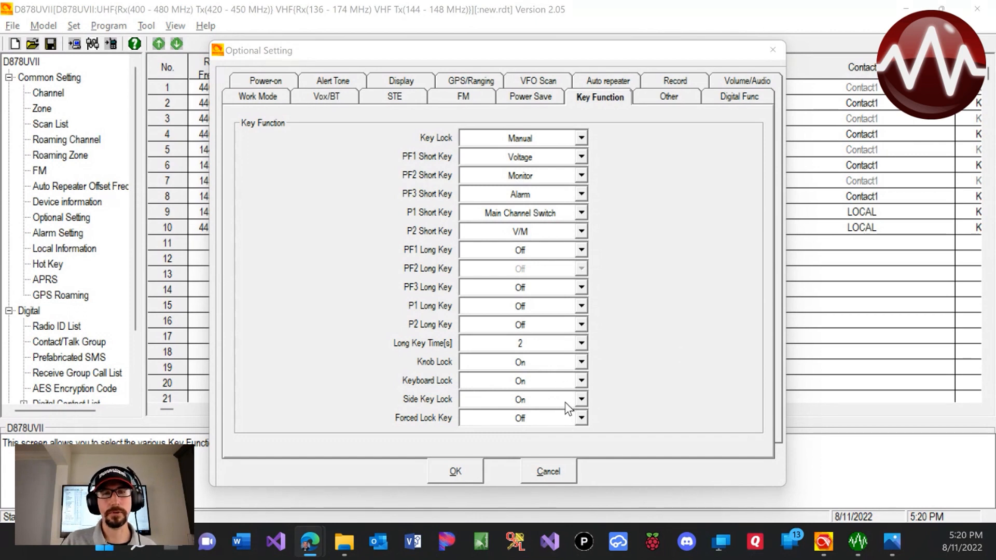
left_click(579, 399)
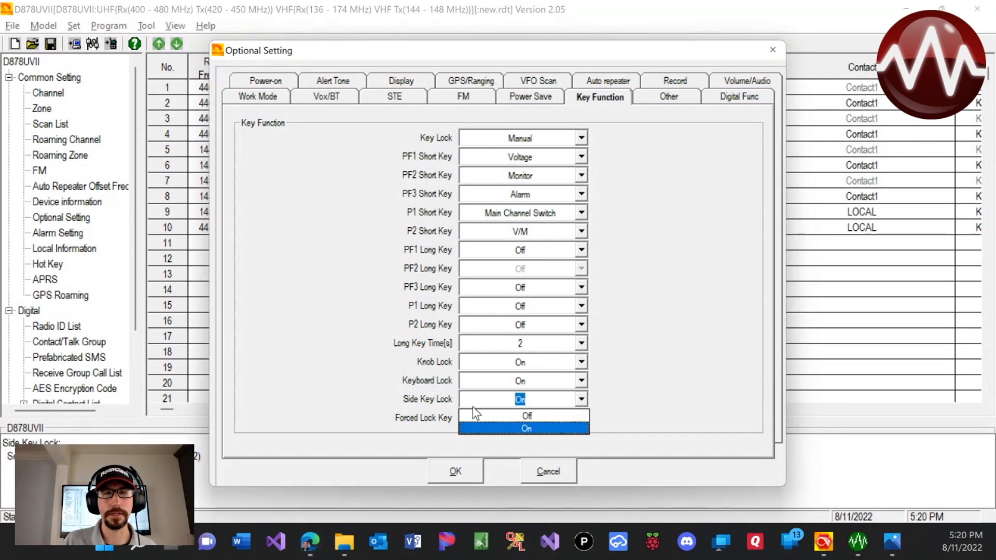
left_click(526, 415)
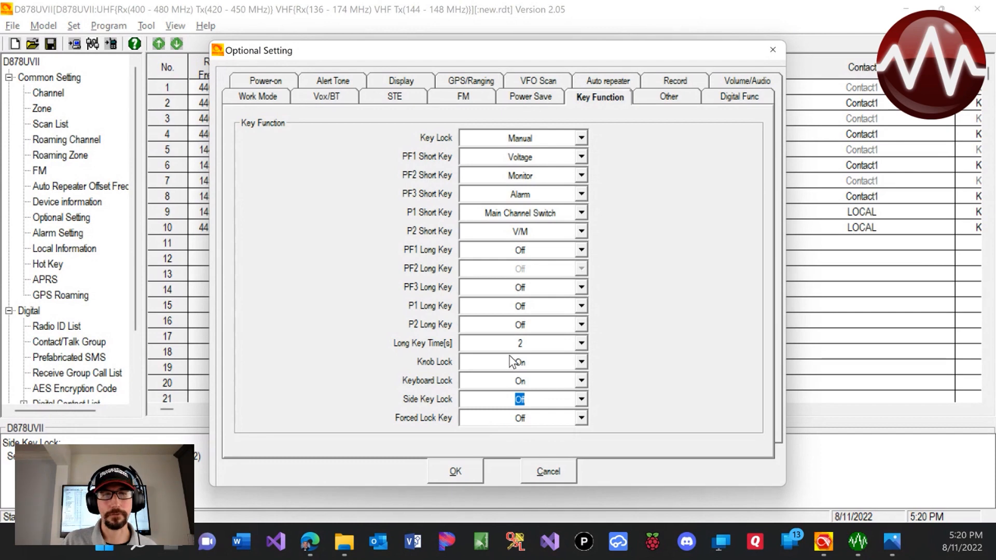
left_click(579, 361)
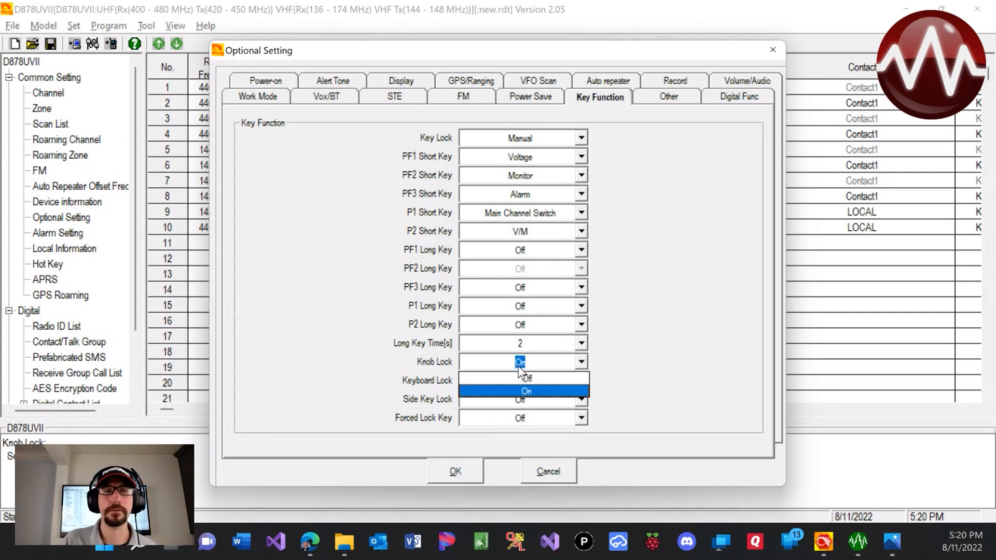
left_click(526, 380)
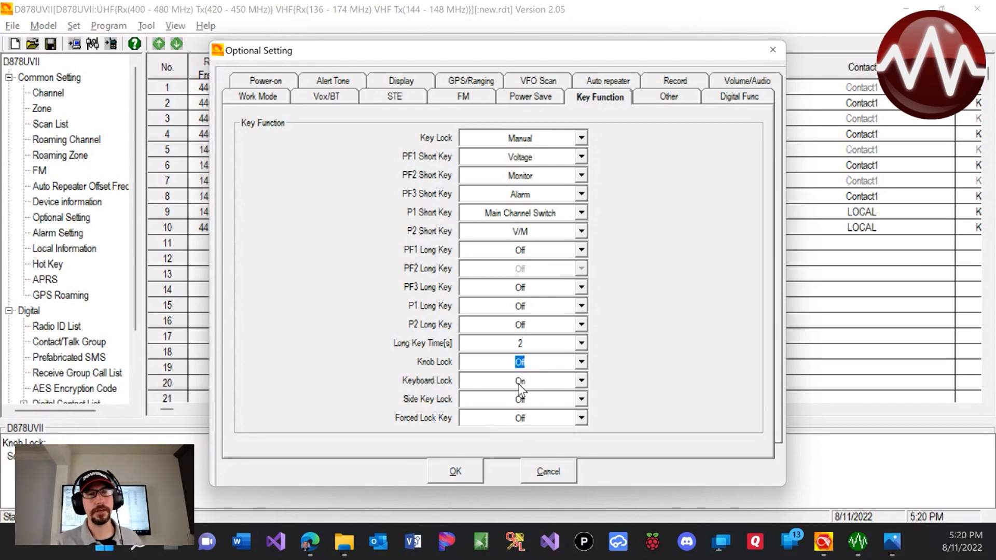
left_click(520, 380)
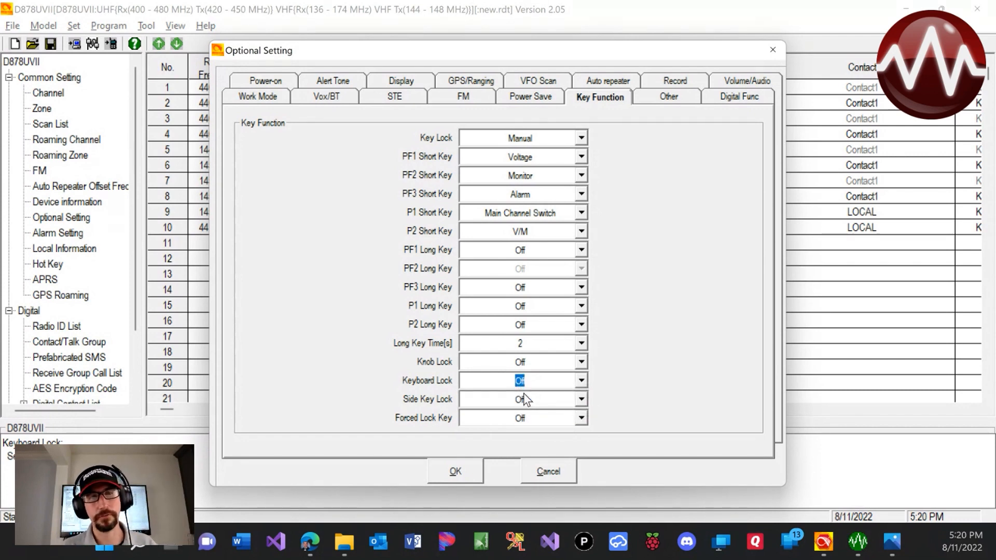
mouse_move(491, 440)
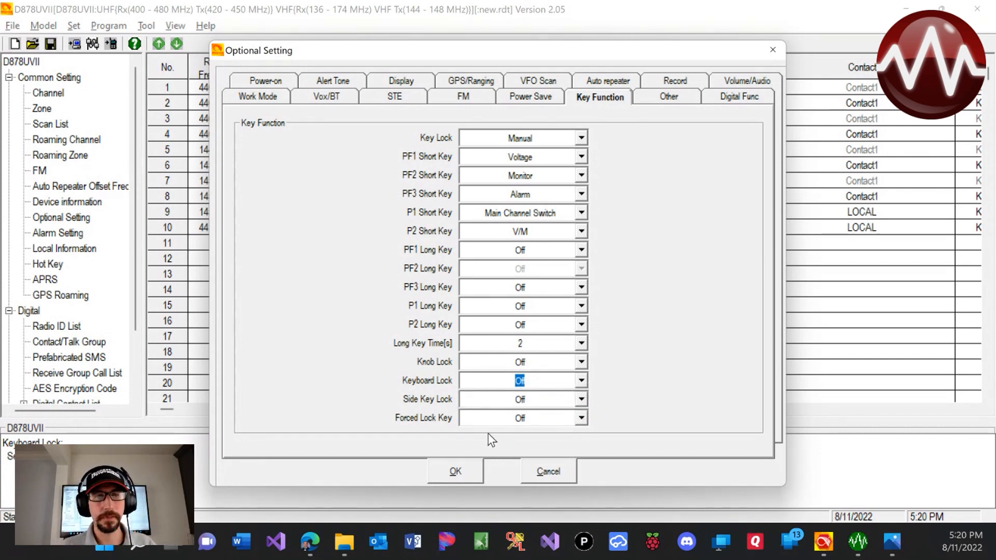
Apply the optional settings and write the Other Data to the radio until completed
left_click(454, 471)
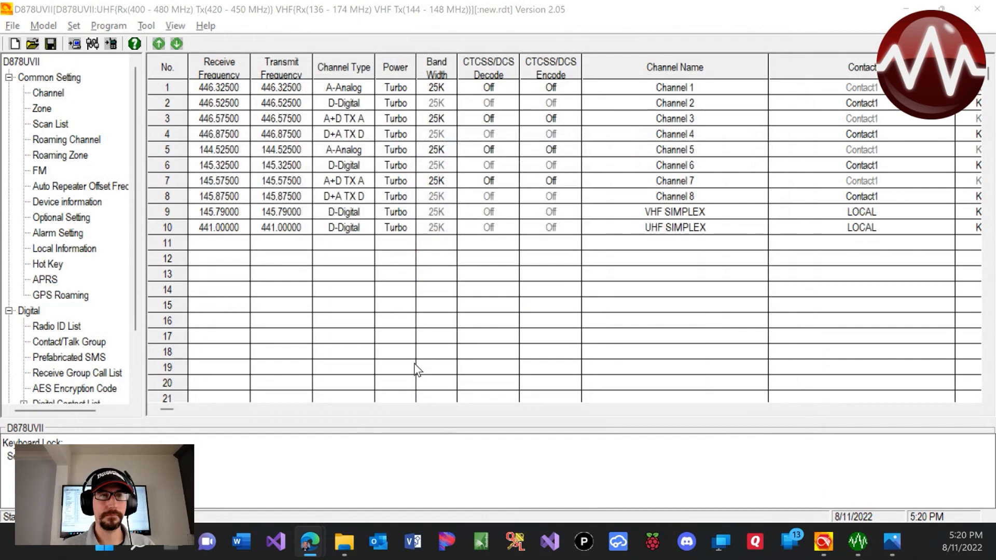
mouse_move(102, 41)
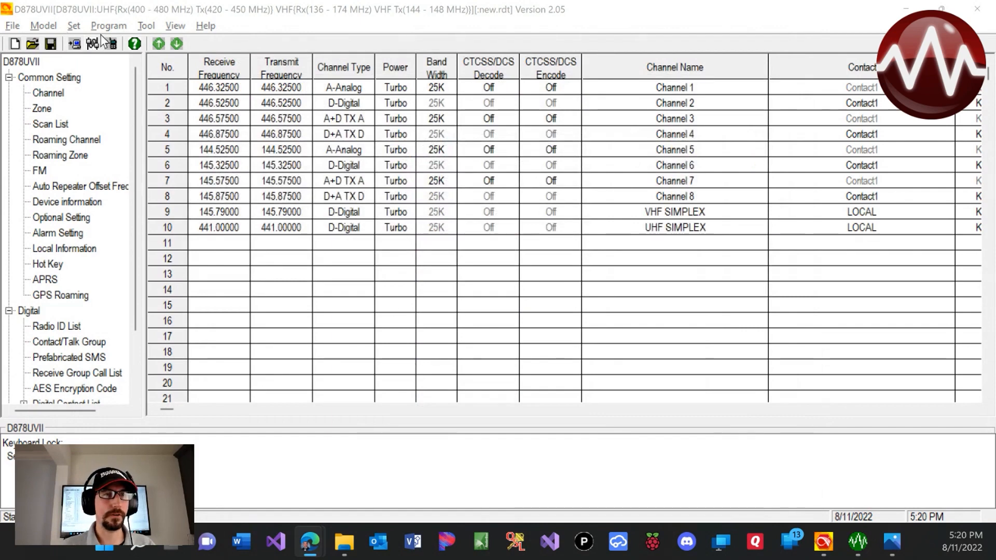
left_click(111, 43)
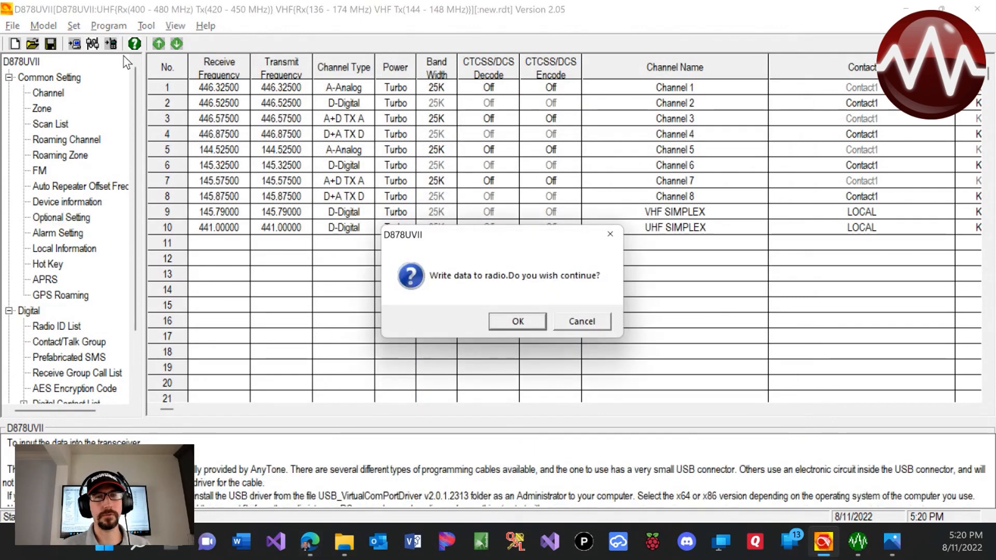
left_click(516, 321)
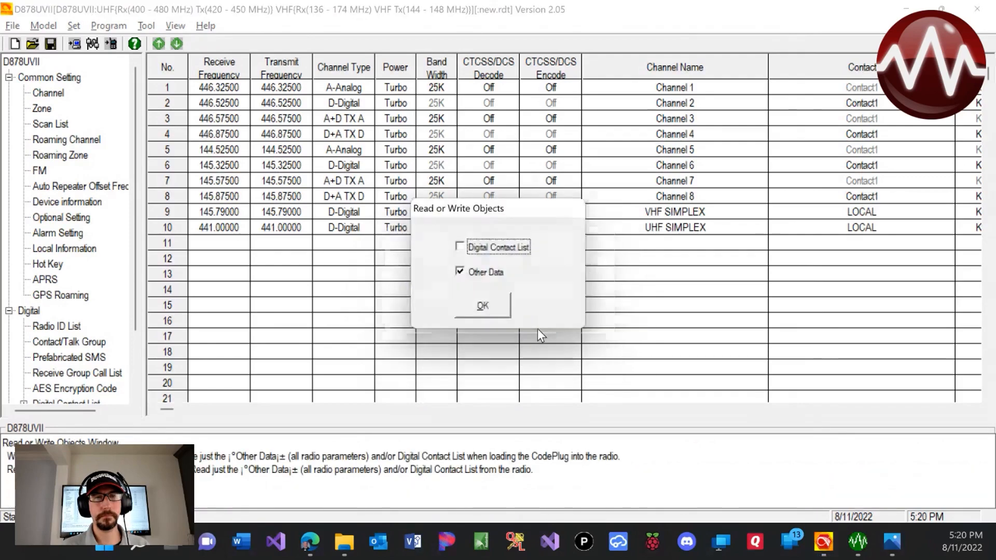
left_click(481, 305)
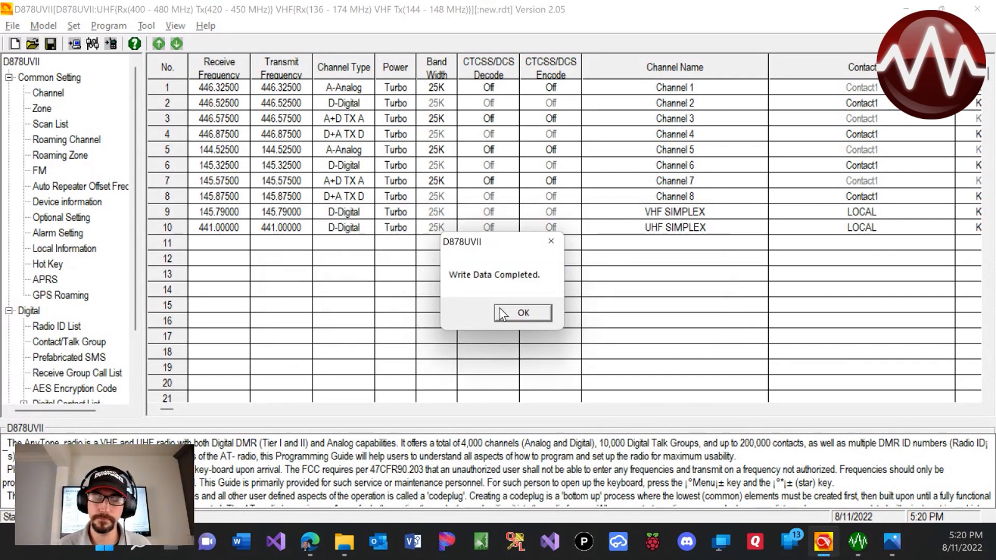
left_click(521, 312)
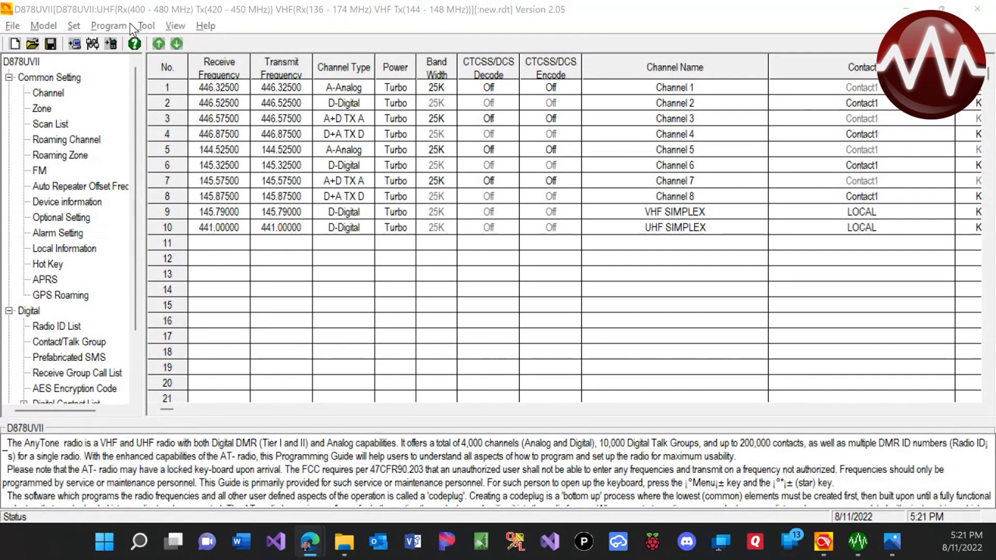
Load D787UV_boot_image.bmp into the Boot Image tool, previewing the STARTING SERVICE logo
left_click(146, 25)
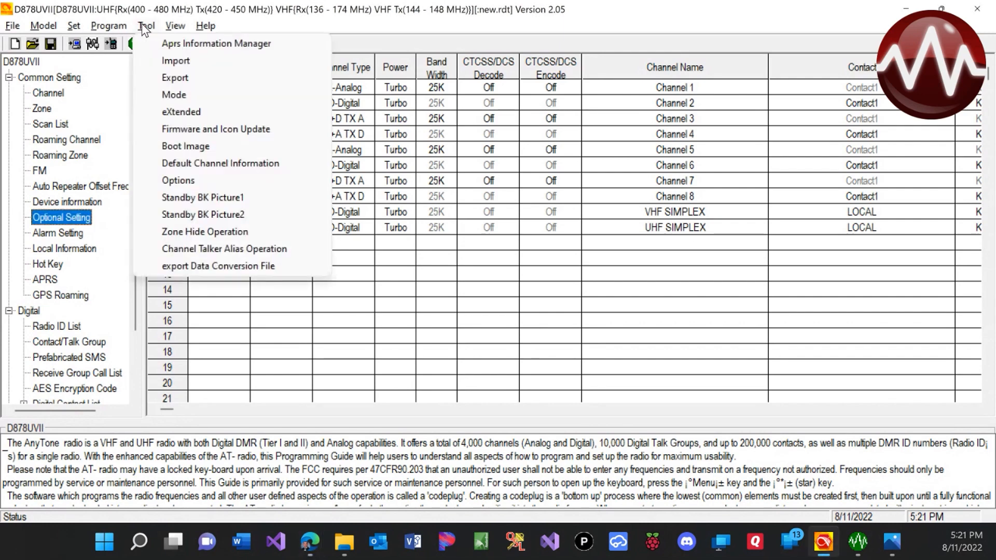
mouse_move(184, 146)
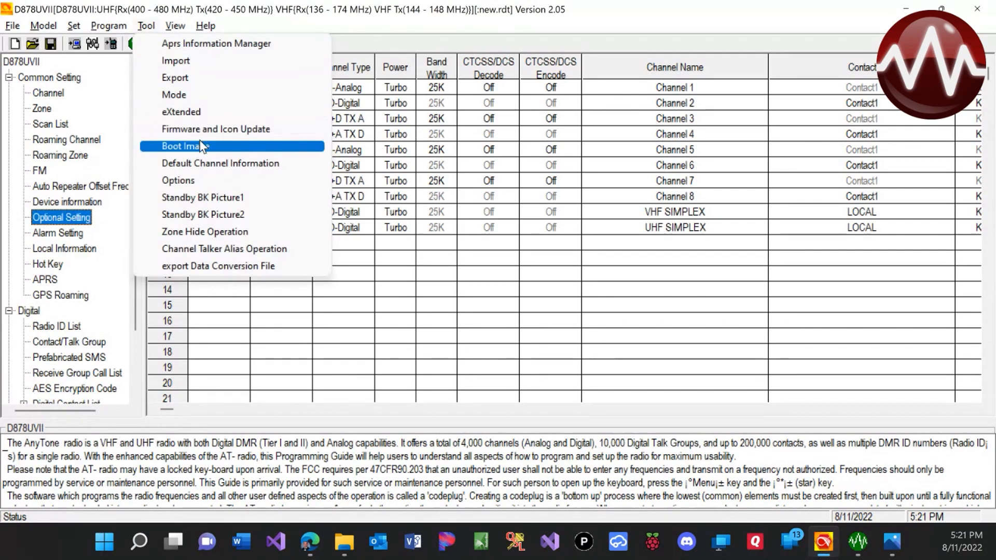
mouse_move(205, 151)
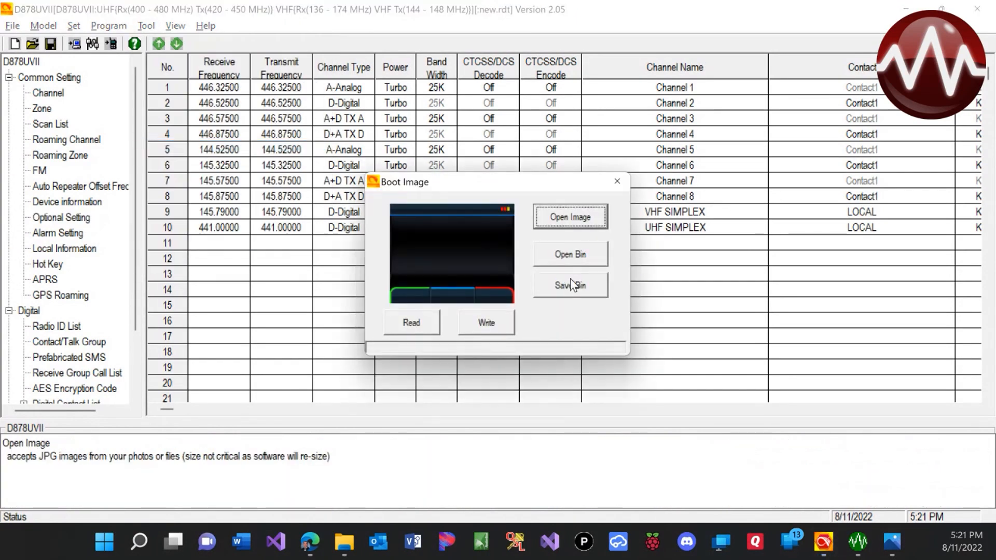
mouse_move(577, 216)
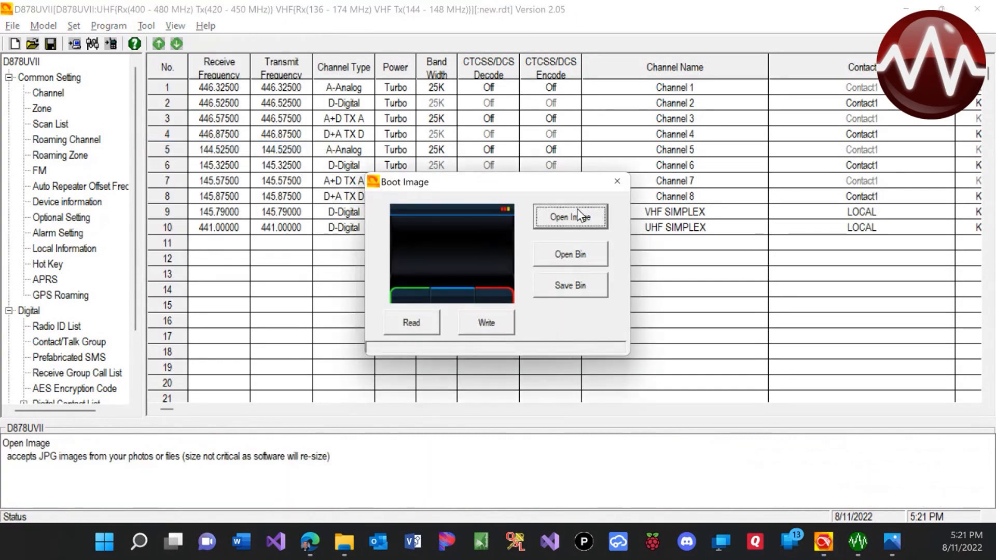
left_click(569, 217)
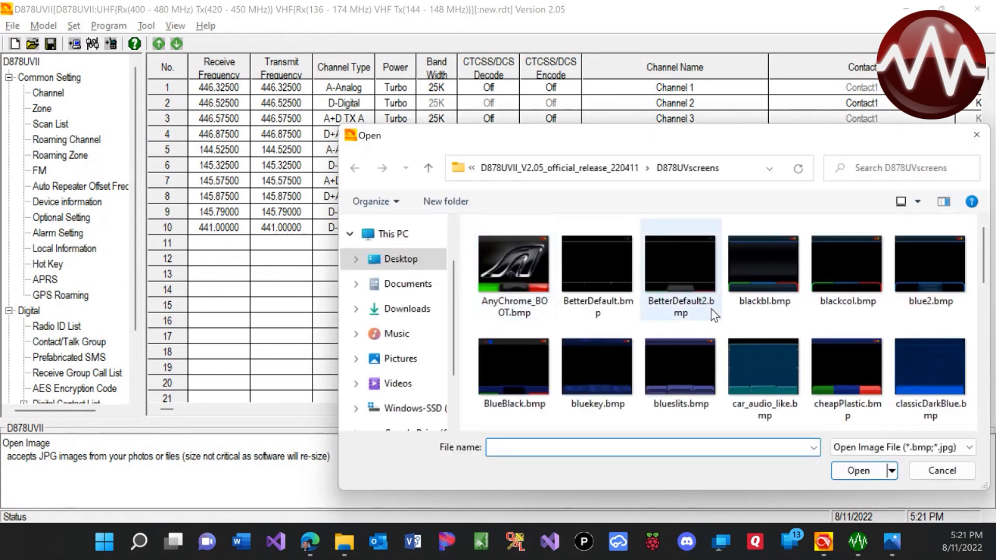
scroll("down", 3)
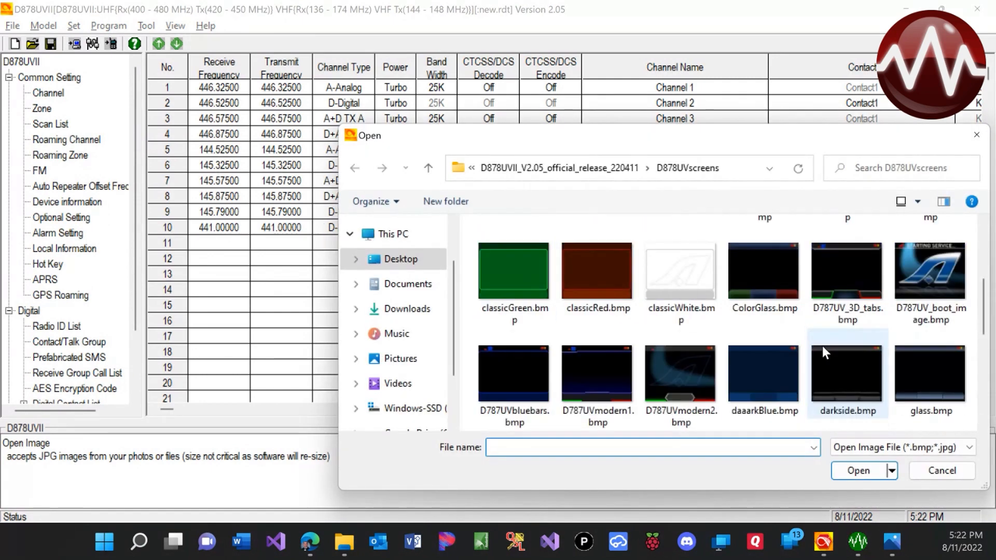
left_click(930, 273)
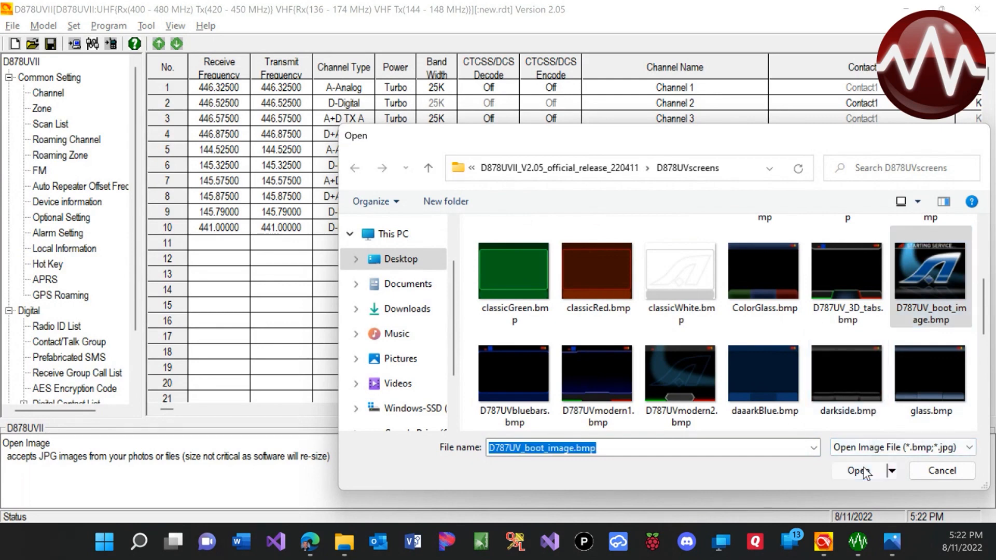
left_click(856, 471)
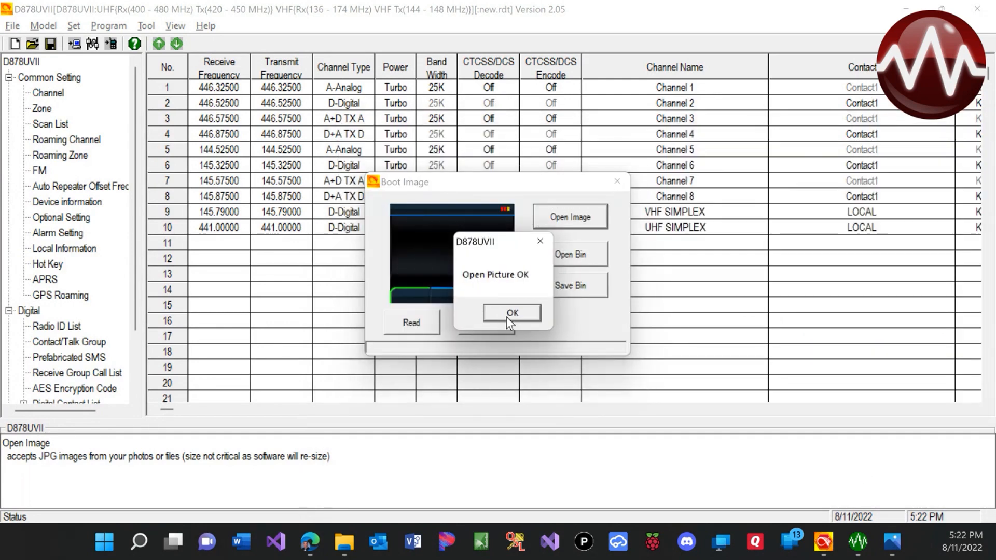
left_click(512, 312)
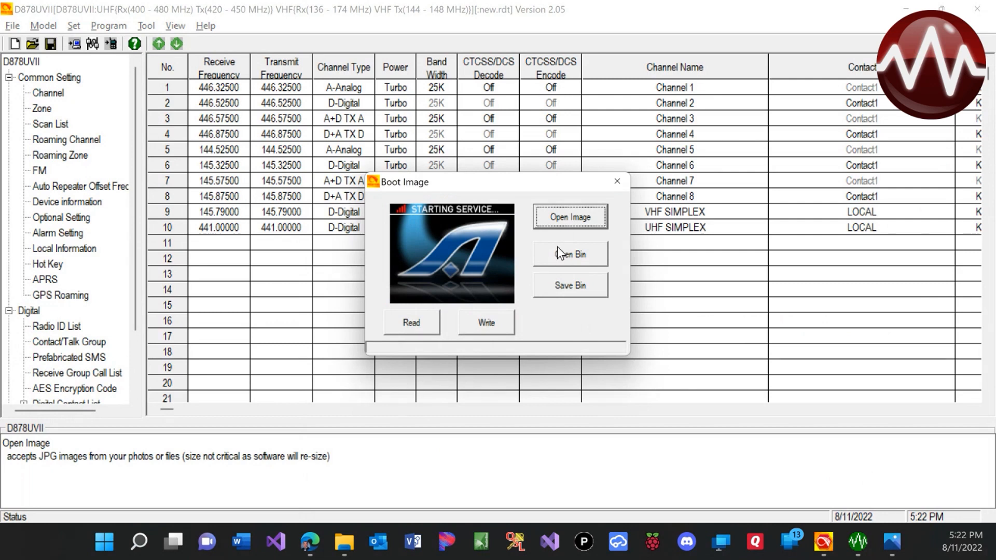
mouse_move(499, 330)
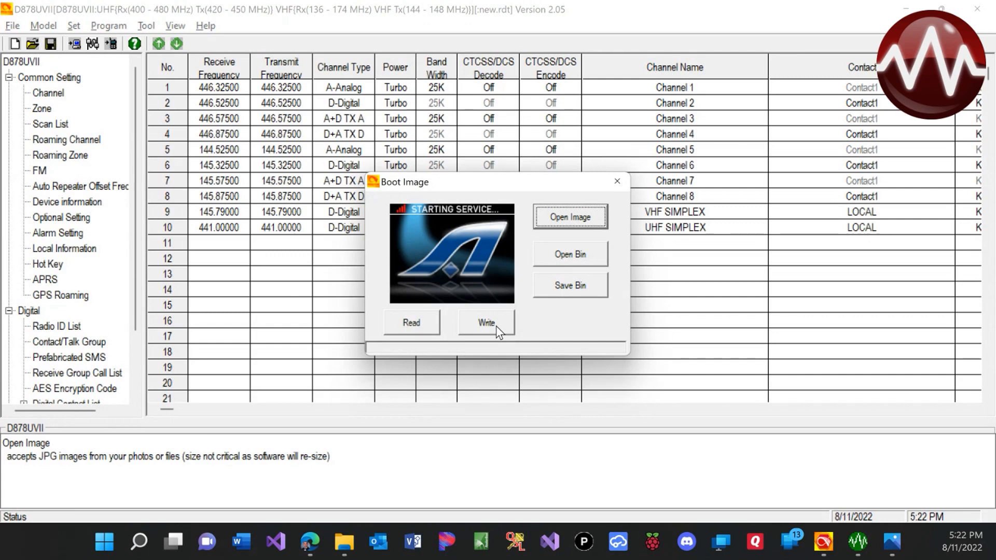
mouse_move(507, 313)
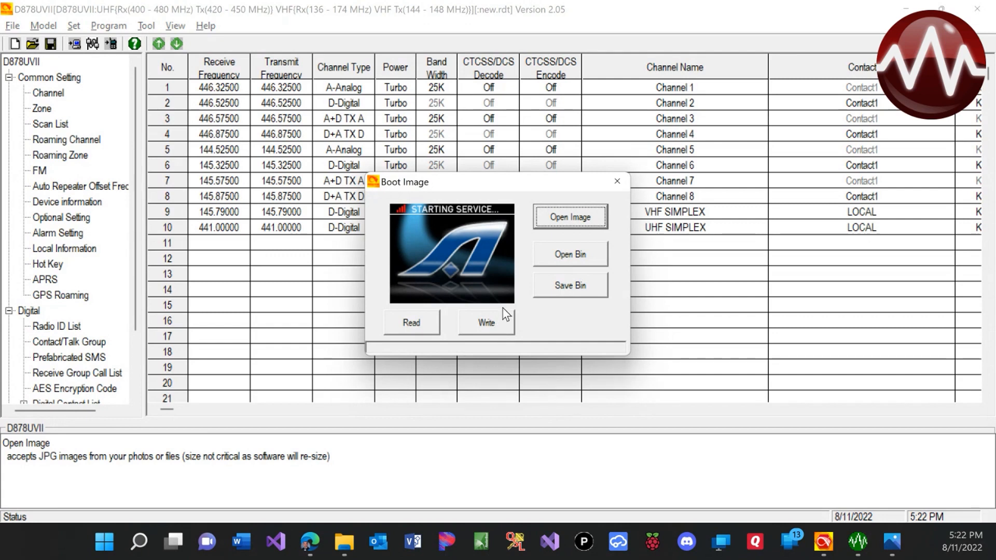
Write the loaded boot image to the radio and dismiss the Write Data Completed notice
left_click(486, 323)
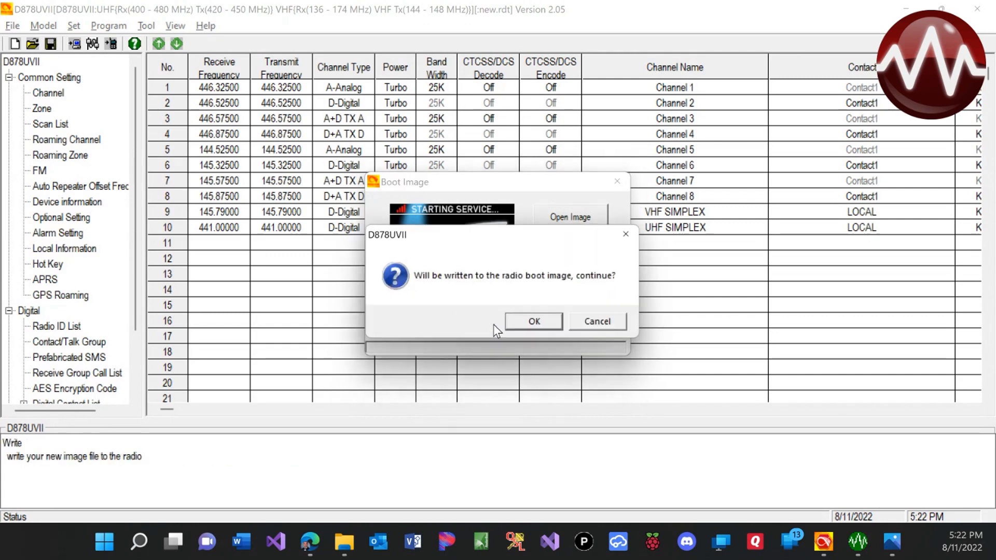
left_click(534, 321)
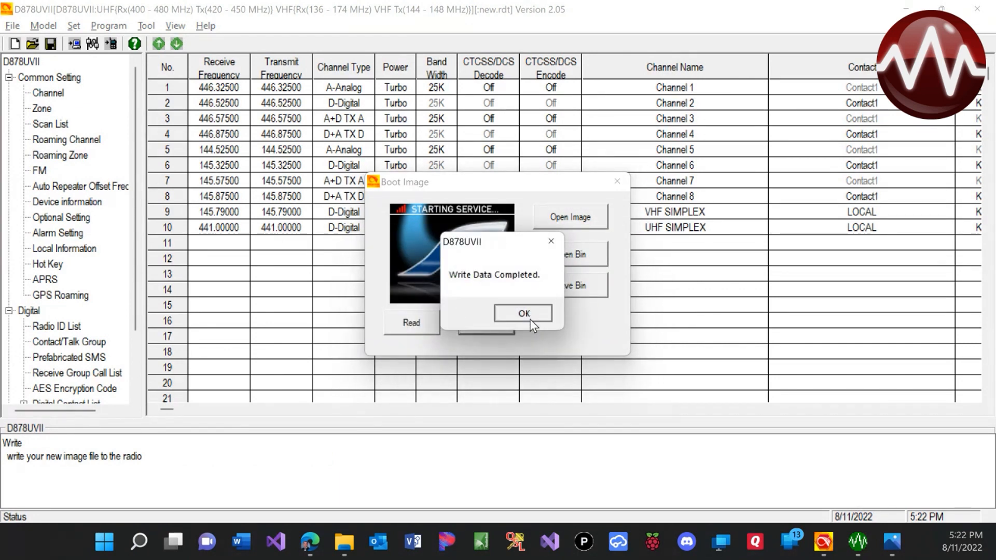
left_click(523, 314)
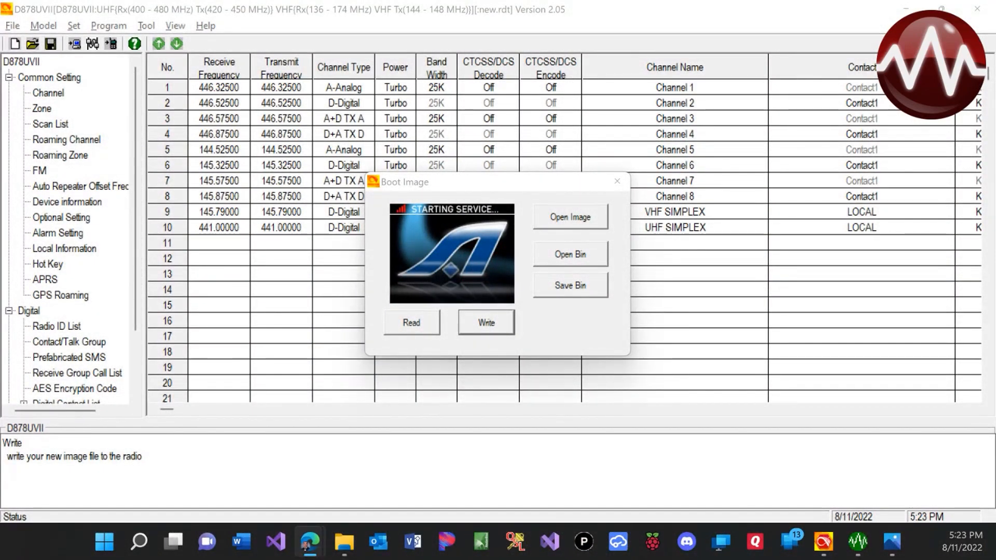
mouse_move(658, 221)
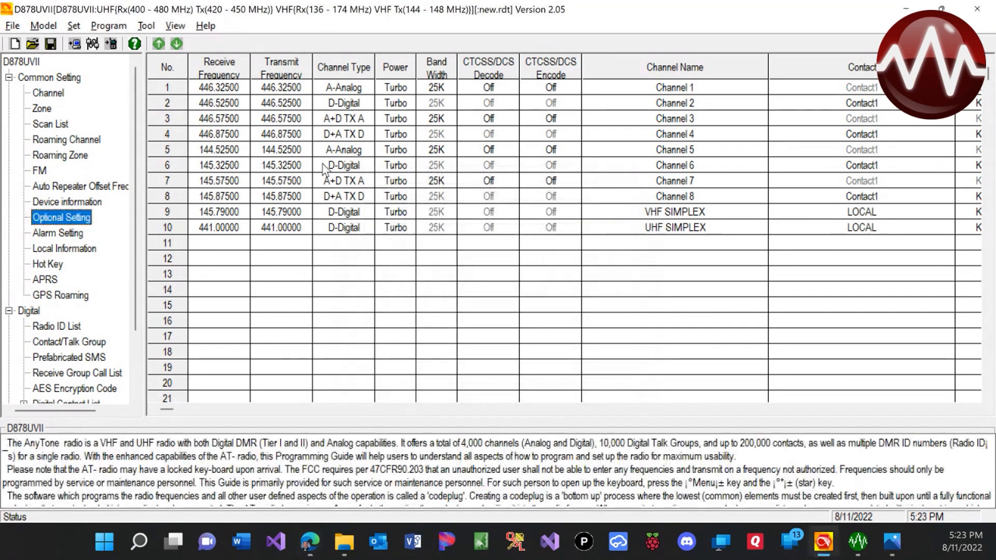
mouse_move(239, 219)
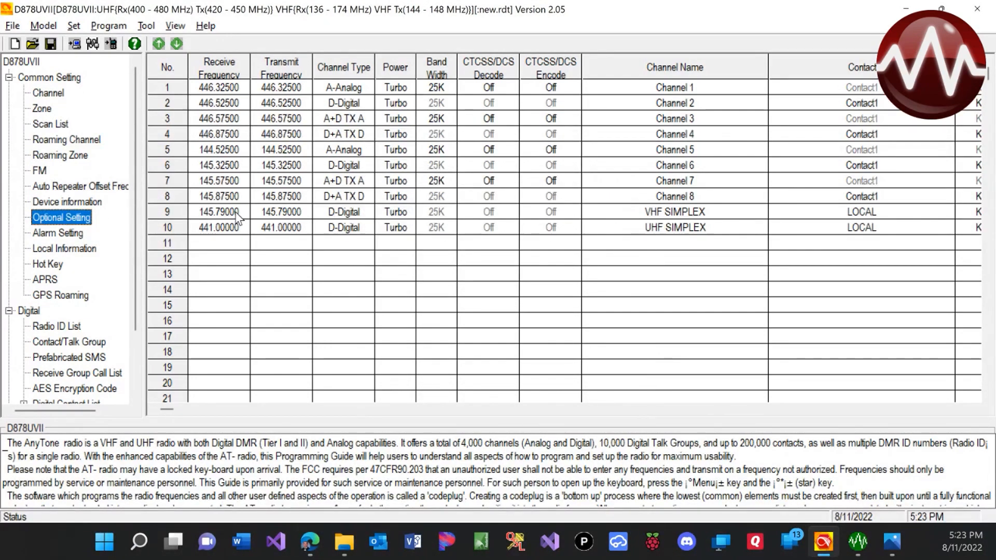
In Optional Setting's Power-on page, set Power-on Interface to Custom Picture and apply
left_click(62, 217)
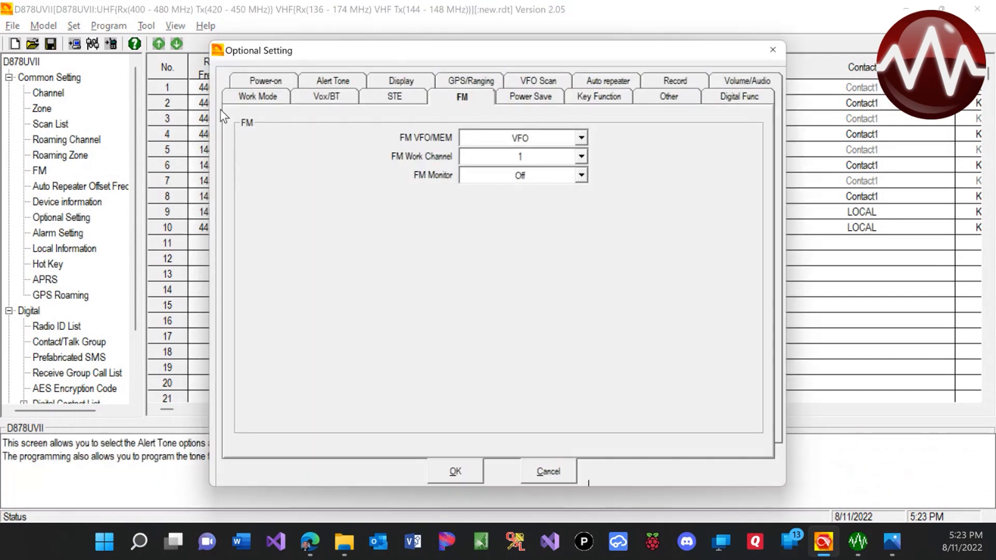
left_click(256, 96)
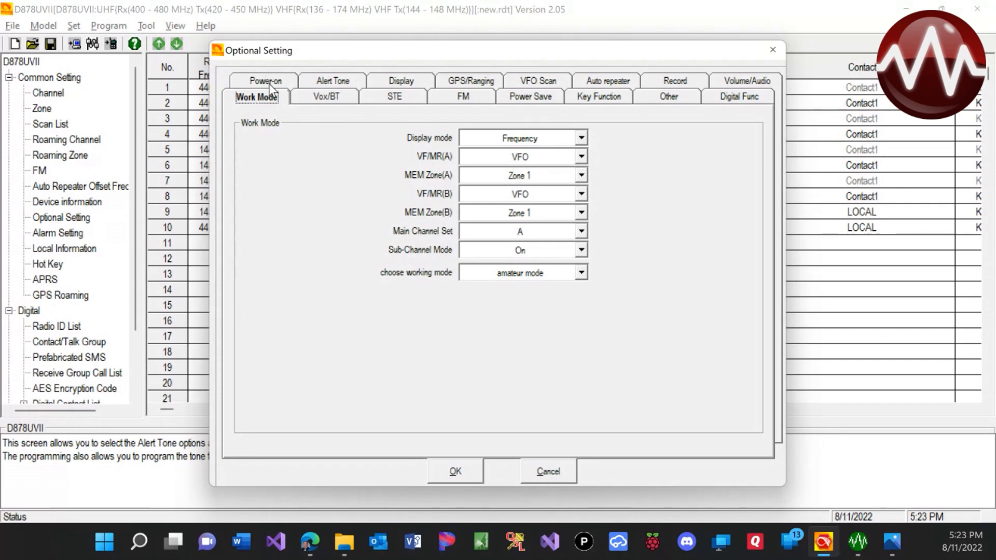
left_click(262, 81)
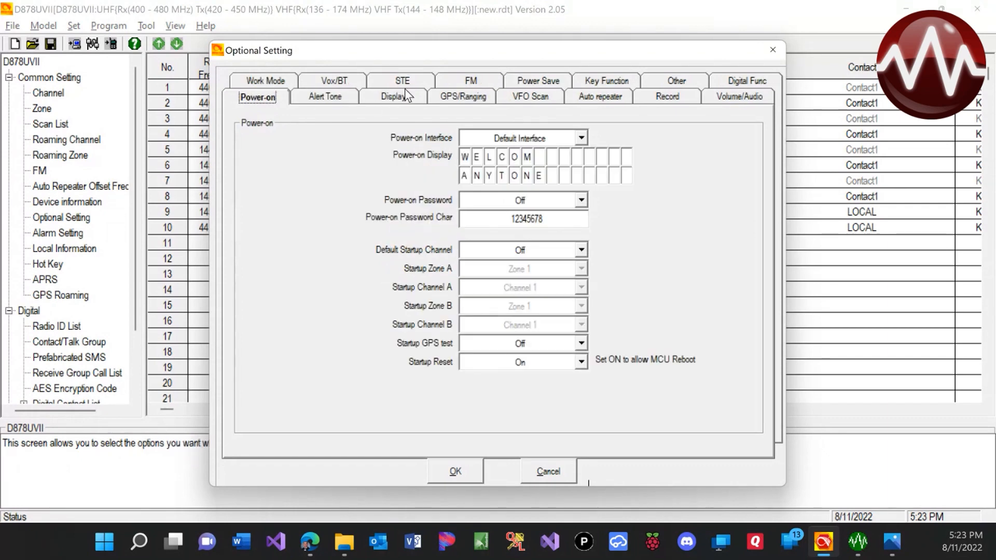
mouse_move(537, 143)
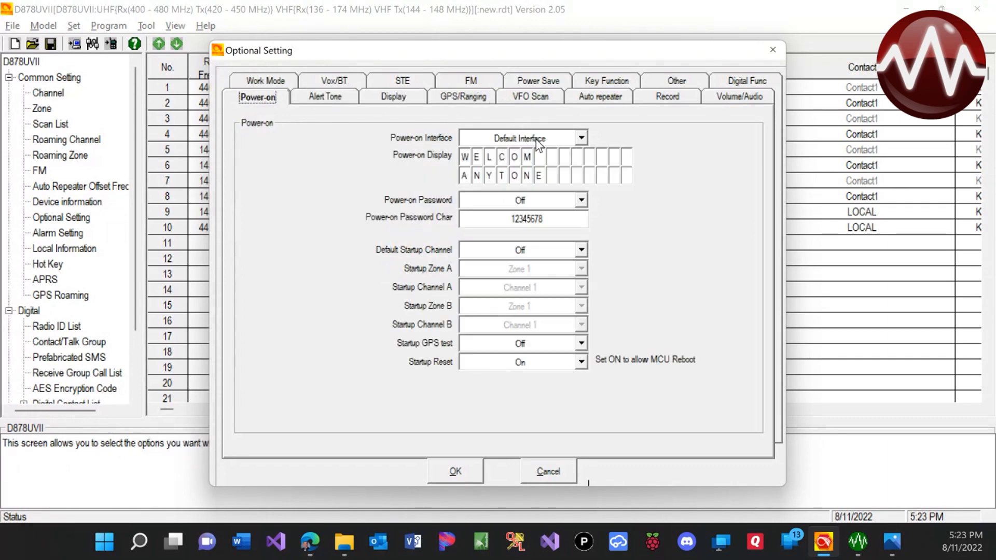
left_click(579, 138)
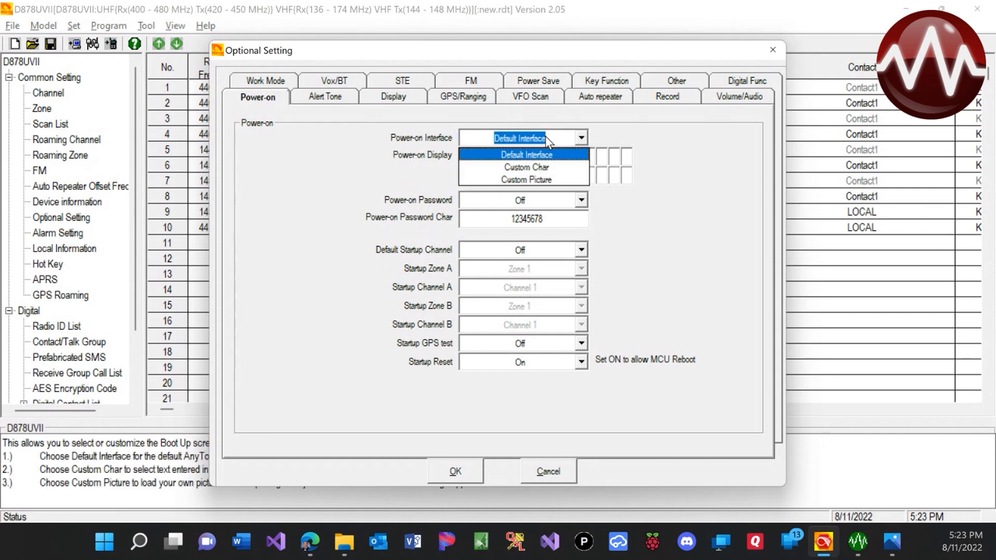
mouse_move(526, 179)
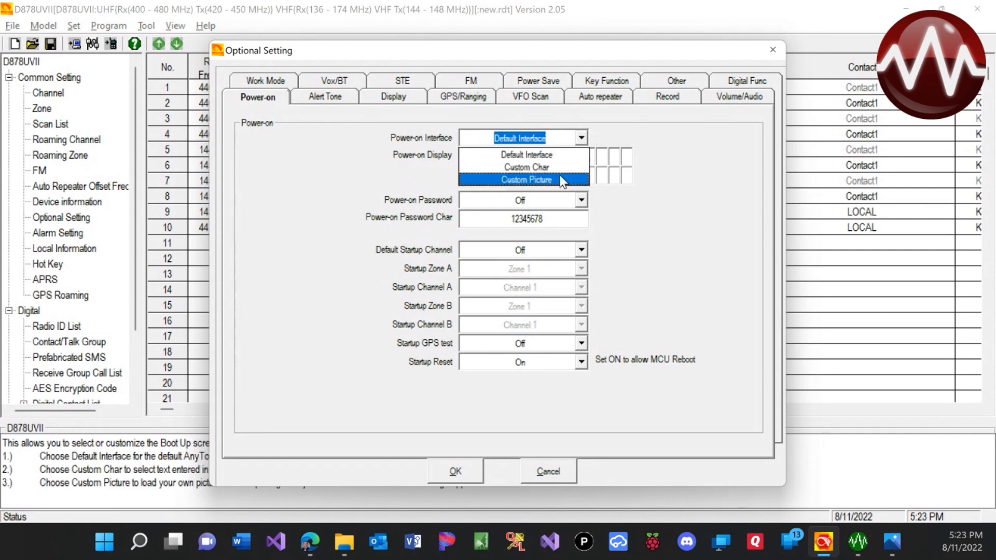
left_click(525, 179)
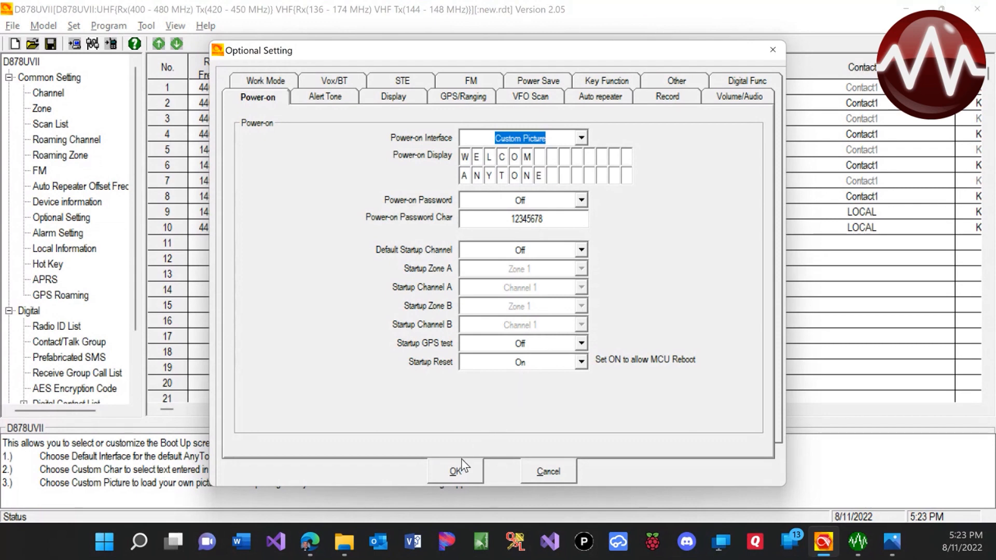
left_click(455, 471)
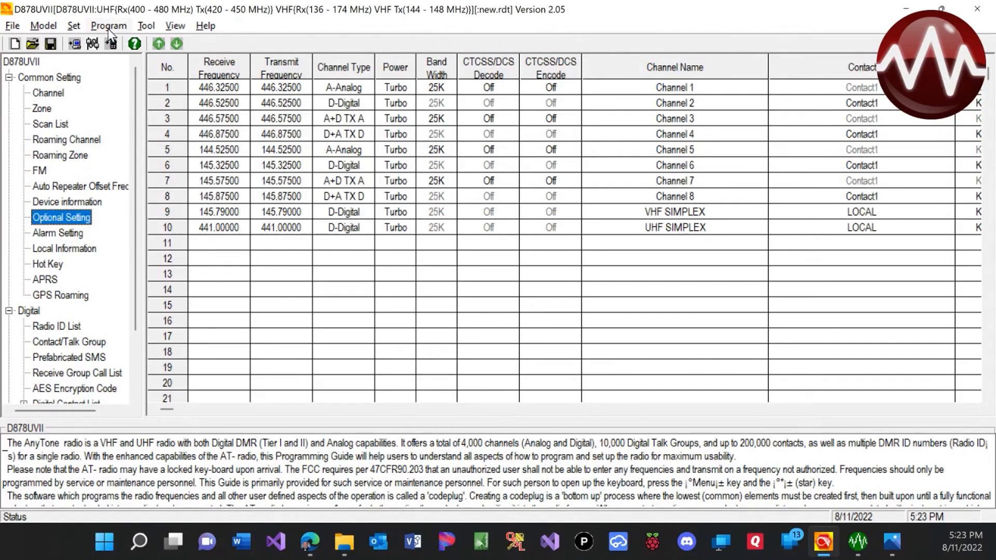
Write the Other Data to the radio and dismiss the Write Data Completed notice
left_click(109, 25)
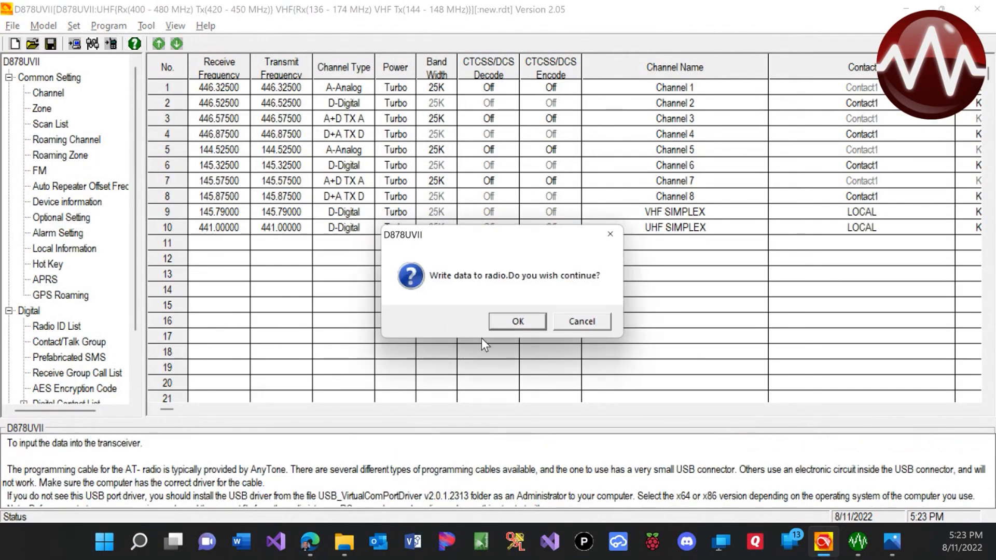
left_click(517, 320)
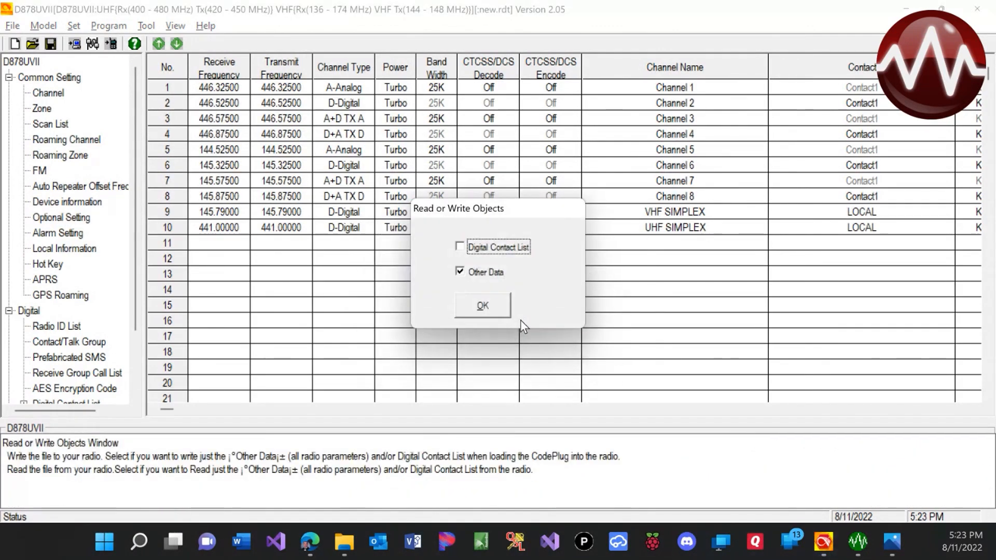
left_click(481, 305)
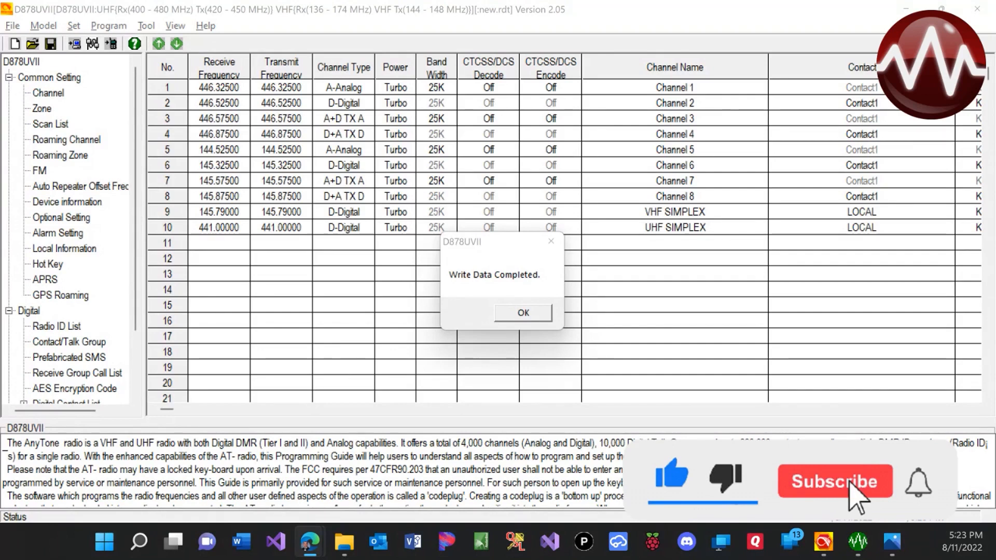
mouse_move(833, 257)
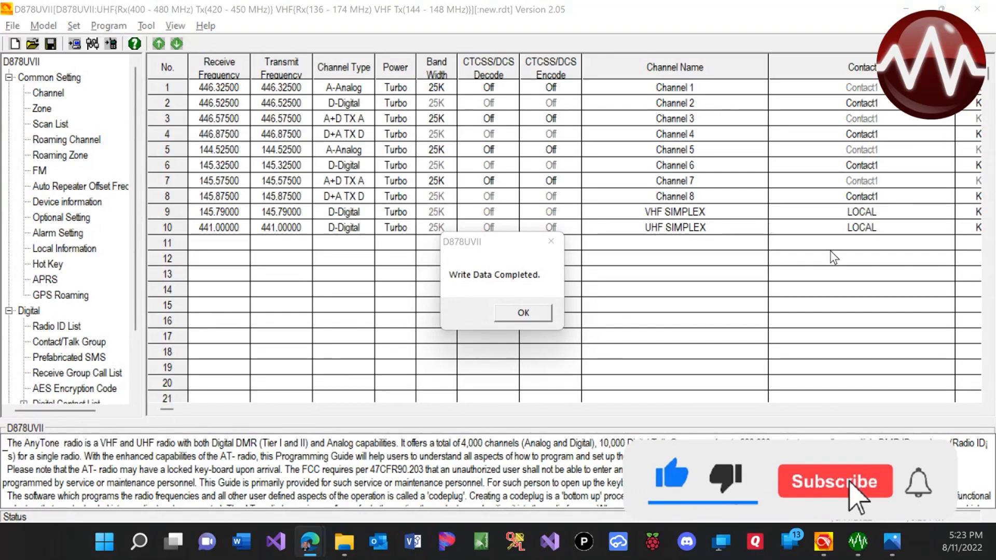
left_click(522, 312)
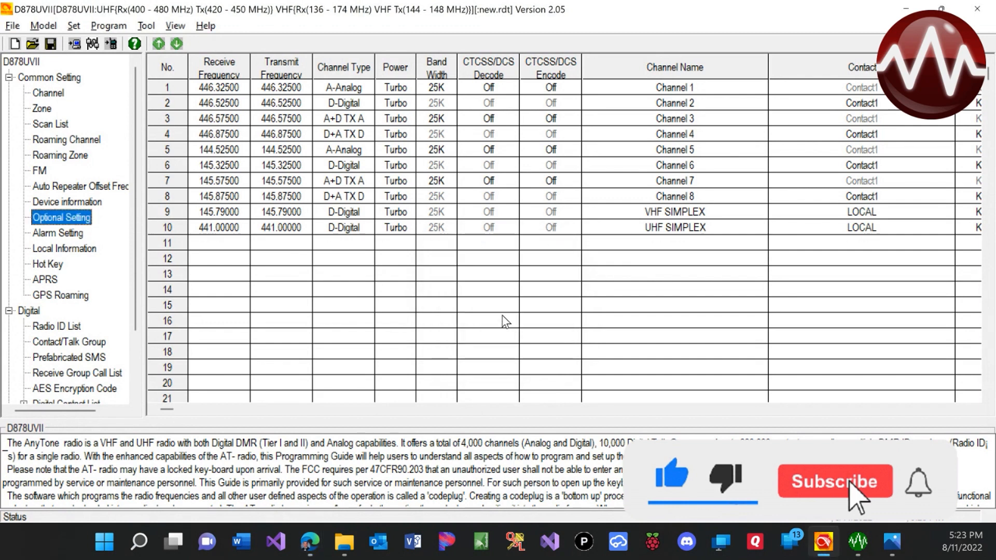